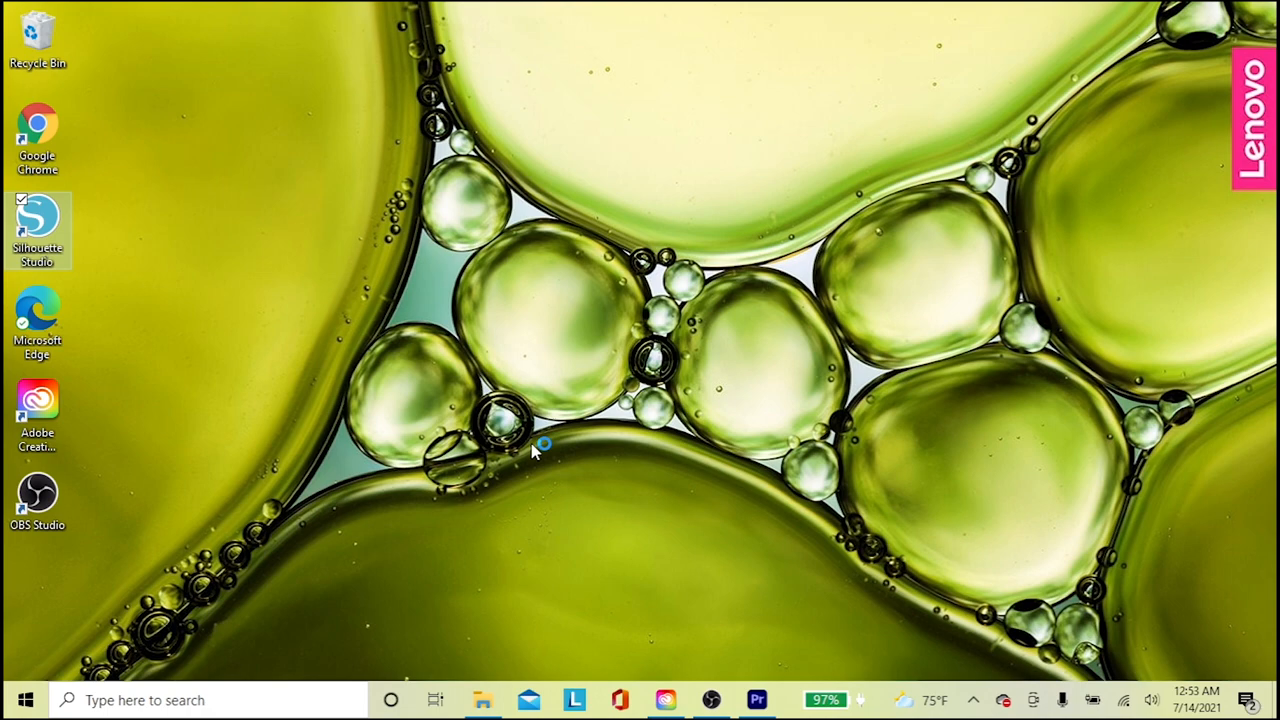
Launch Silhouette Studio and dismiss the Recovered Documents list to a blank page
double_click(36, 230)
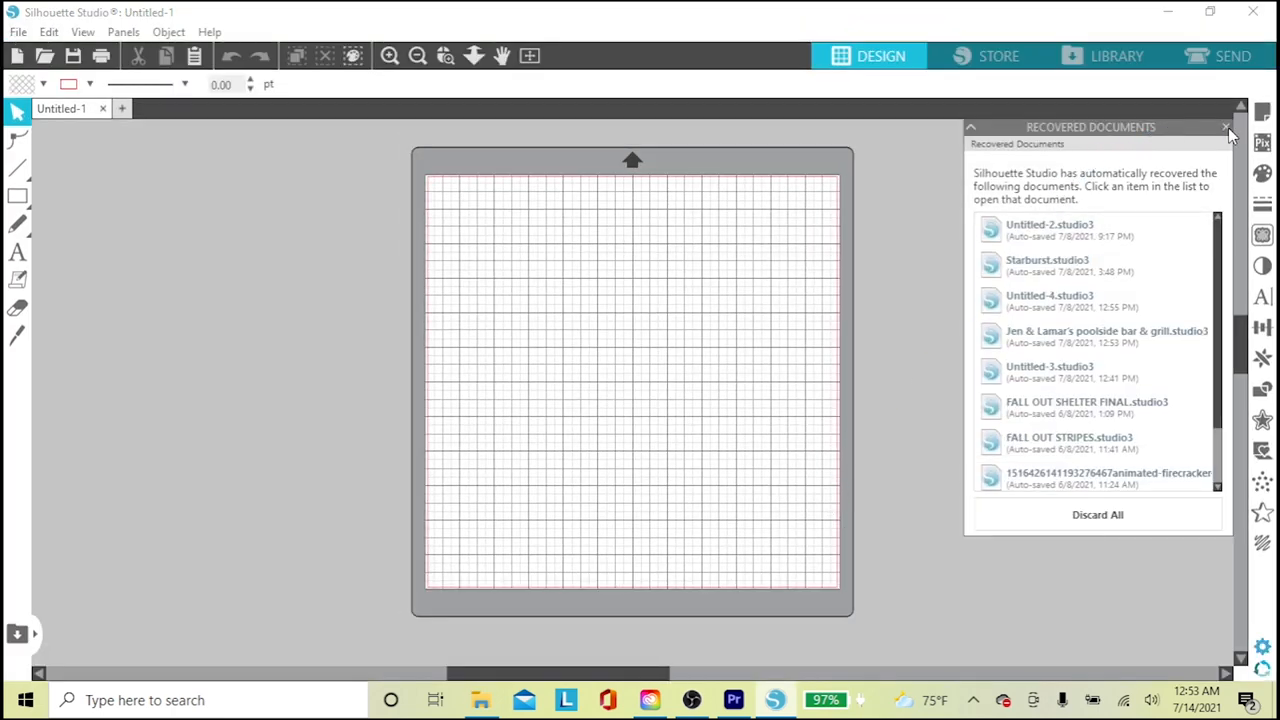
click(1224, 128)
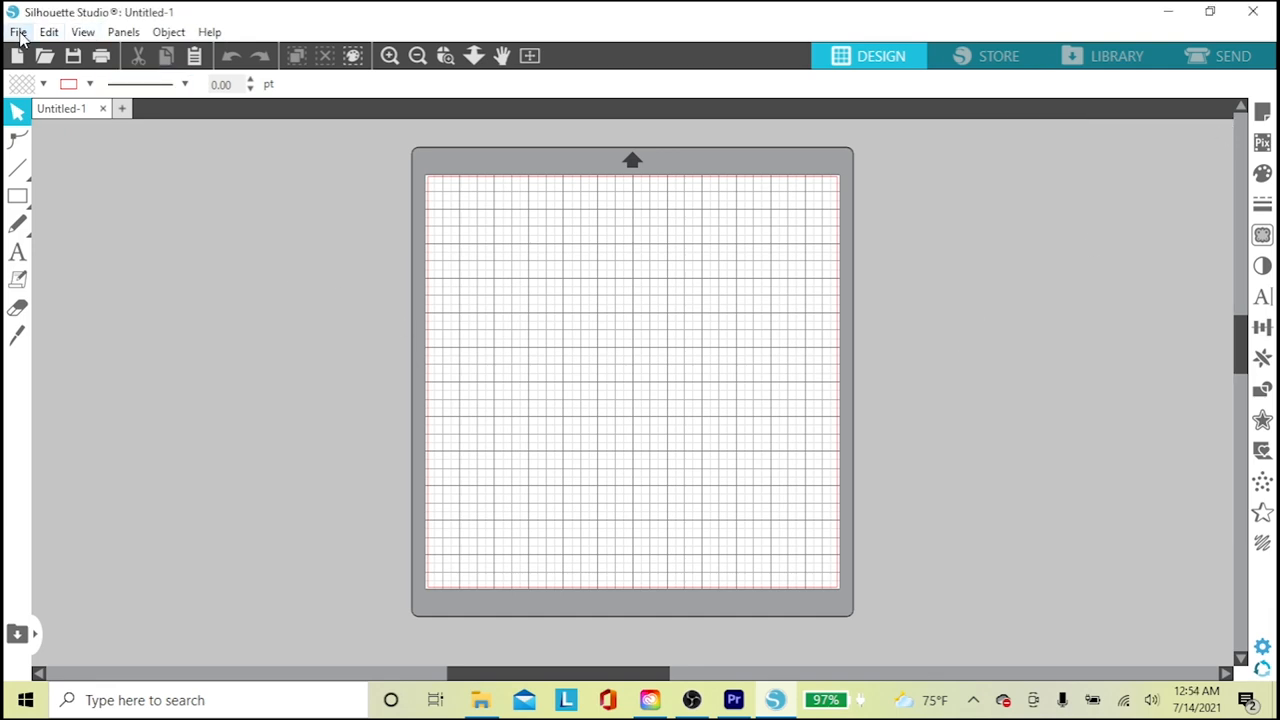
Open the Anchor1 image file onto the cutting mat
click(16, 32)
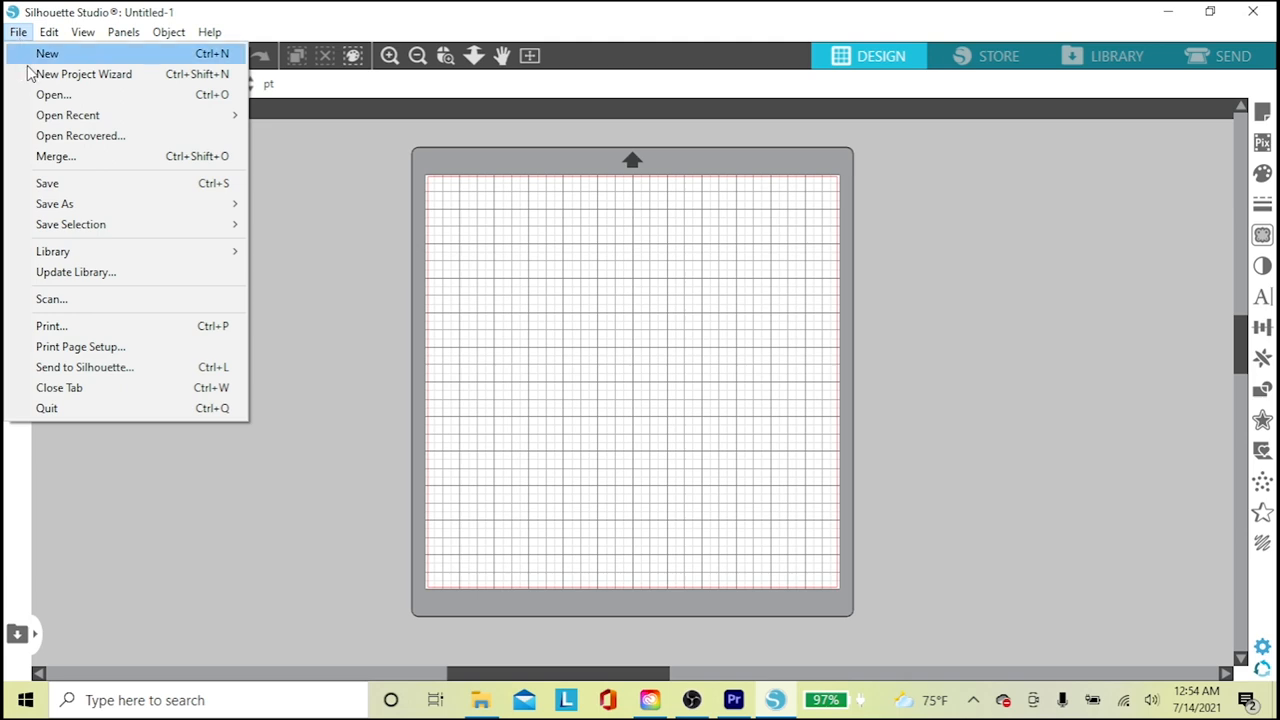
click(54, 94)
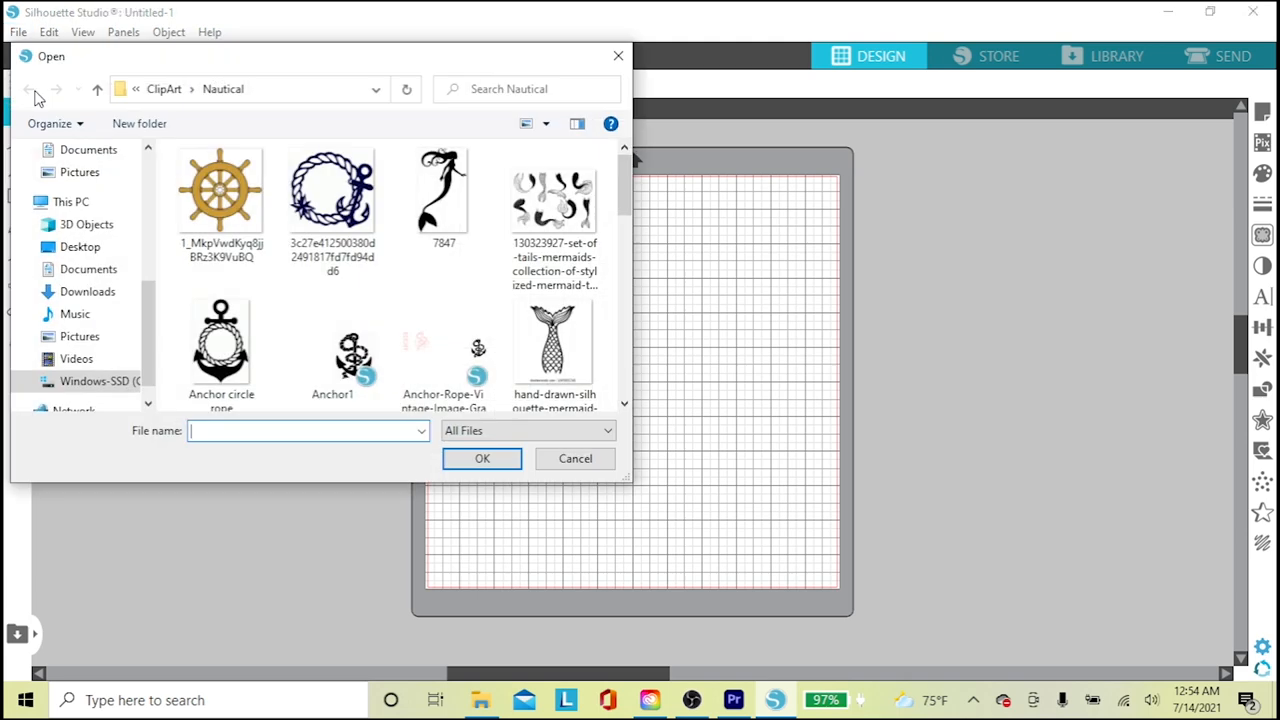
click(332, 316)
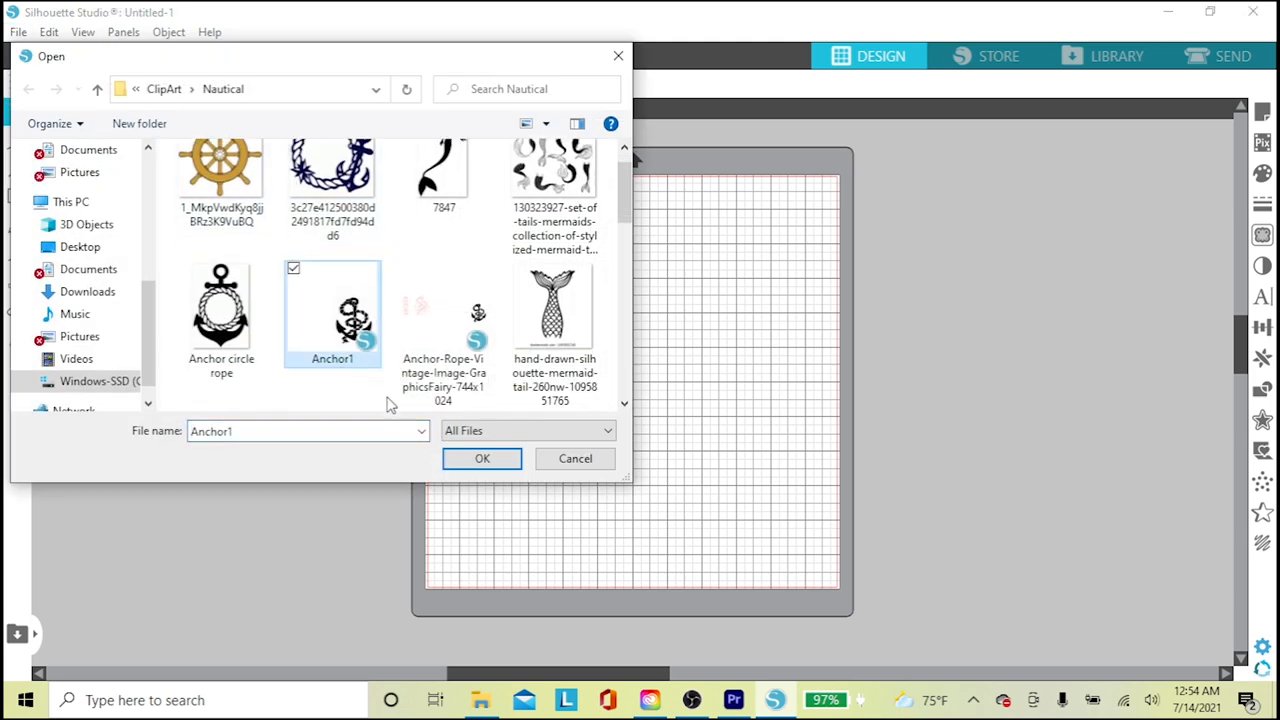
click(480, 458)
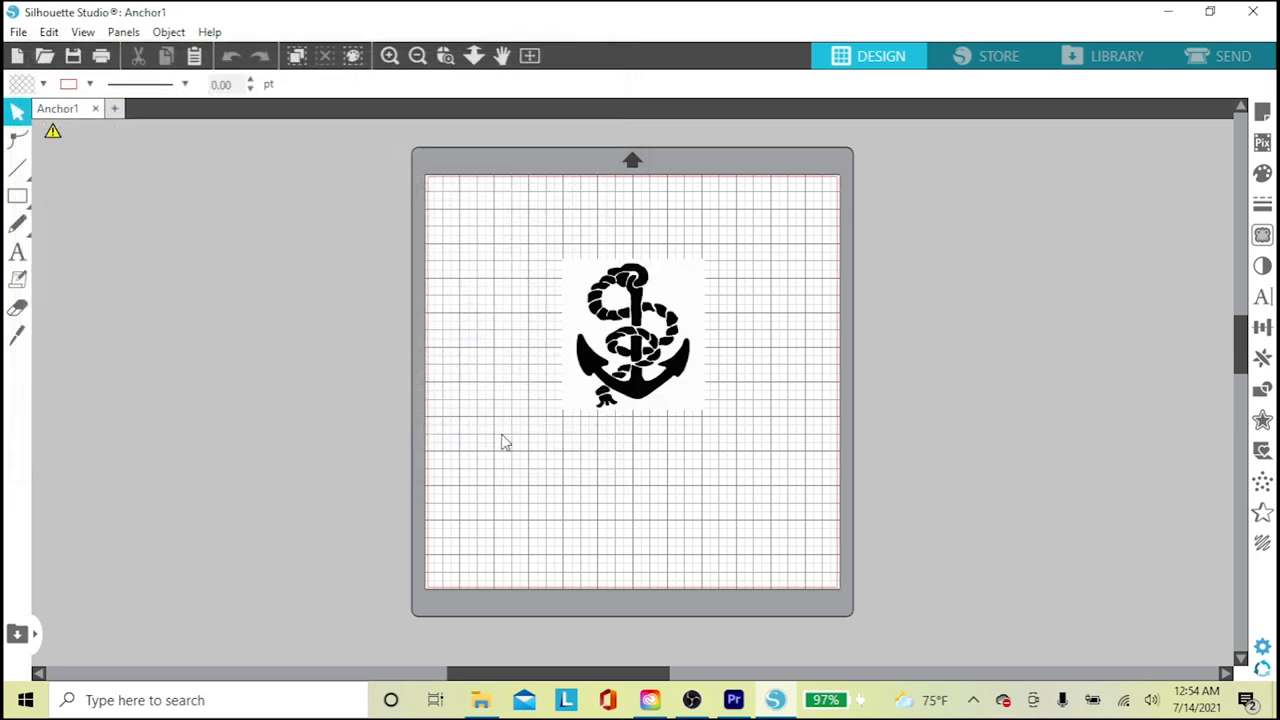
mouse_move(624, 404)
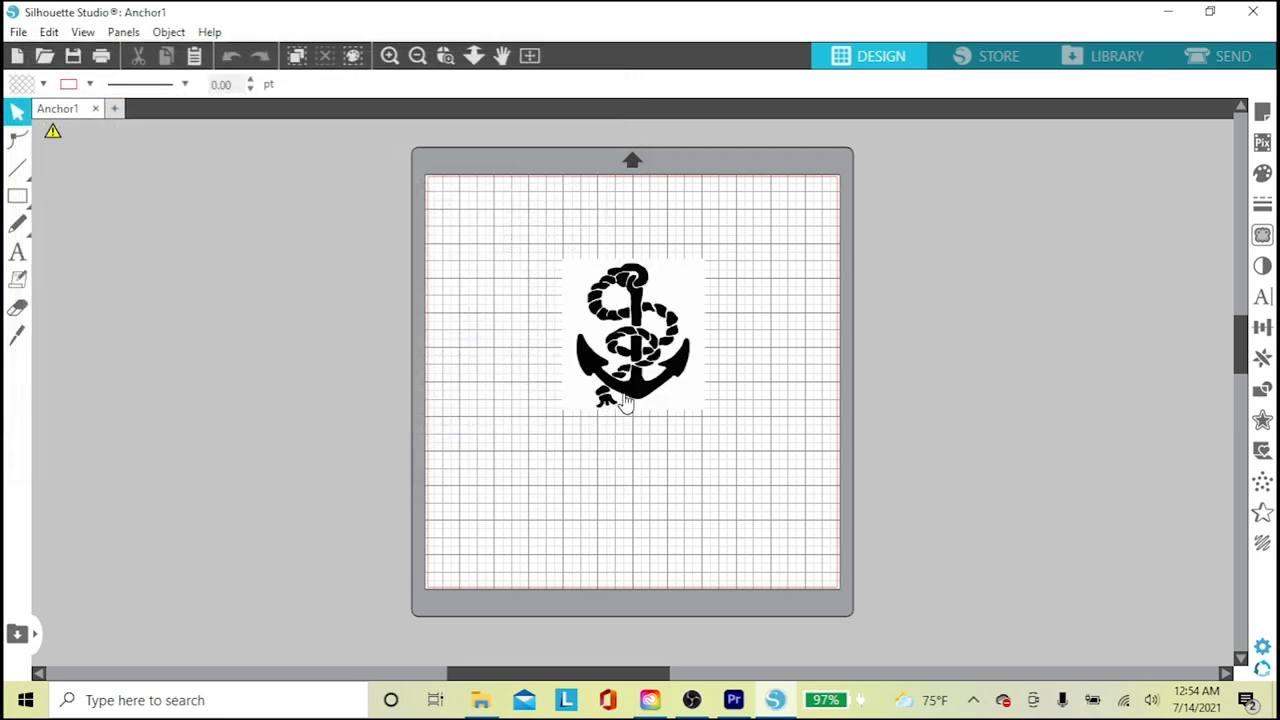
Enlarge the anchor to about 6.4 by 6.7 inches near the mat's top and zoom in
click(632, 336)
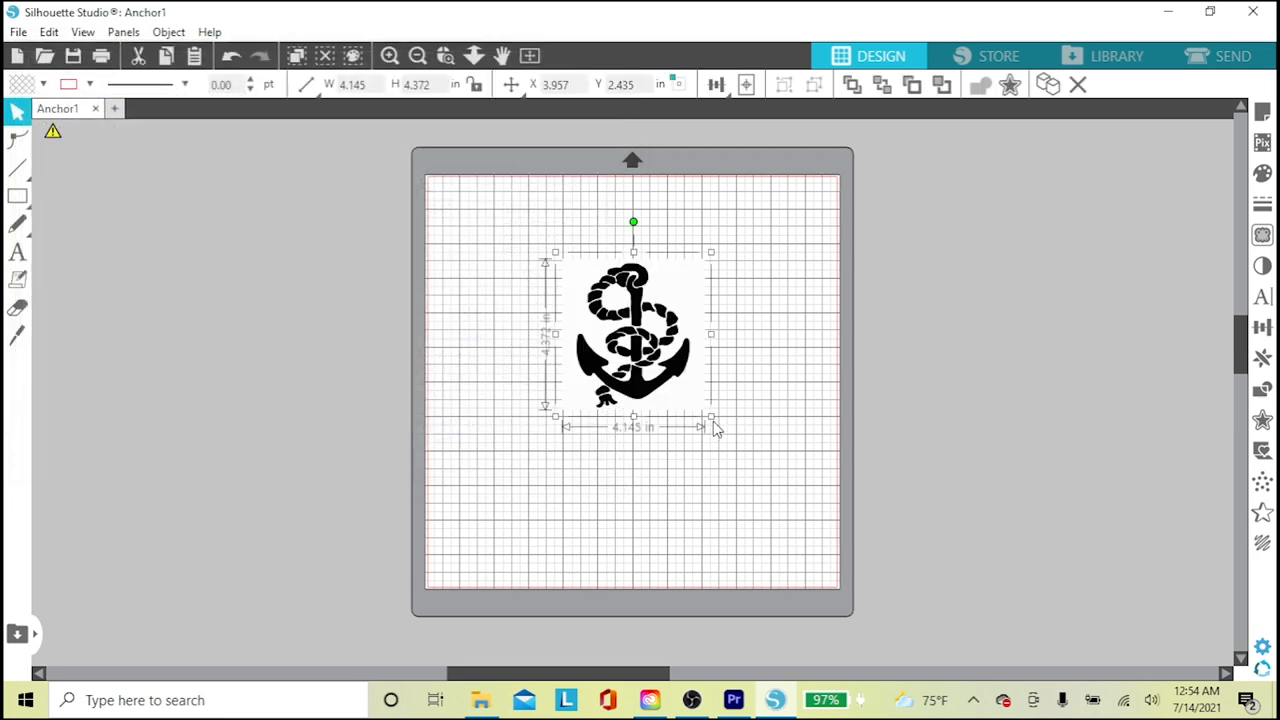
drag(712, 418, 788, 496)
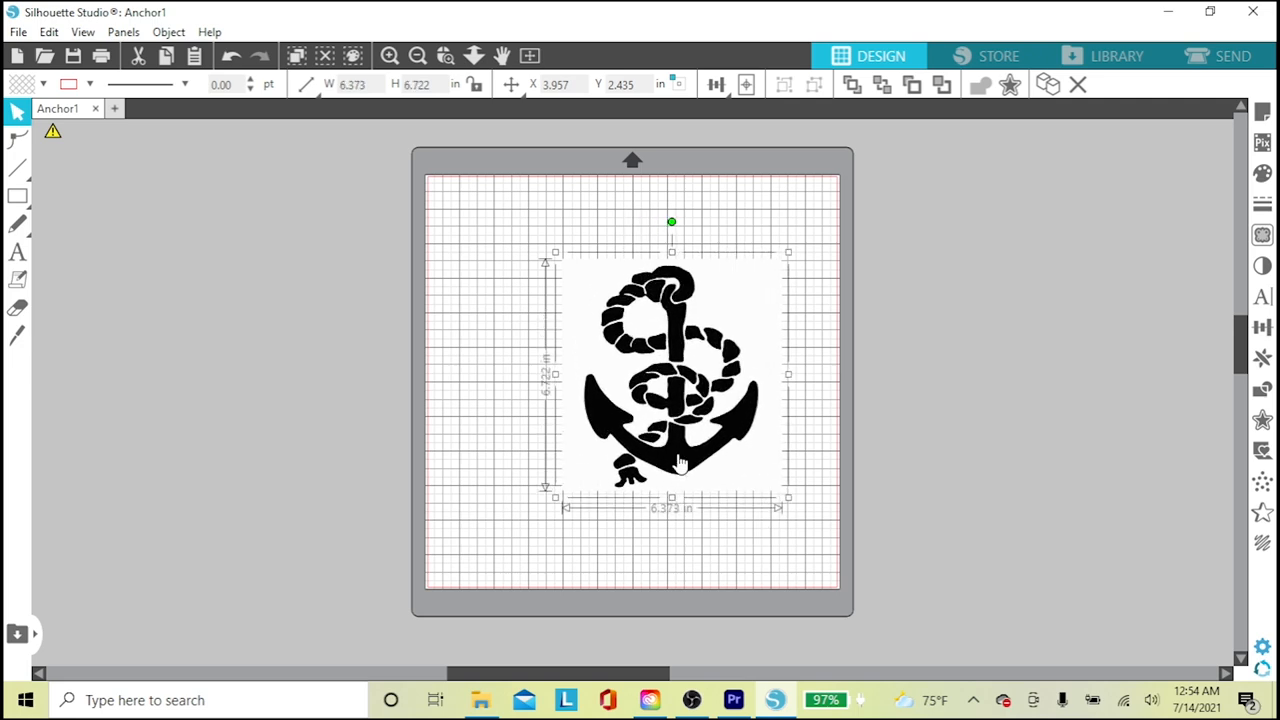
drag(672, 376, 640, 344)
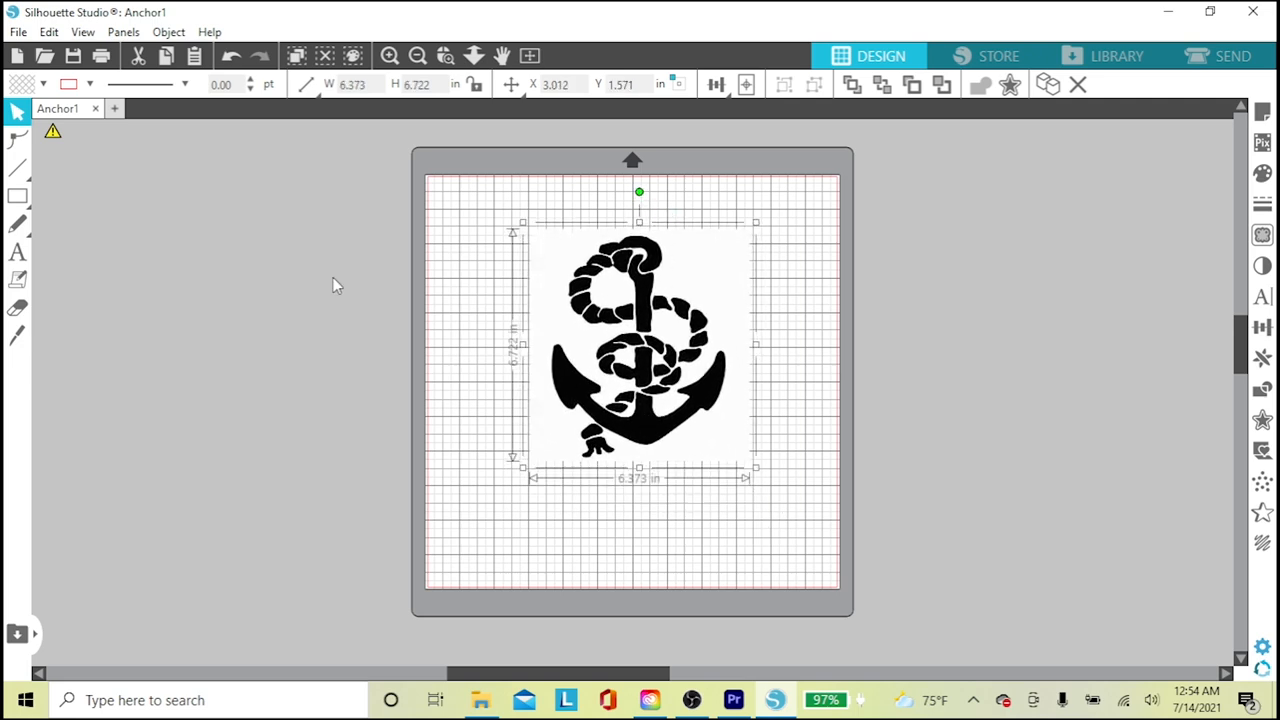
click(84, 32)
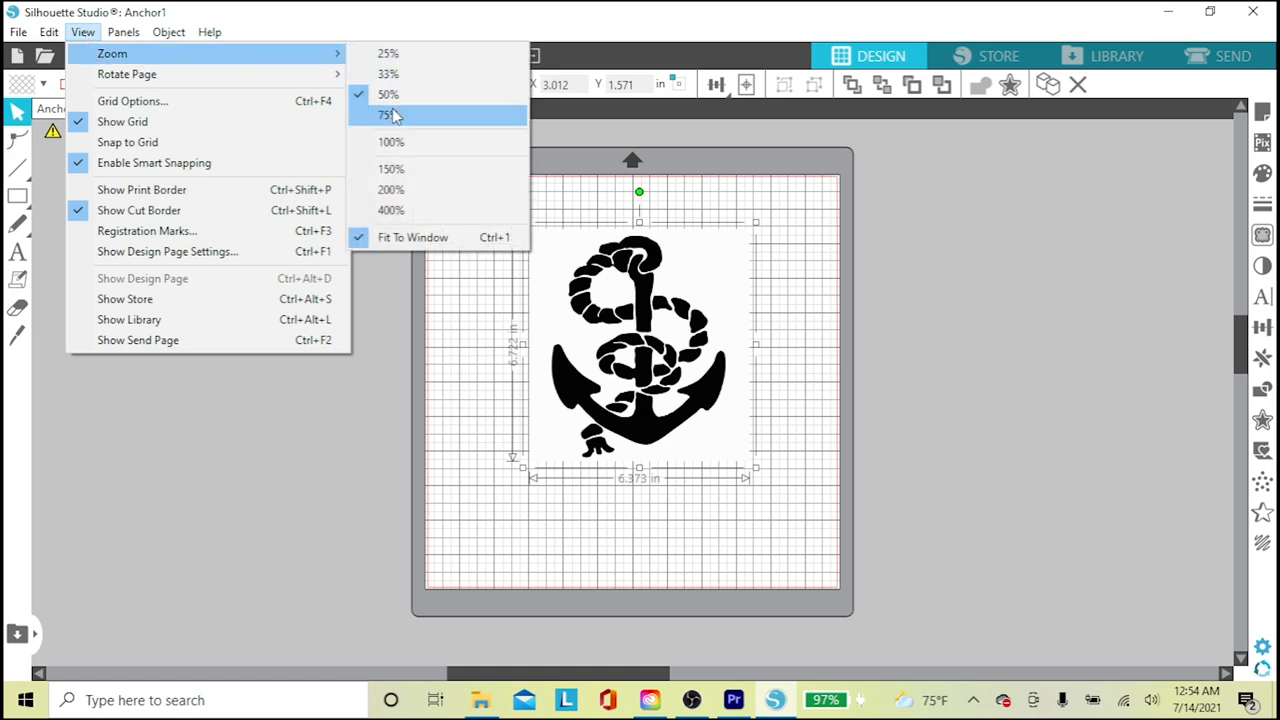
click(388, 114)
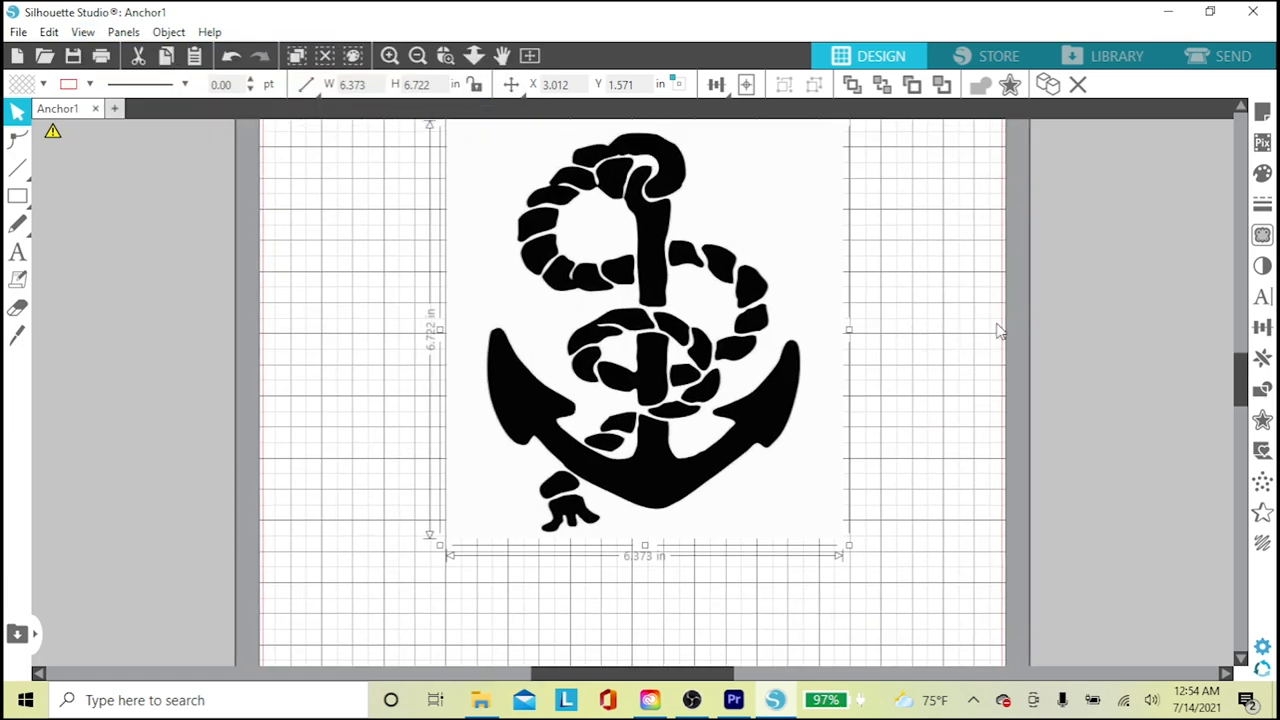
scroll(up, 3)
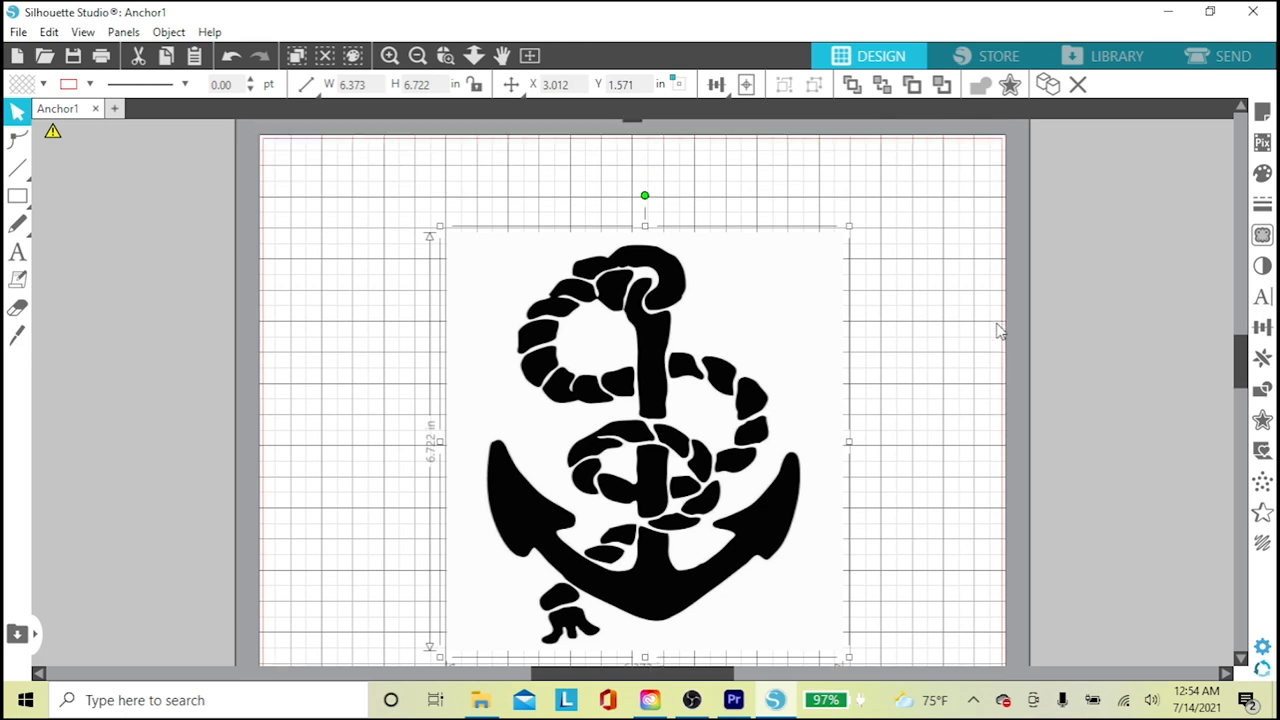
mouse_move(692, 464)
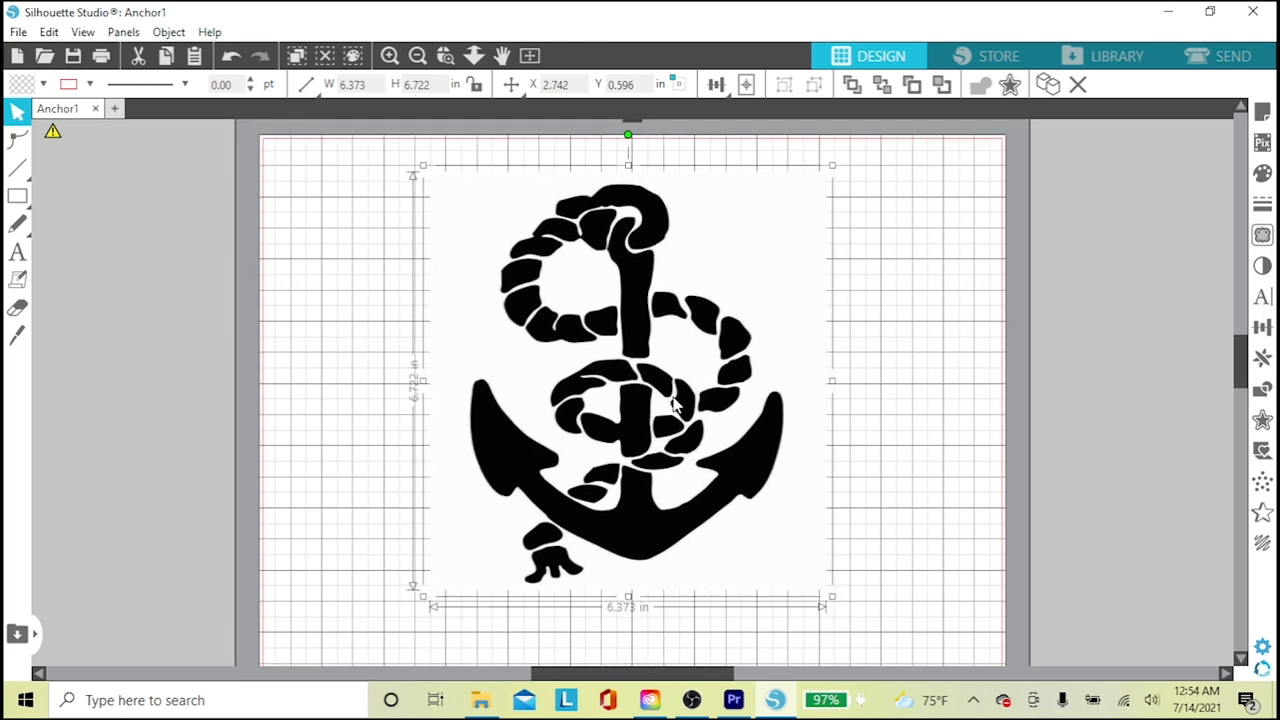
click(920, 366)
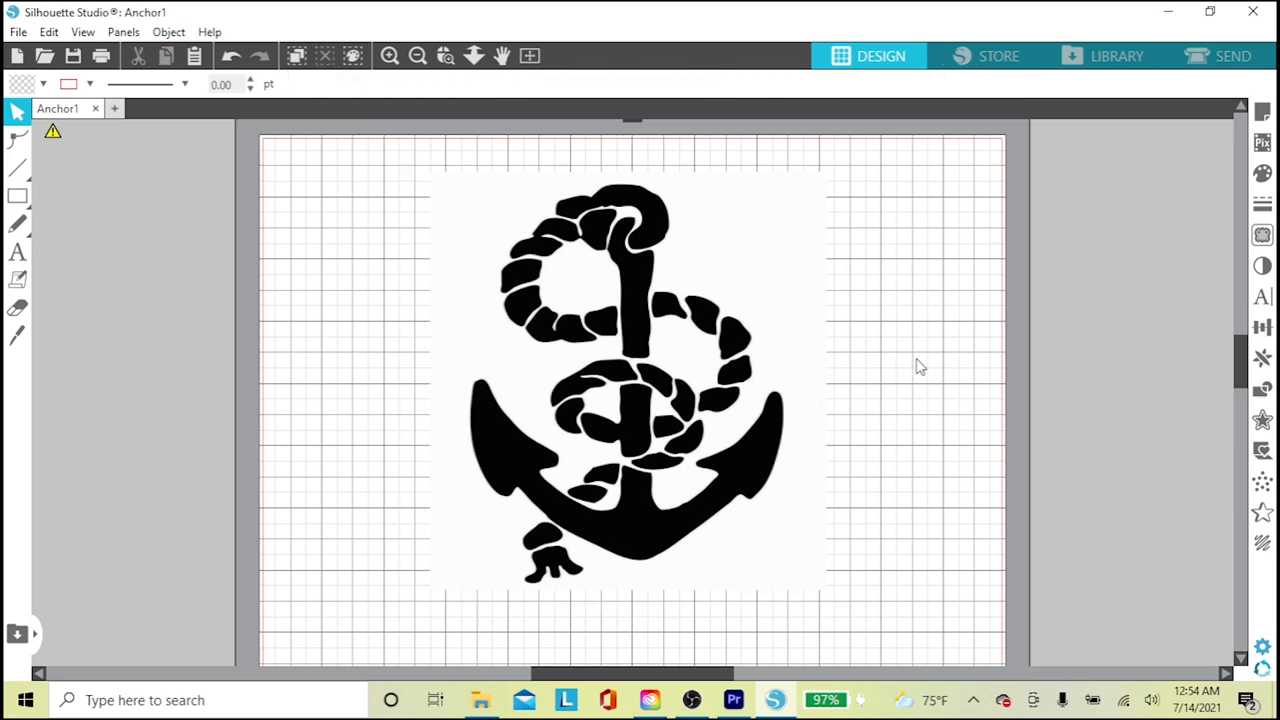
mouse_move(808, 244)
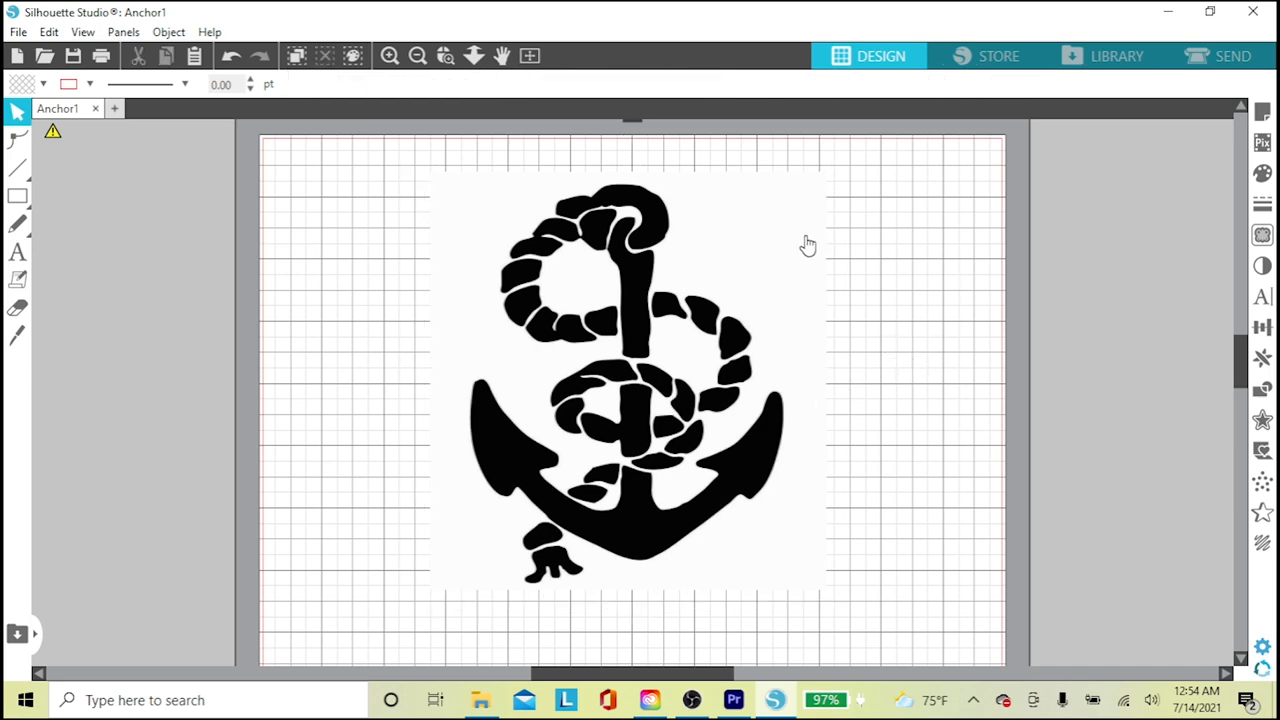
mouse_move(1262, 236)
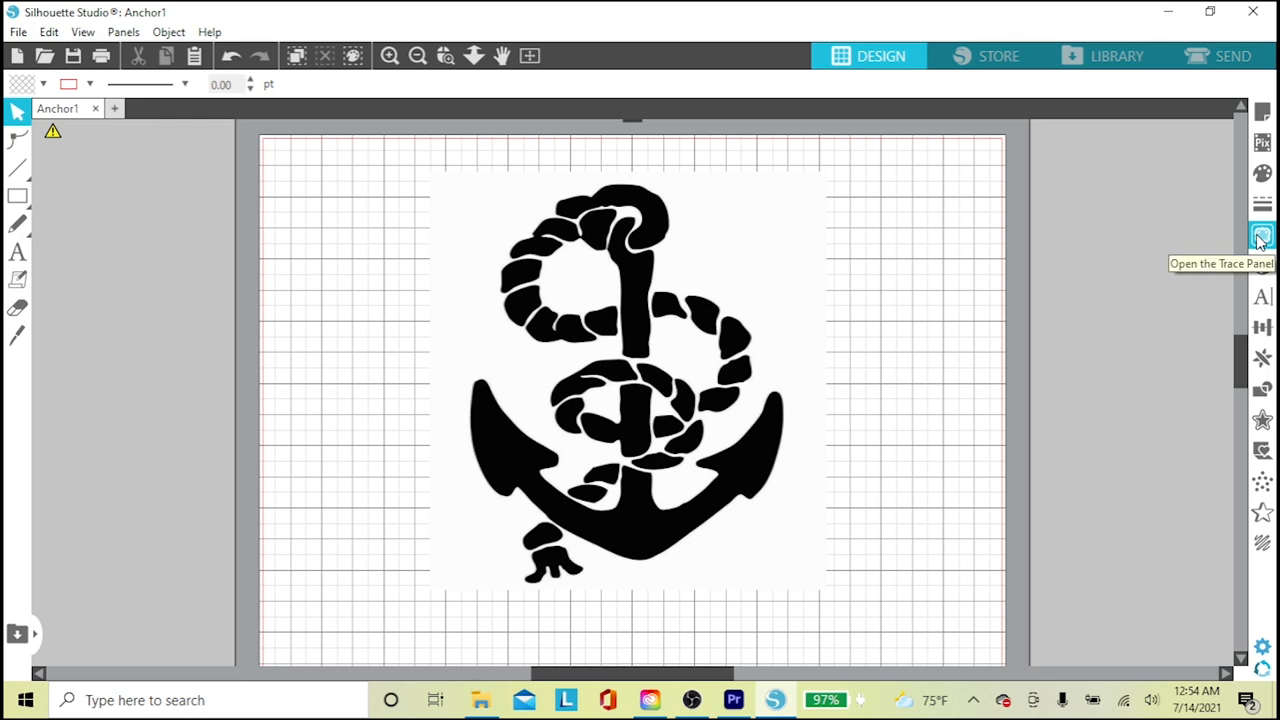
Mark a trace area over the anchor, adjust the threshold, and trace it into cut lines
click(1260, 236)
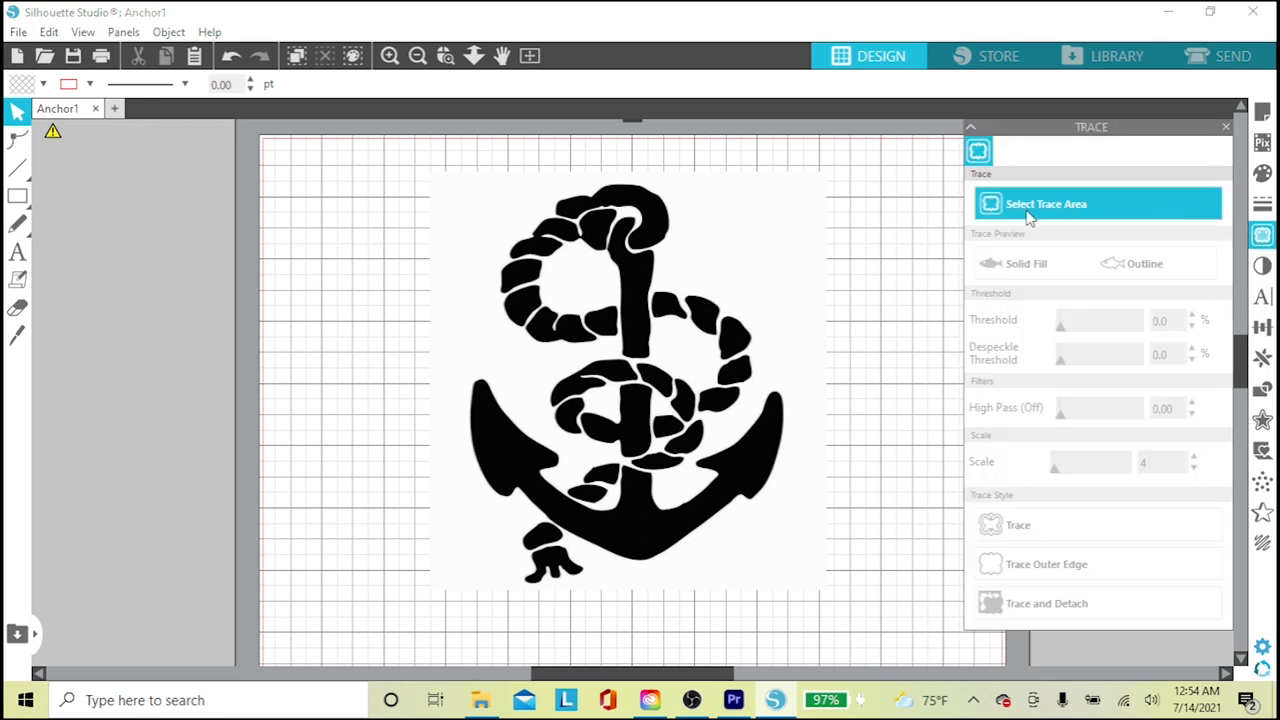
mouse_move(1070, 210)
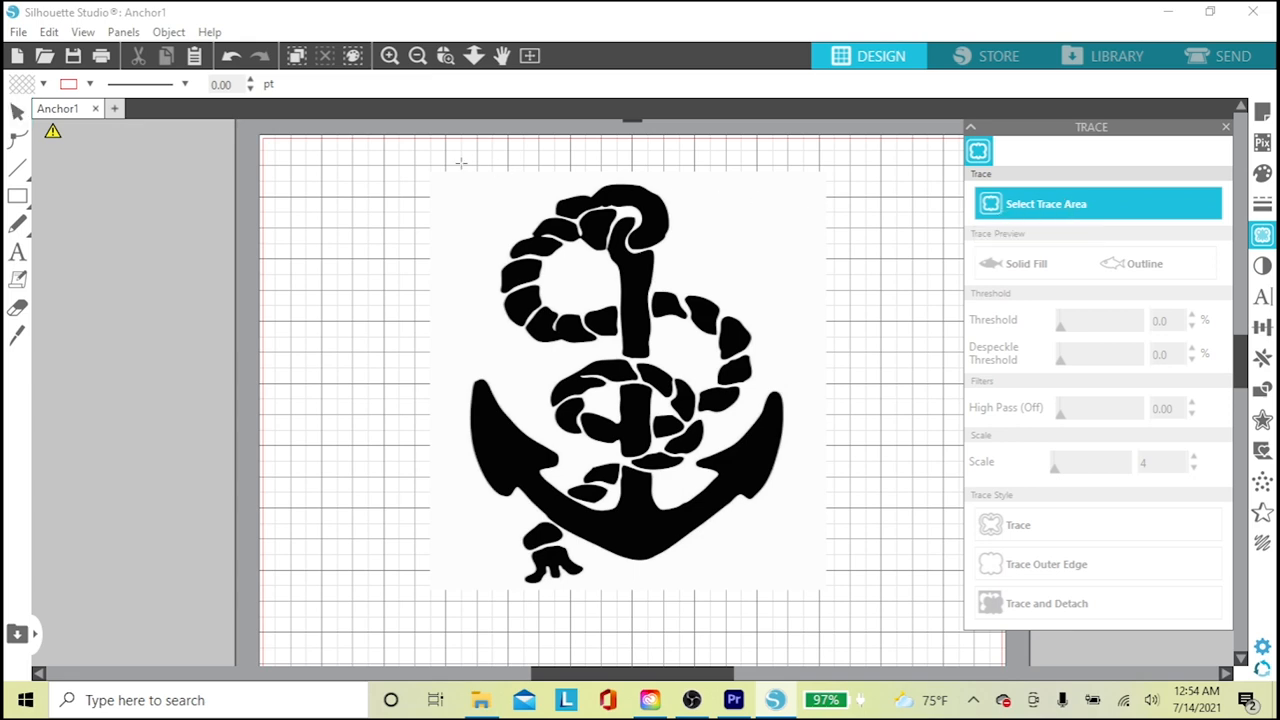
drag(384, 156, 644, 440)
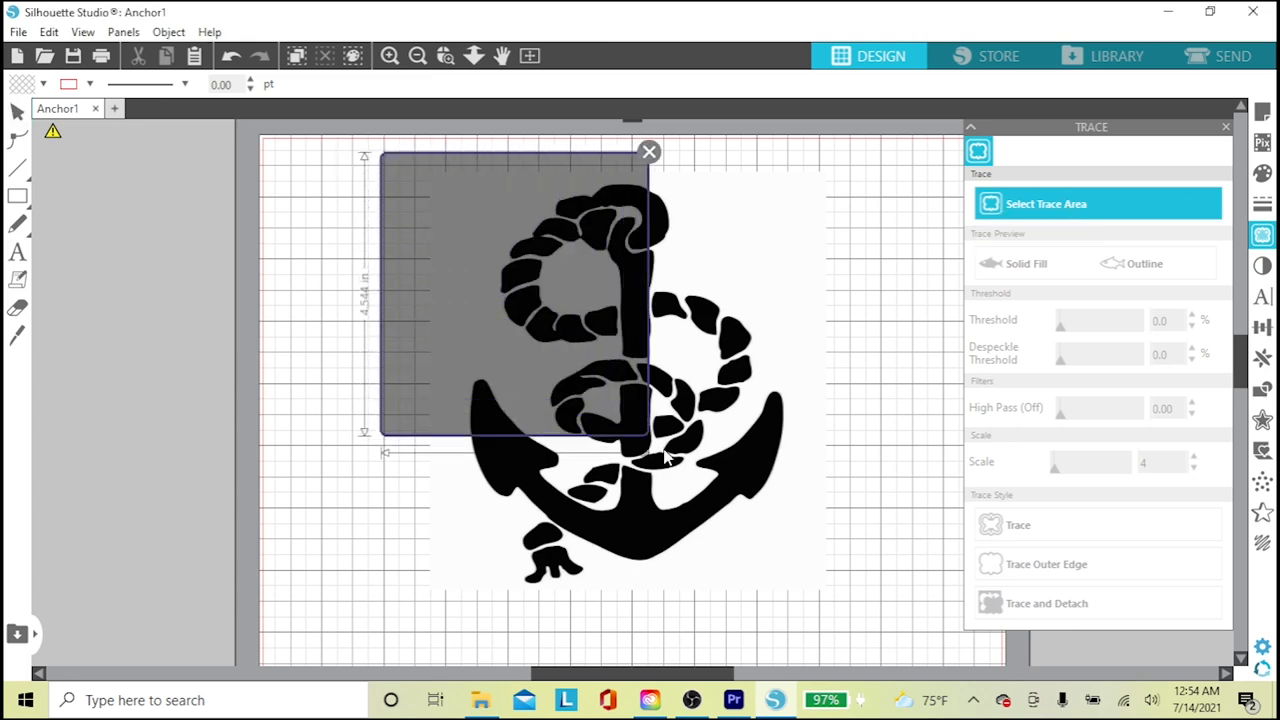
click(1026, 264)
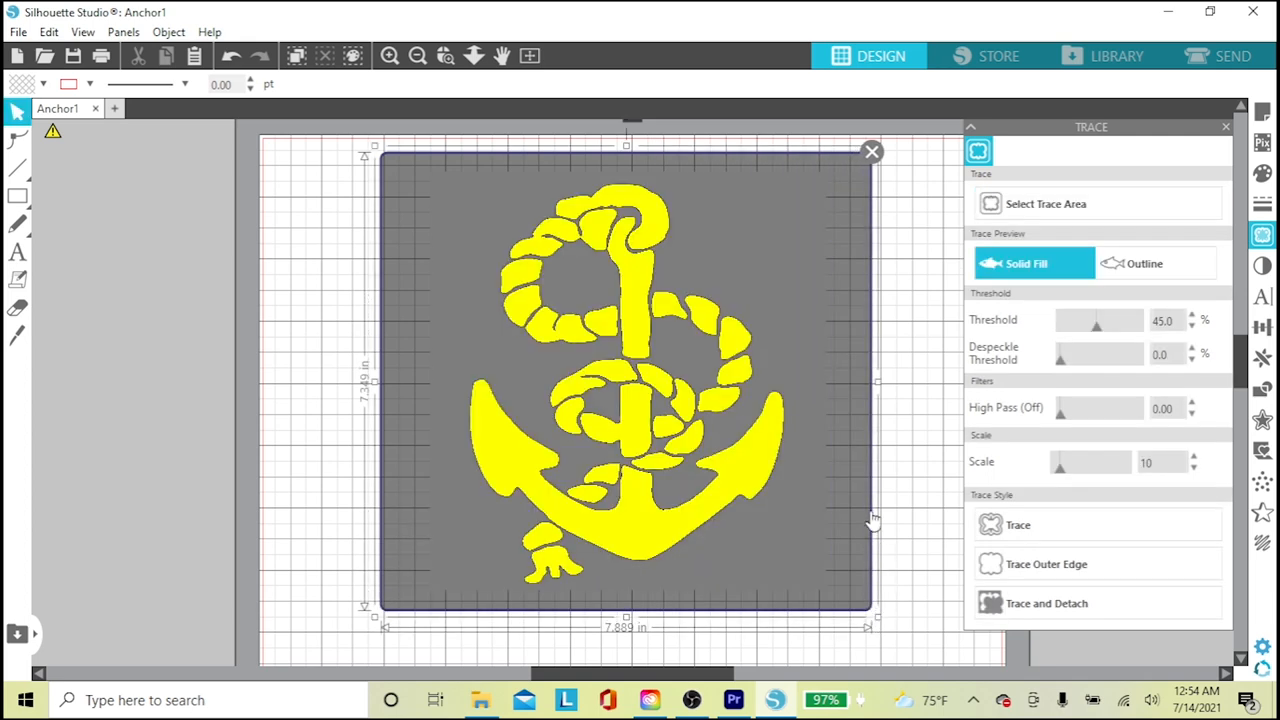
mouse_move(544, 204)
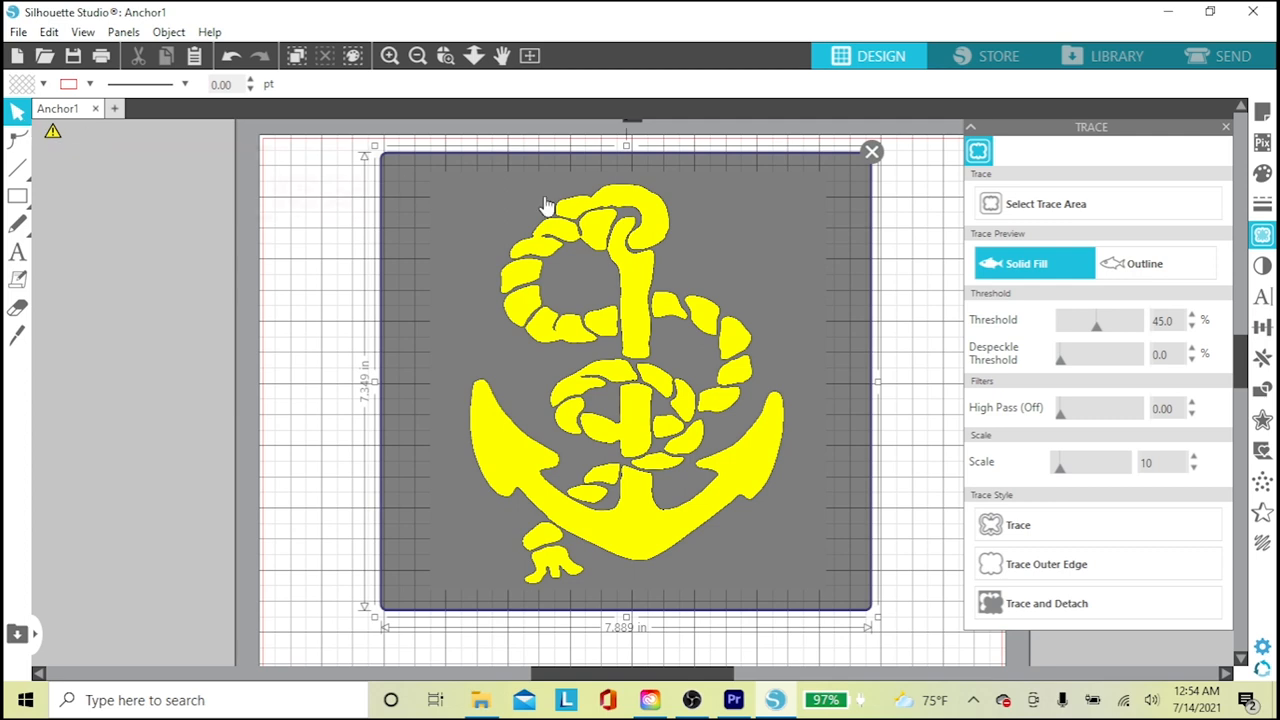
mouse_move(1168, 320)
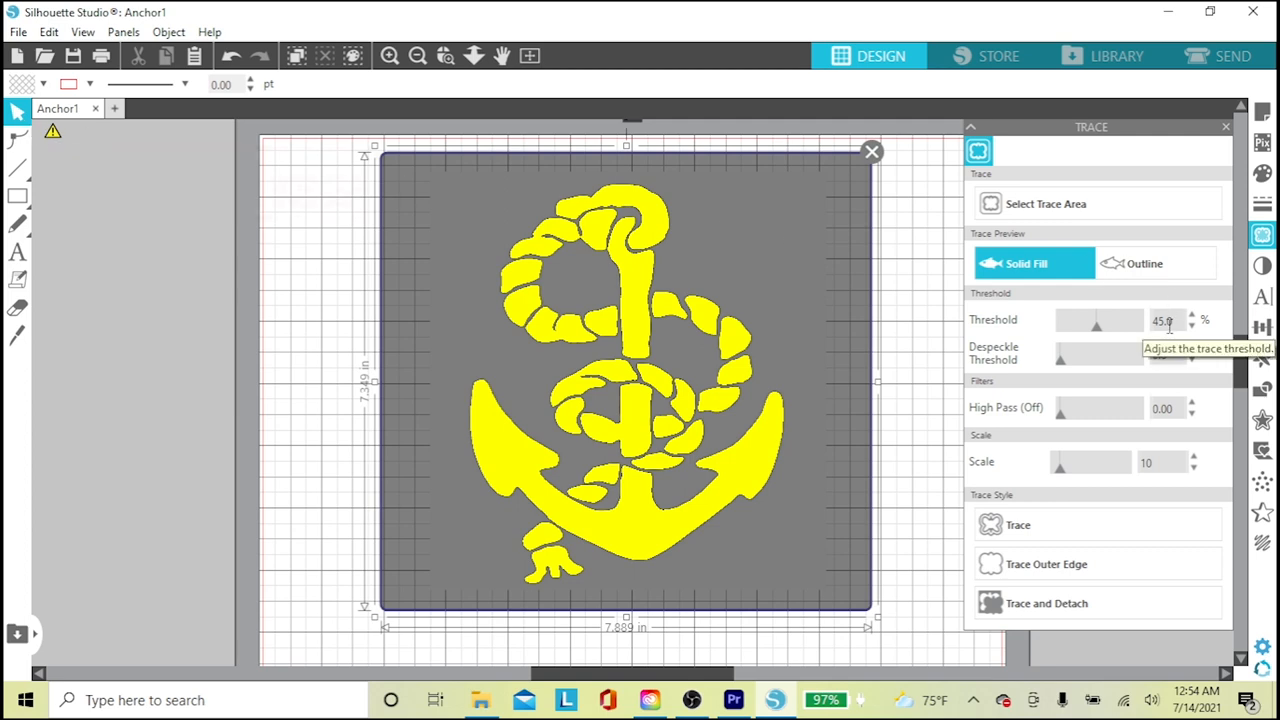
mouse_move(1196, 320)
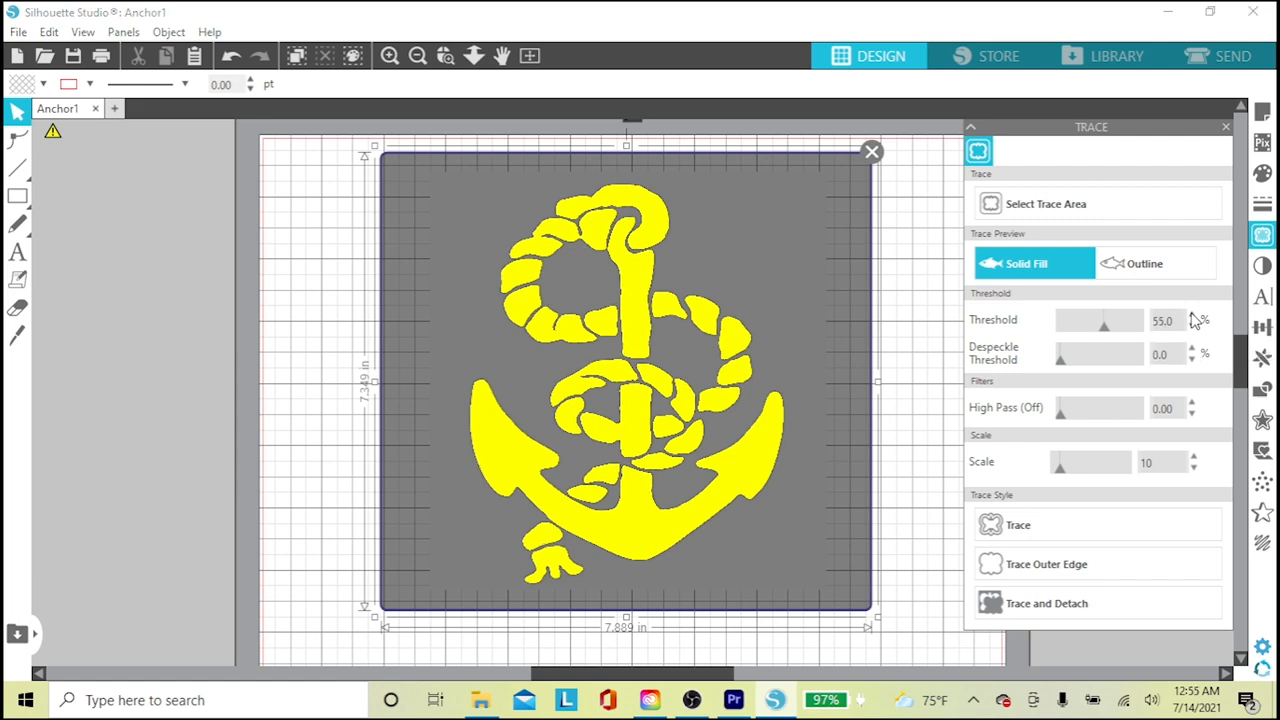
click(1192, 316)
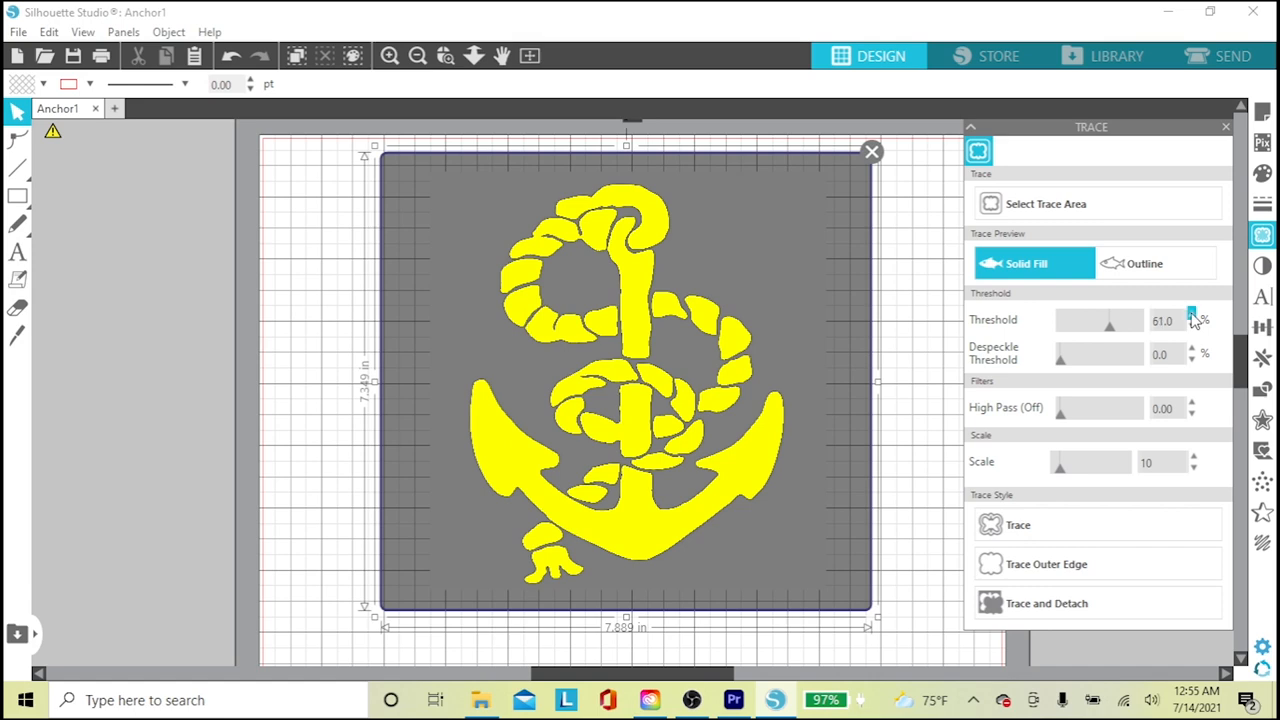
mouse_move(658, 418)
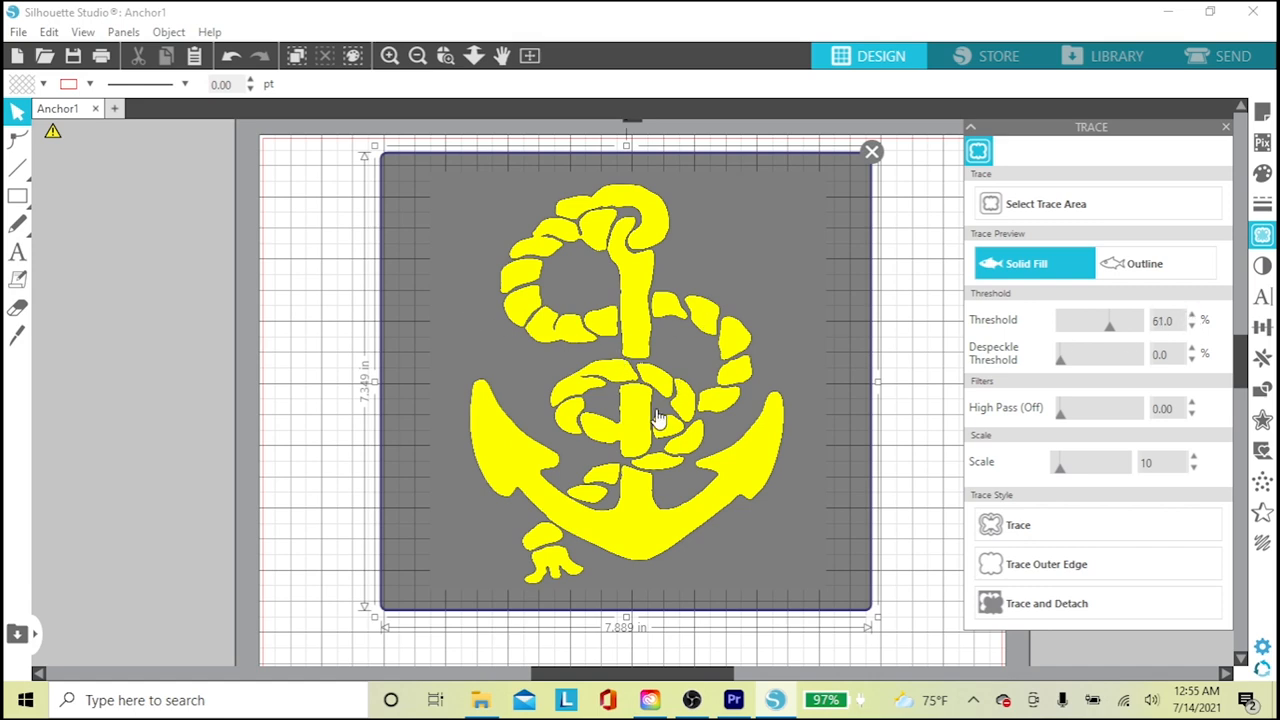
mouse_move(628, 380)
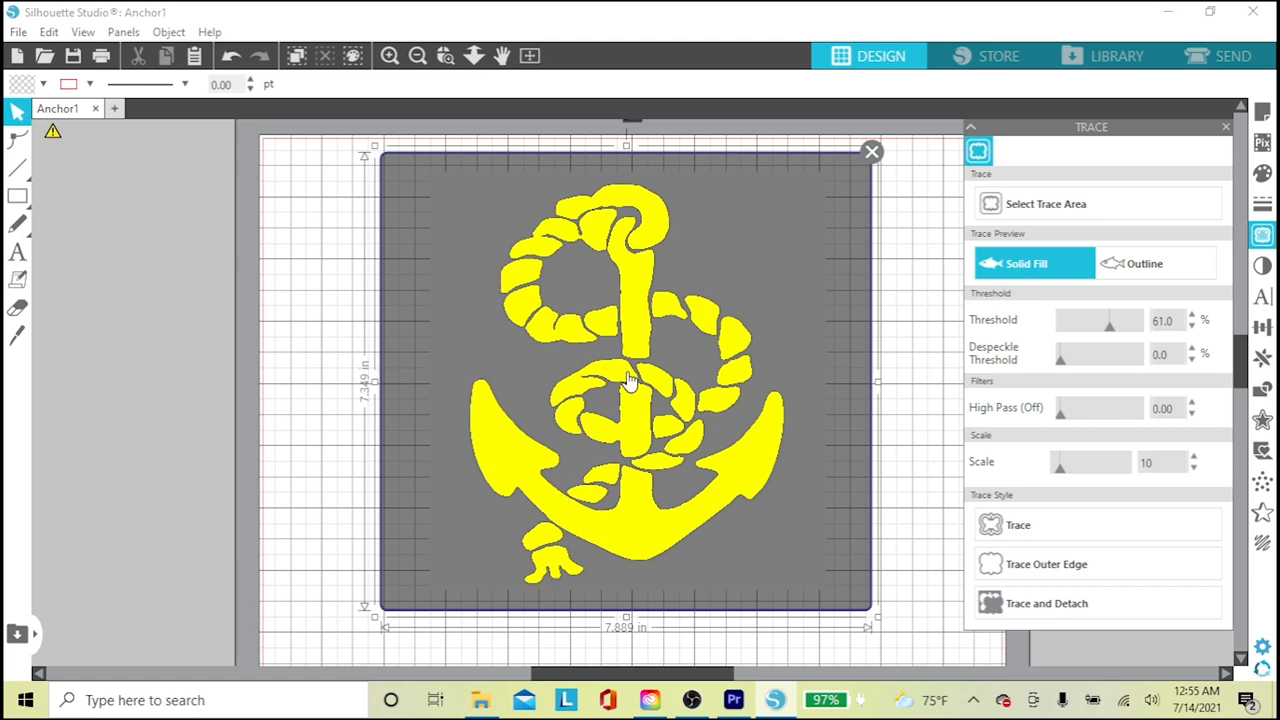
click(1018, 524)
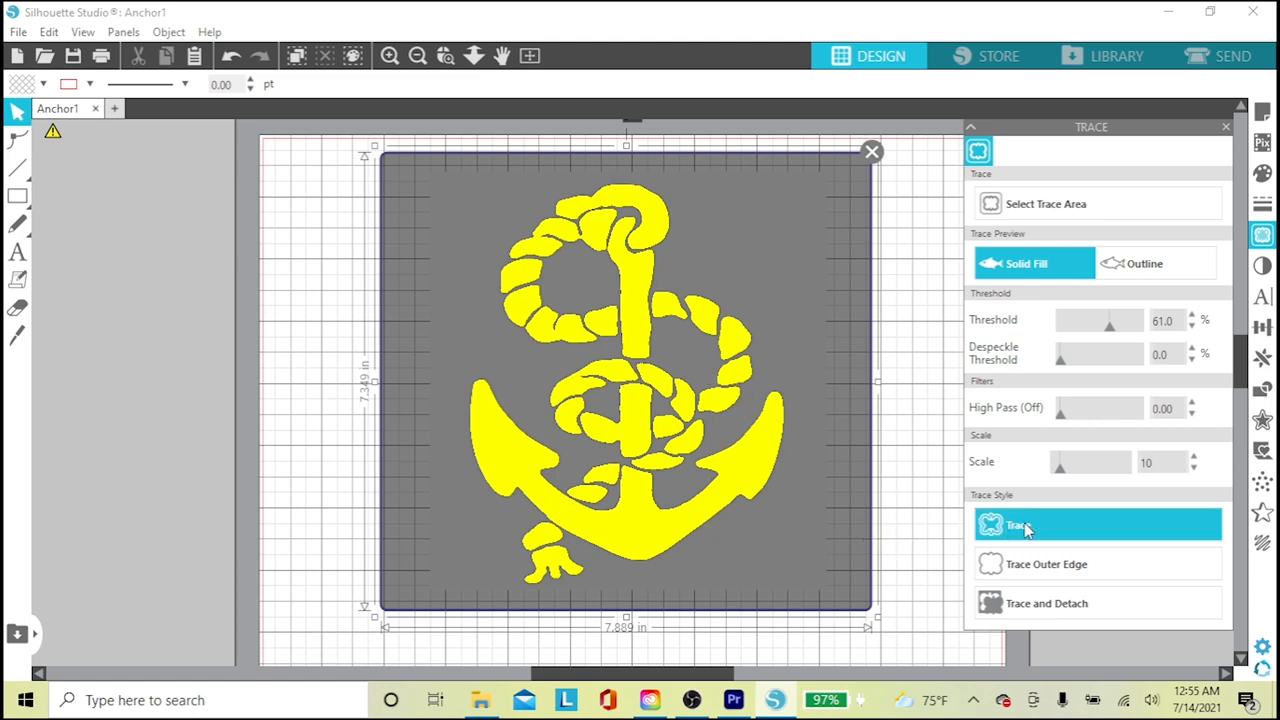
mouse_move(1050, 530)
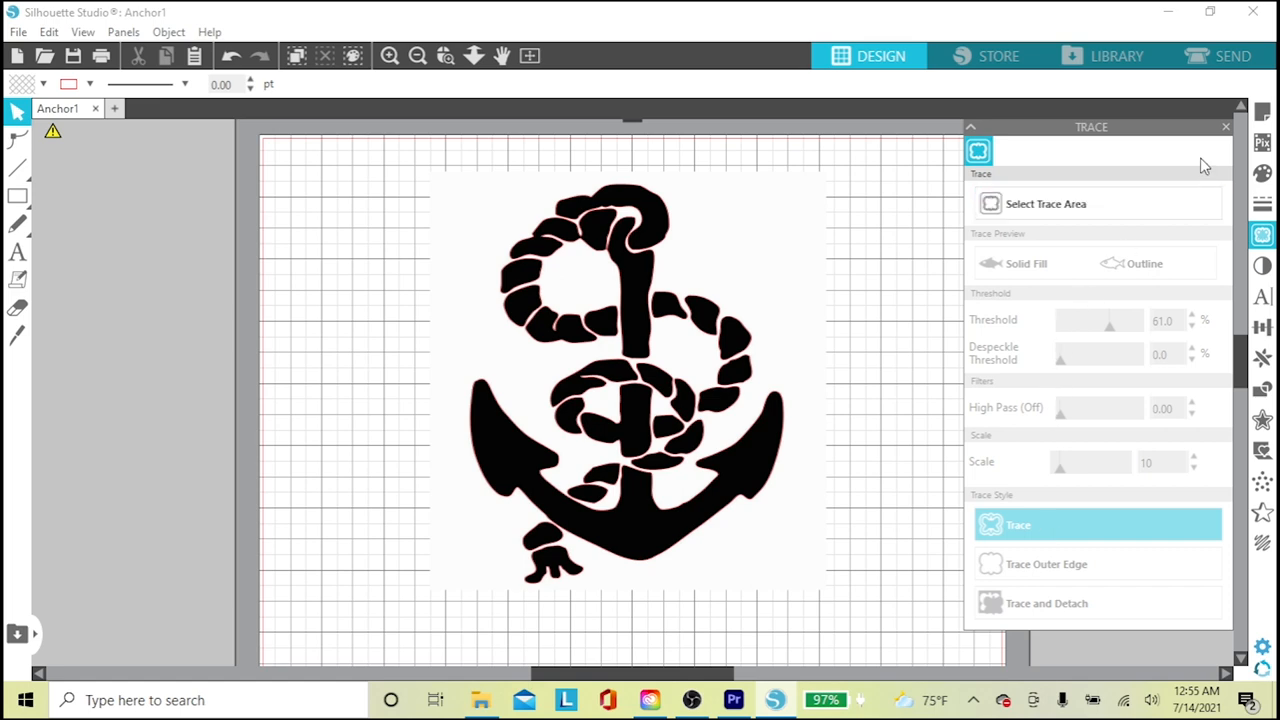
Move the original anchor picture off the mat, leaving only the red traced outline
click(1224, 126)
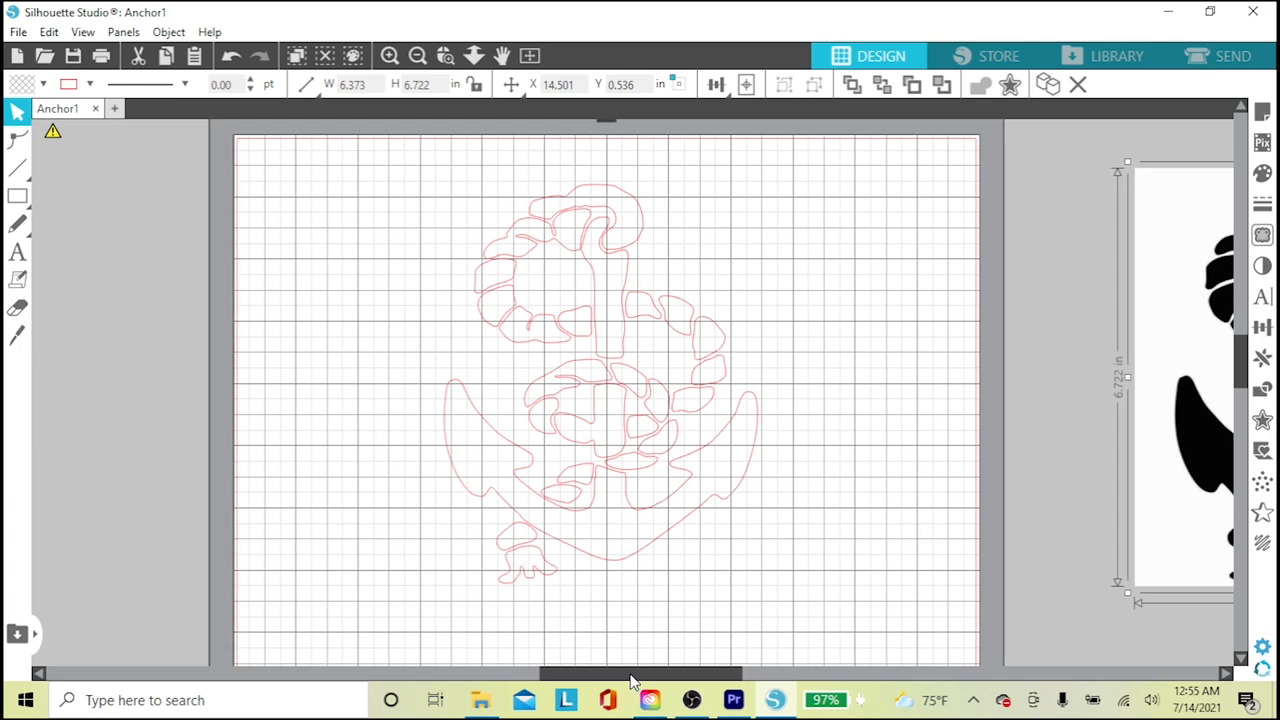
mouse_move(708, 578)
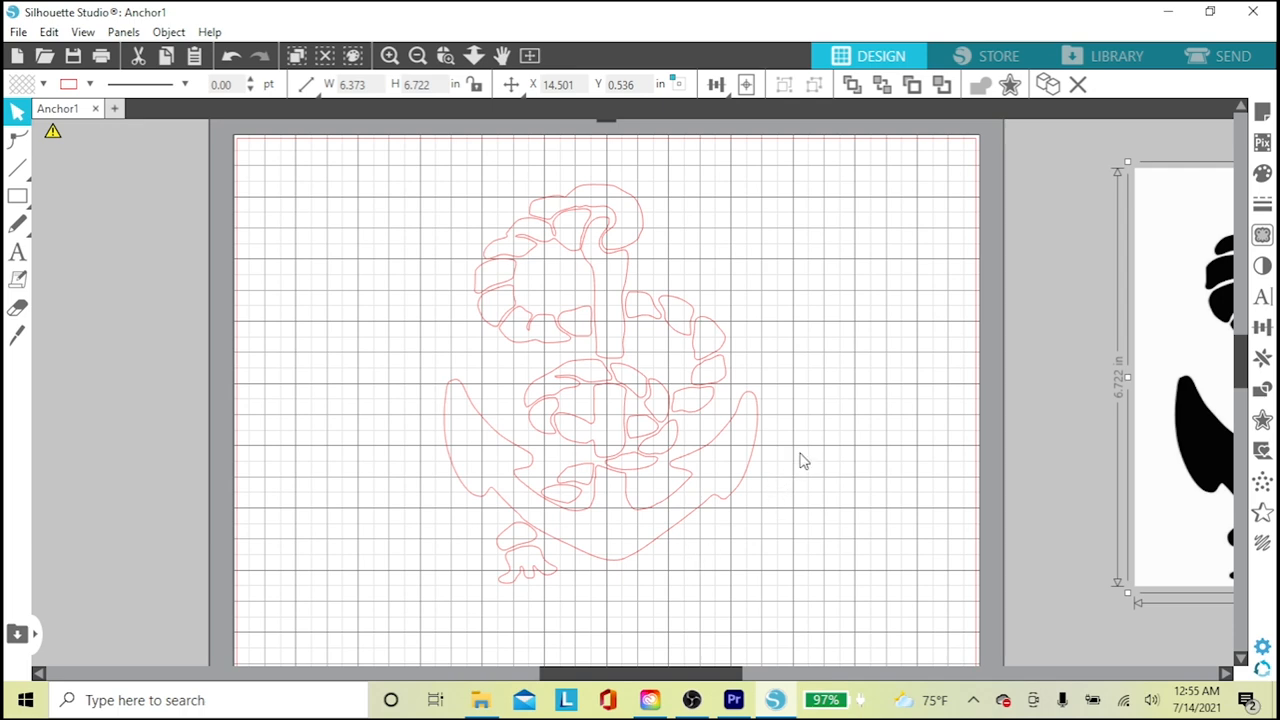
scroll(up, 3)
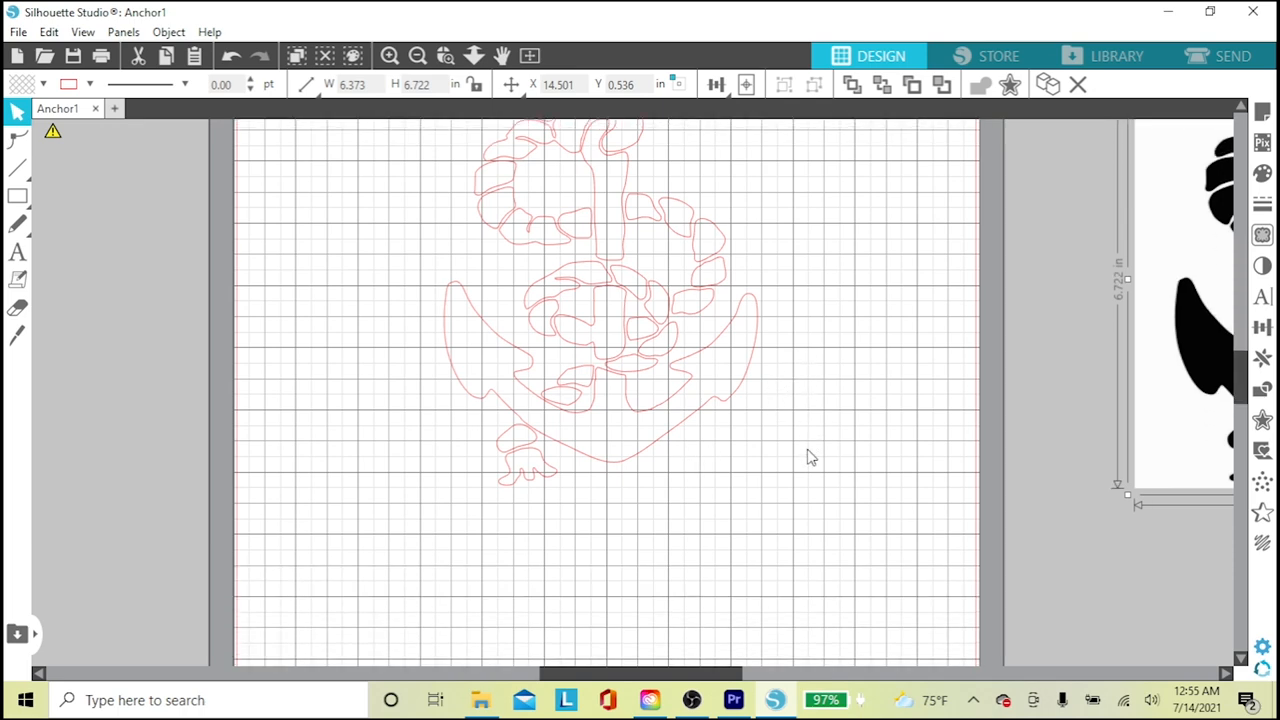
mouse_move(16, 252)
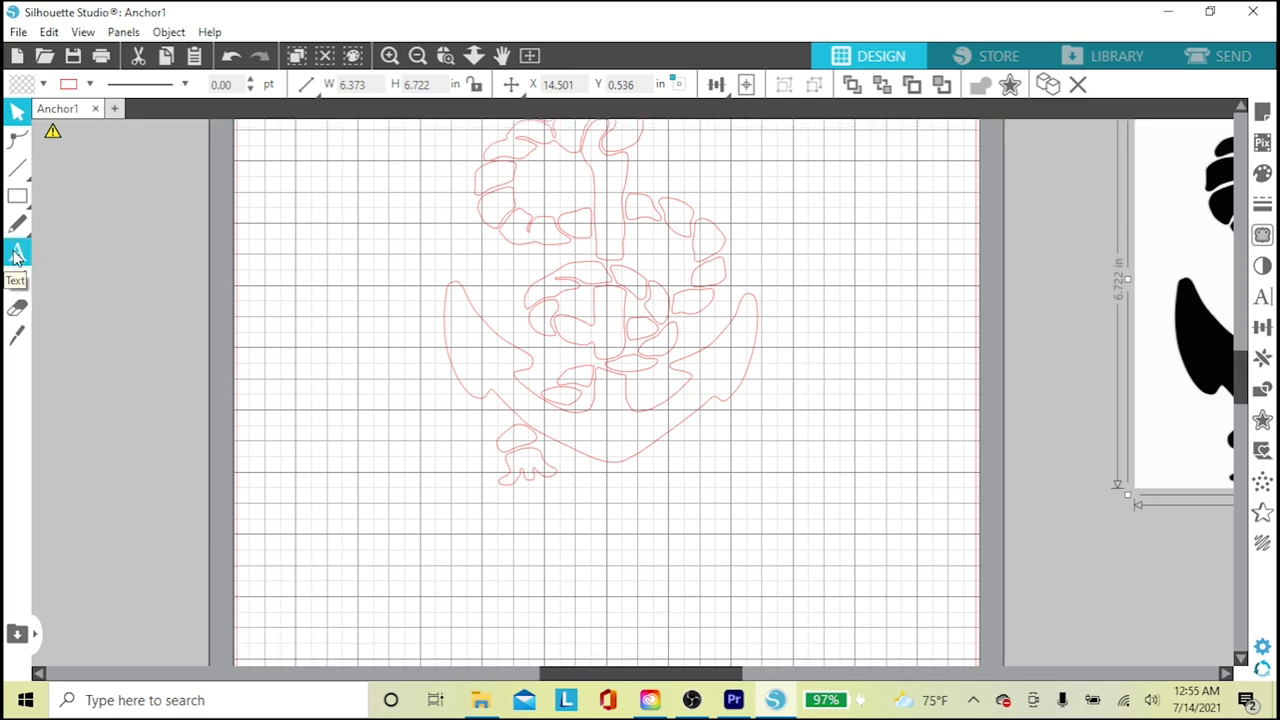
Add the word Anchor as text below the outline and bring up the font list
click(16, 252)
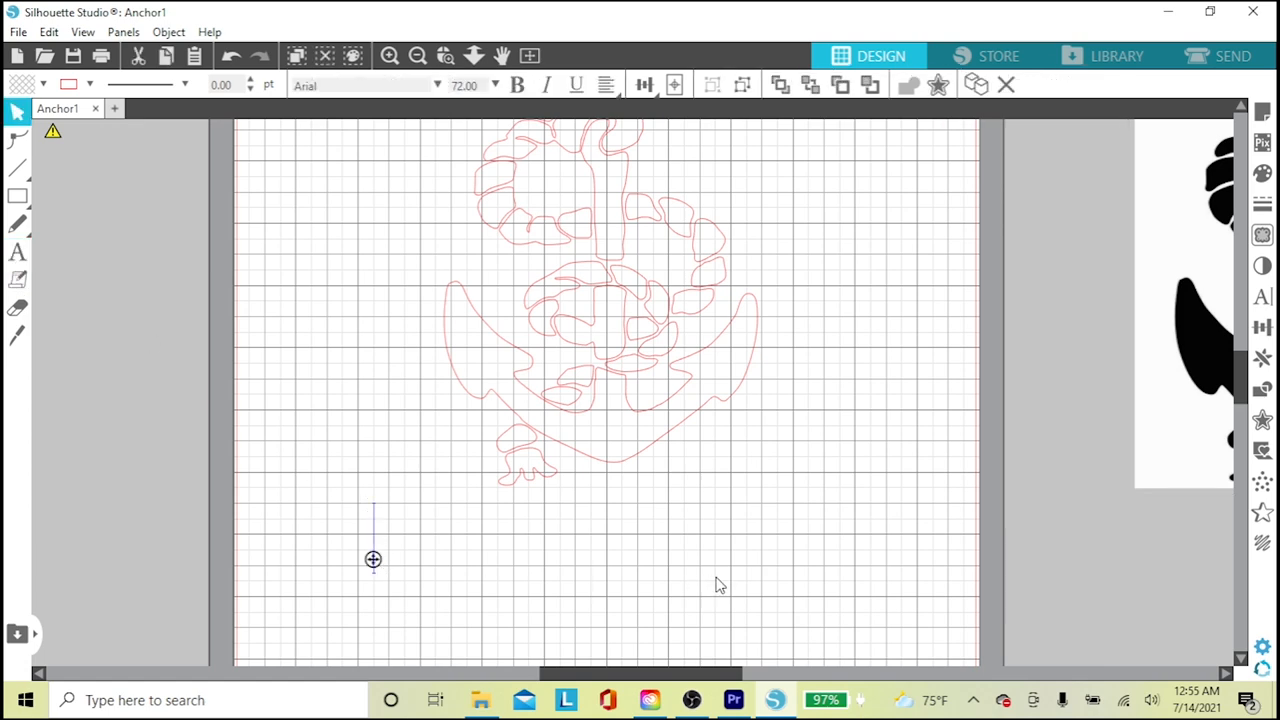
mouse_move(754, 560)
text(Anc)
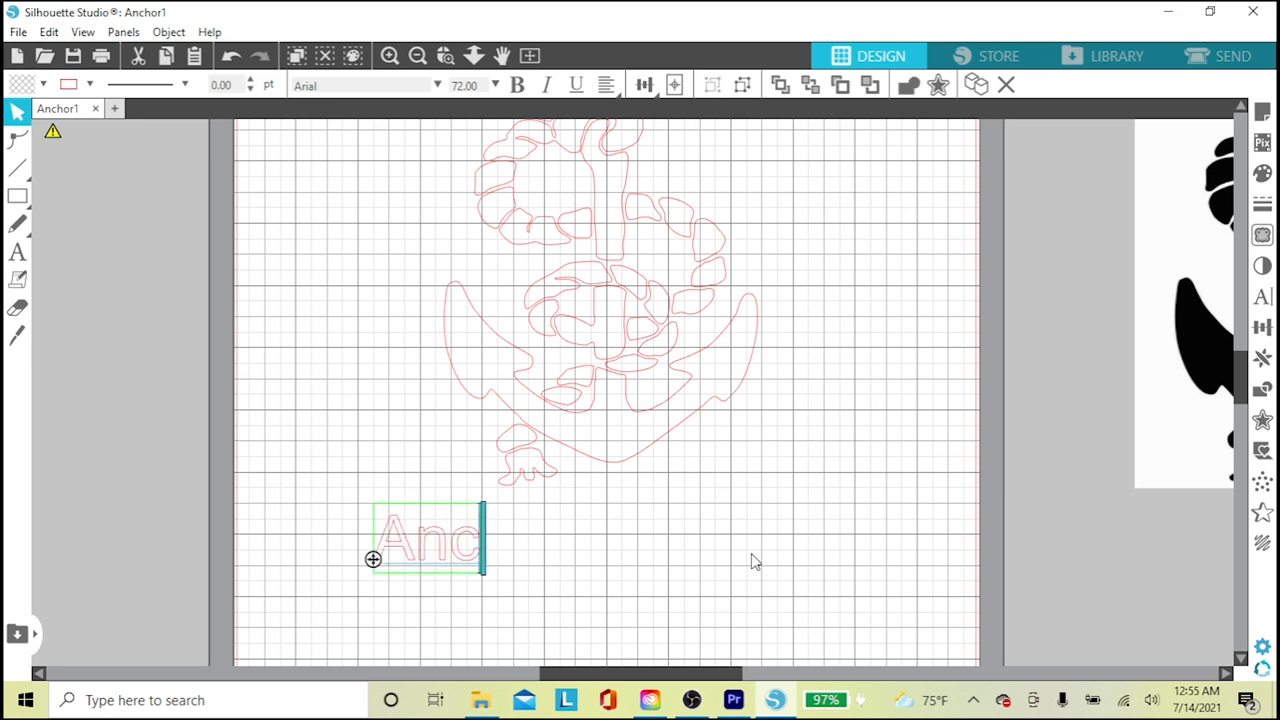
text(hor)
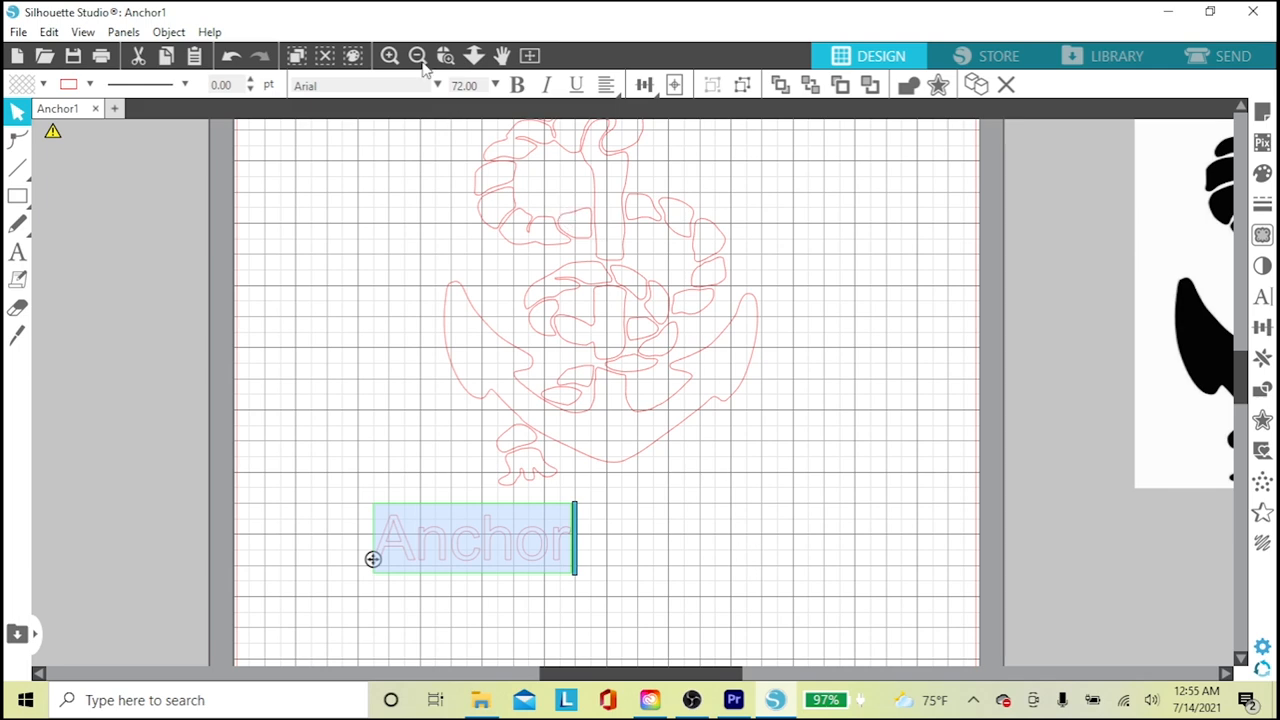
click(168, 32)
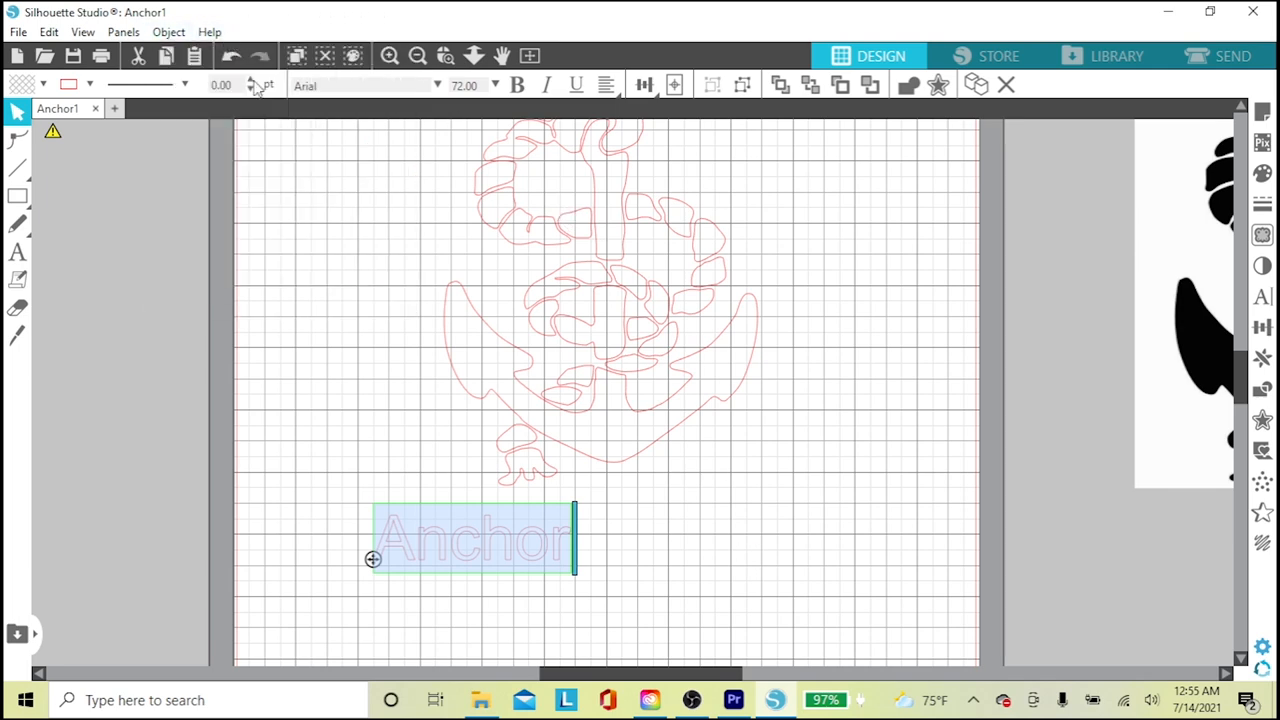
click(436, 84)
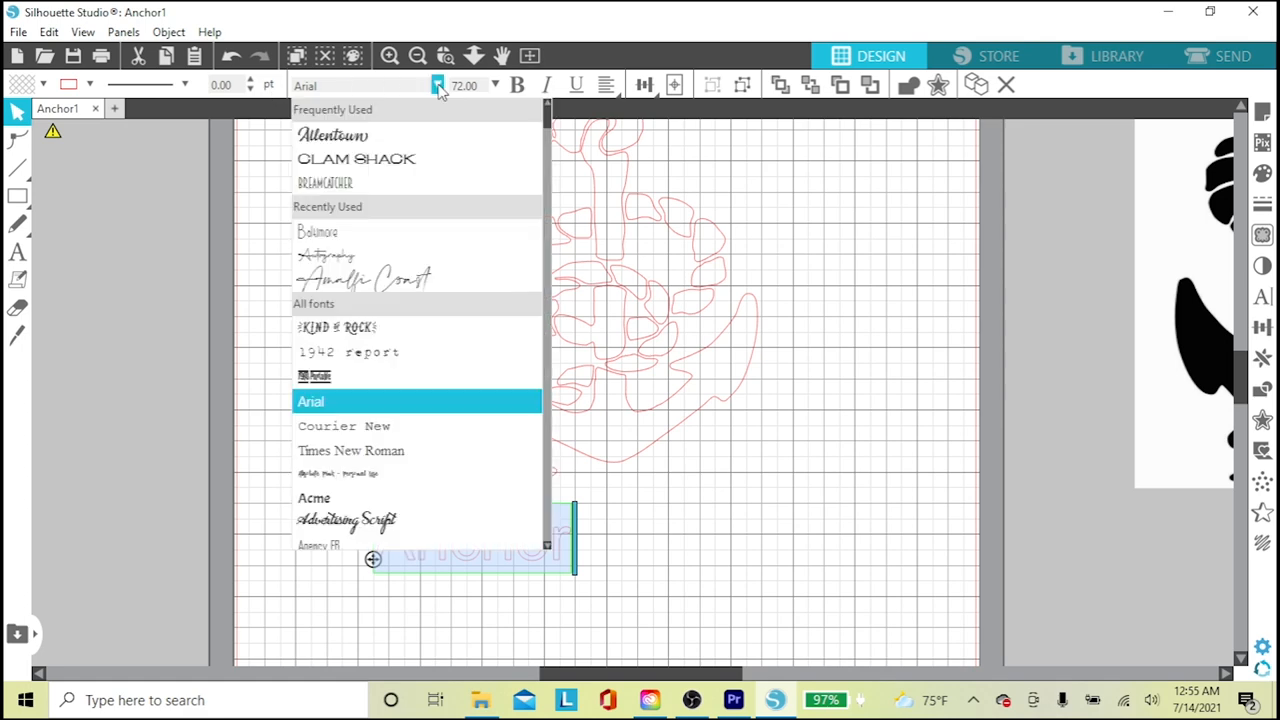
mouse_move(340, 182)
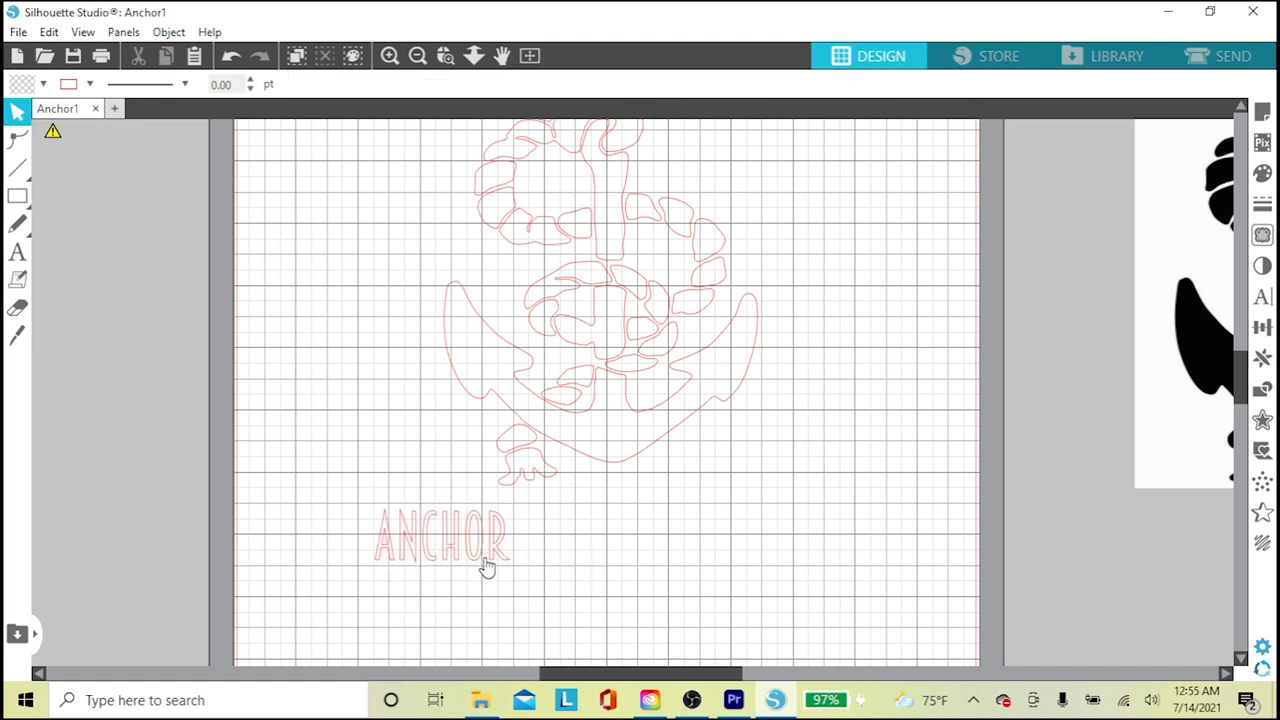
Rotate ANCHOR 90° counterclockwise and move it to the mat's top-left beside the outline
click(440, 536)
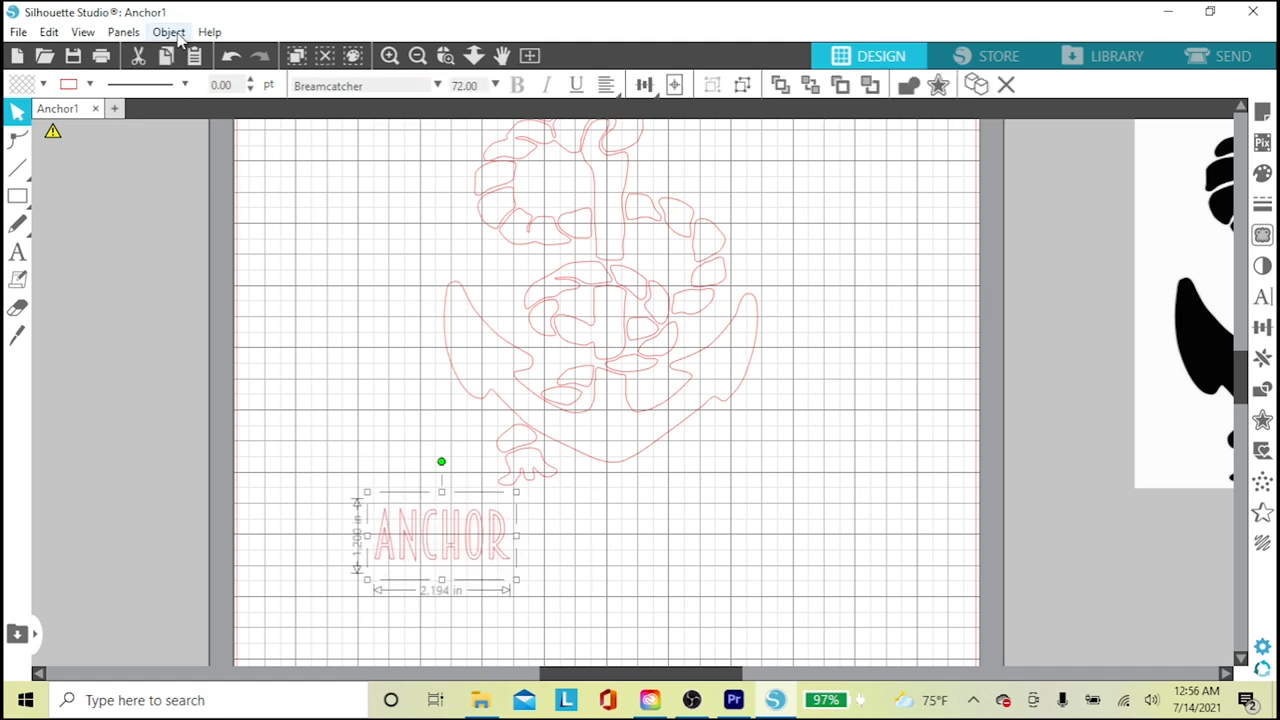
click(168, 32)
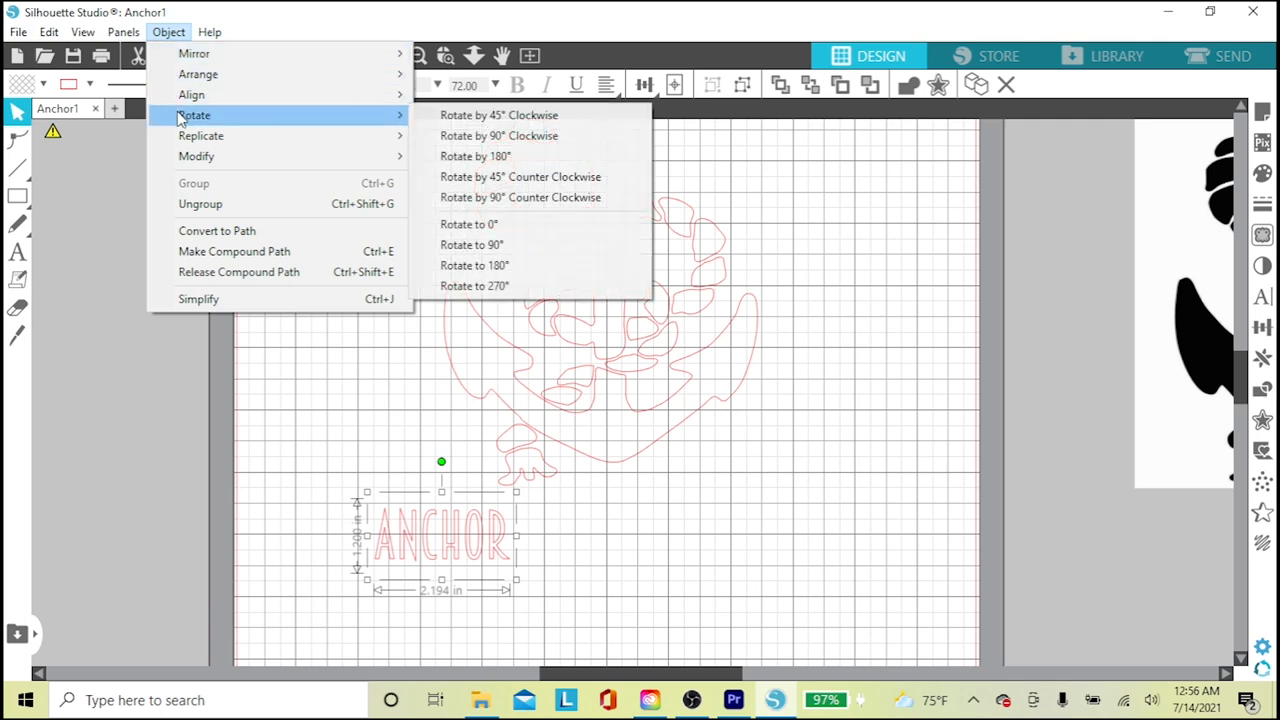
mouse_move(500, 114)
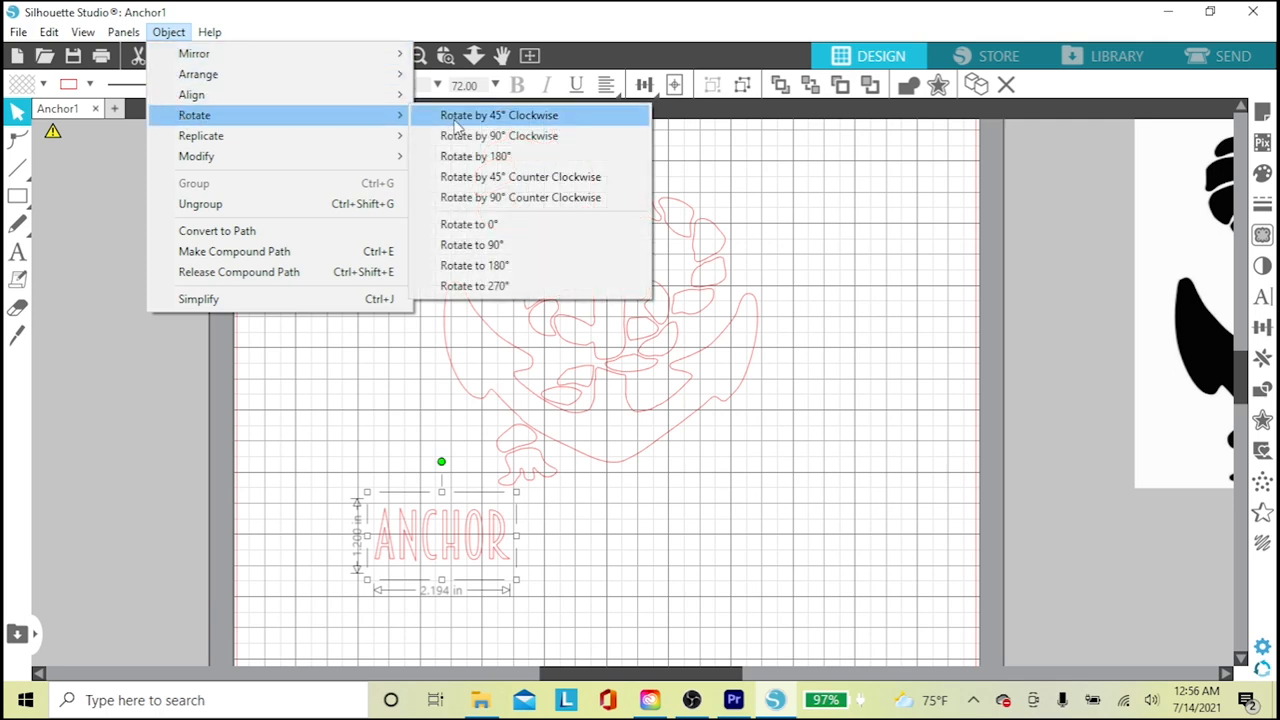
mouse_move(500, 198)
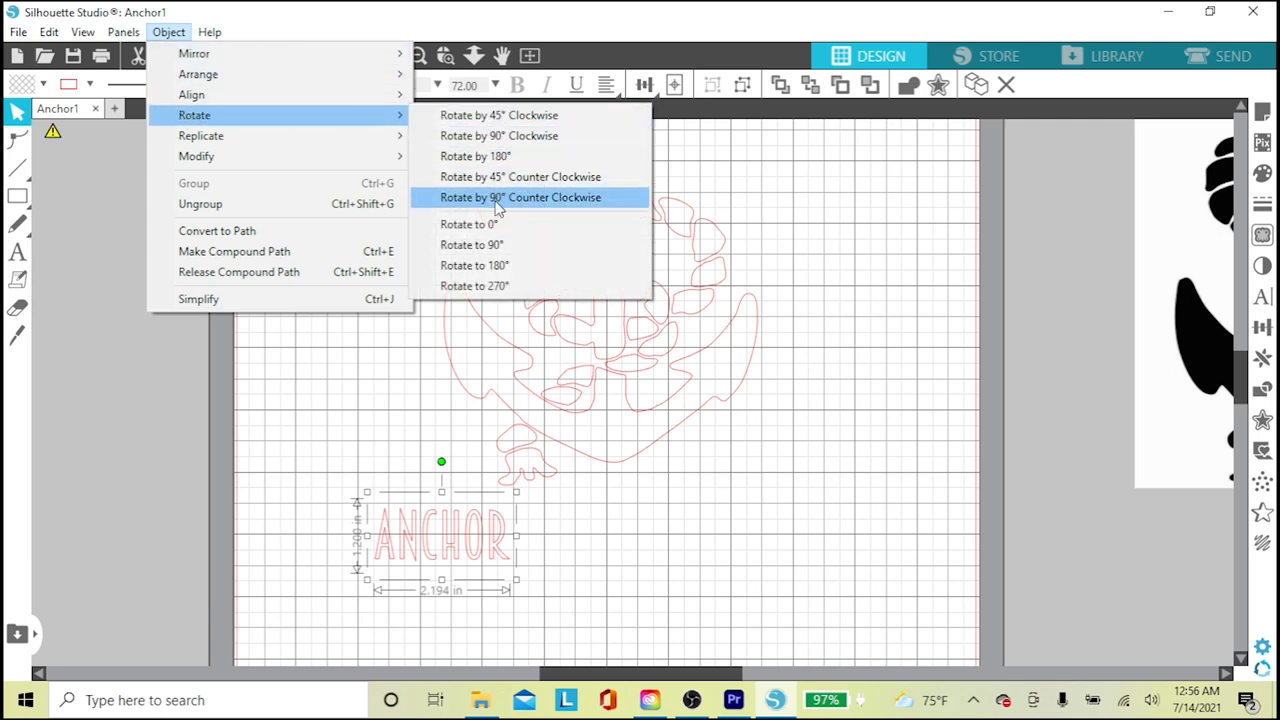
click(520, 198)
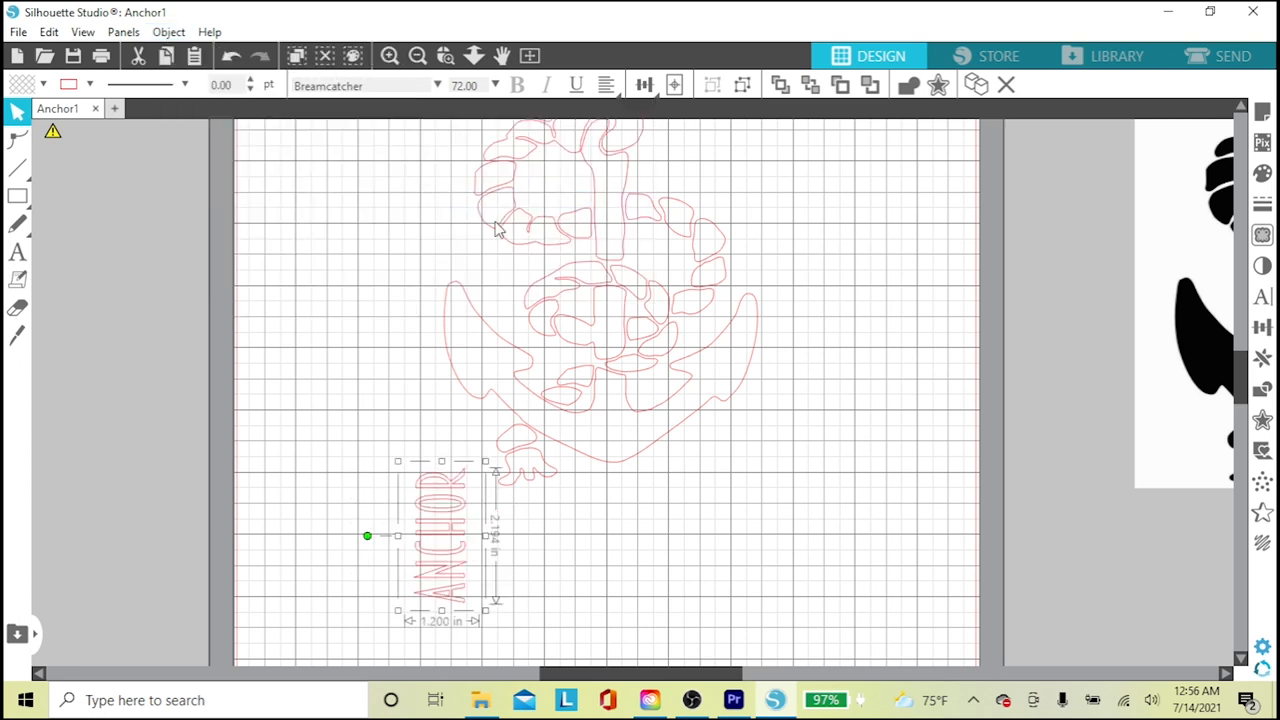
drag(440, 536, 320, 456)
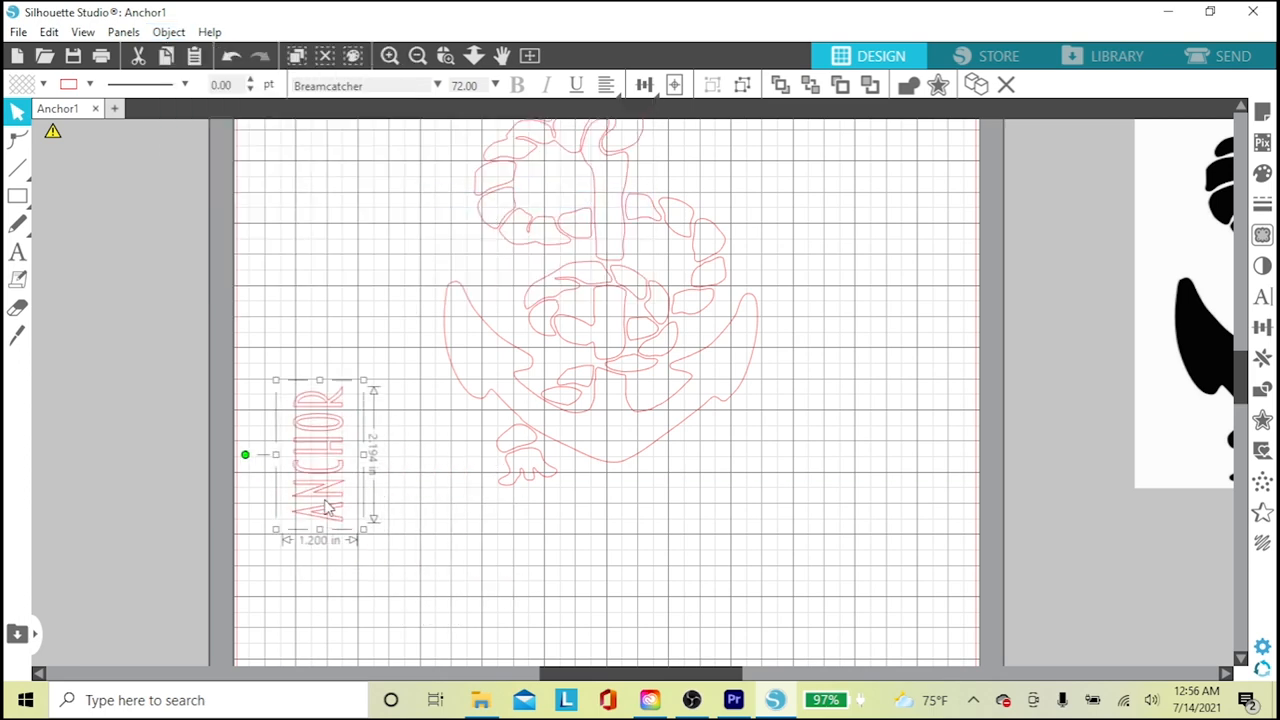
drag(324, 504, 316, 404)
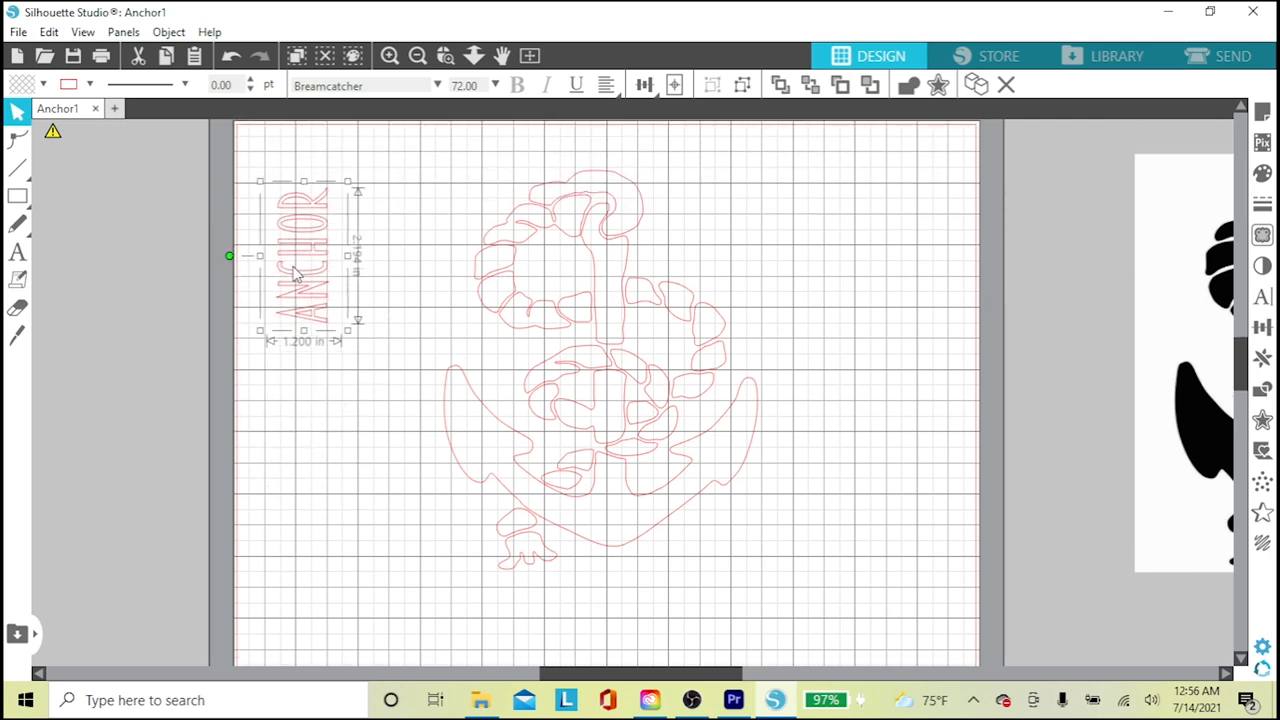
Stretch the vertical ANCHOR text to the anchor outline's height, about 1.68 inches wide
drag(300, 256, 300, 240)
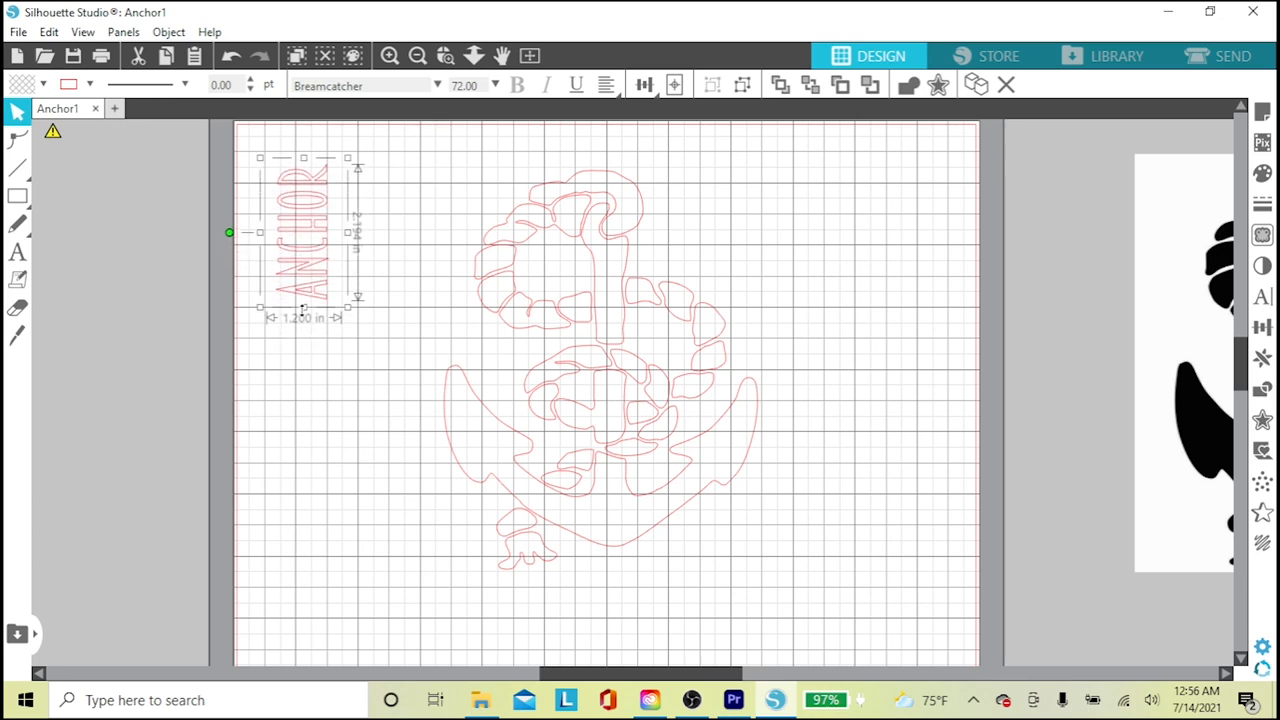
mouse_move(308, 318)
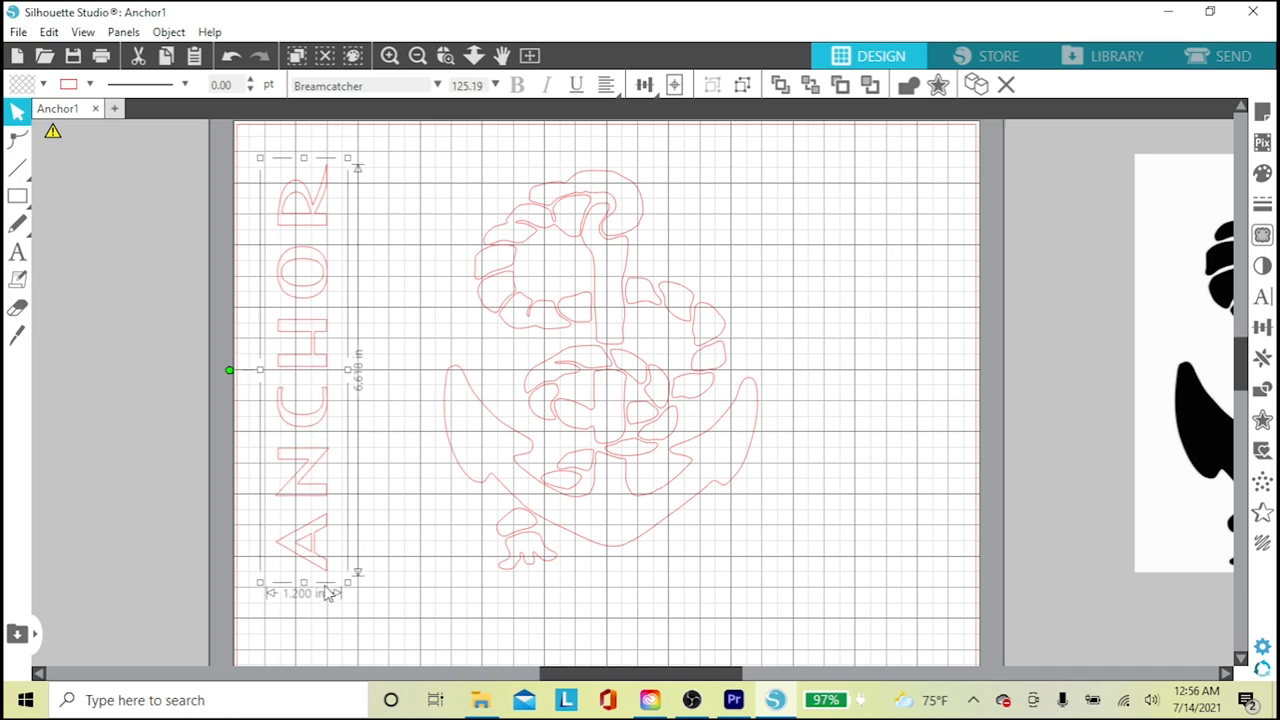
drag(348, 580, 348, 578)
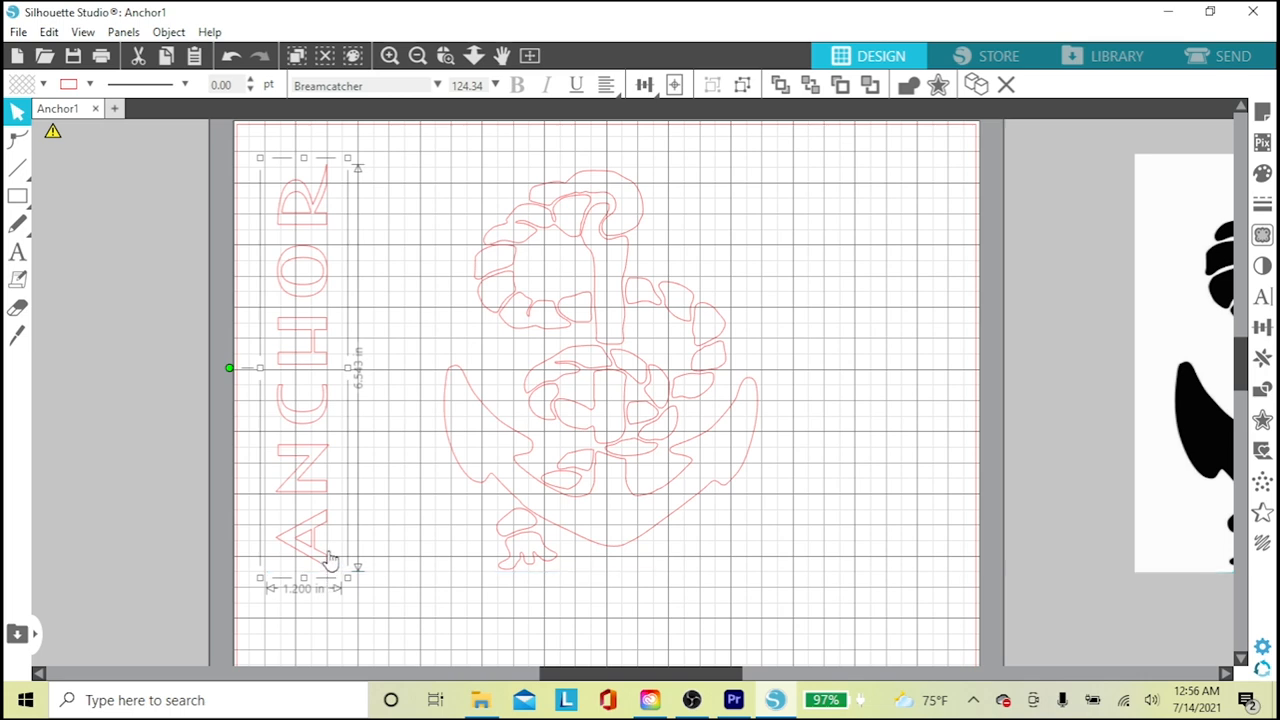
mouse_move(356, 578)
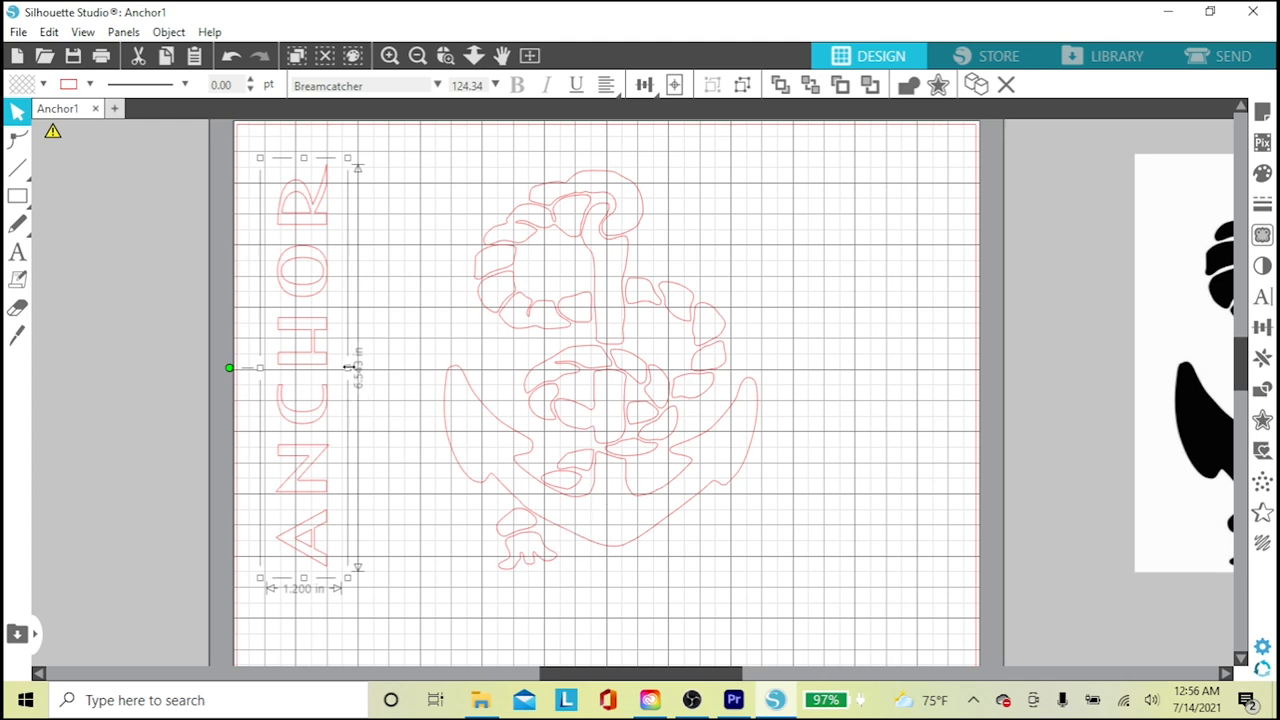
drag(348, 368, 376, 378)
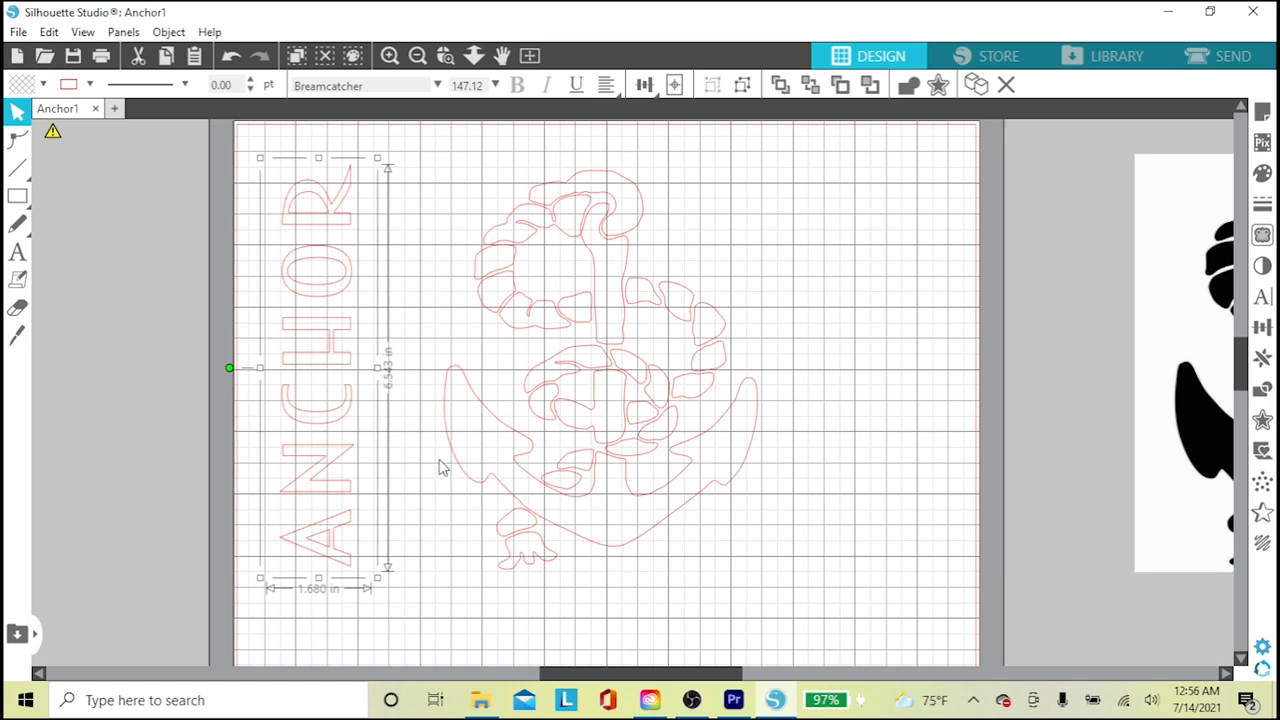
mouse_move(804, 322)
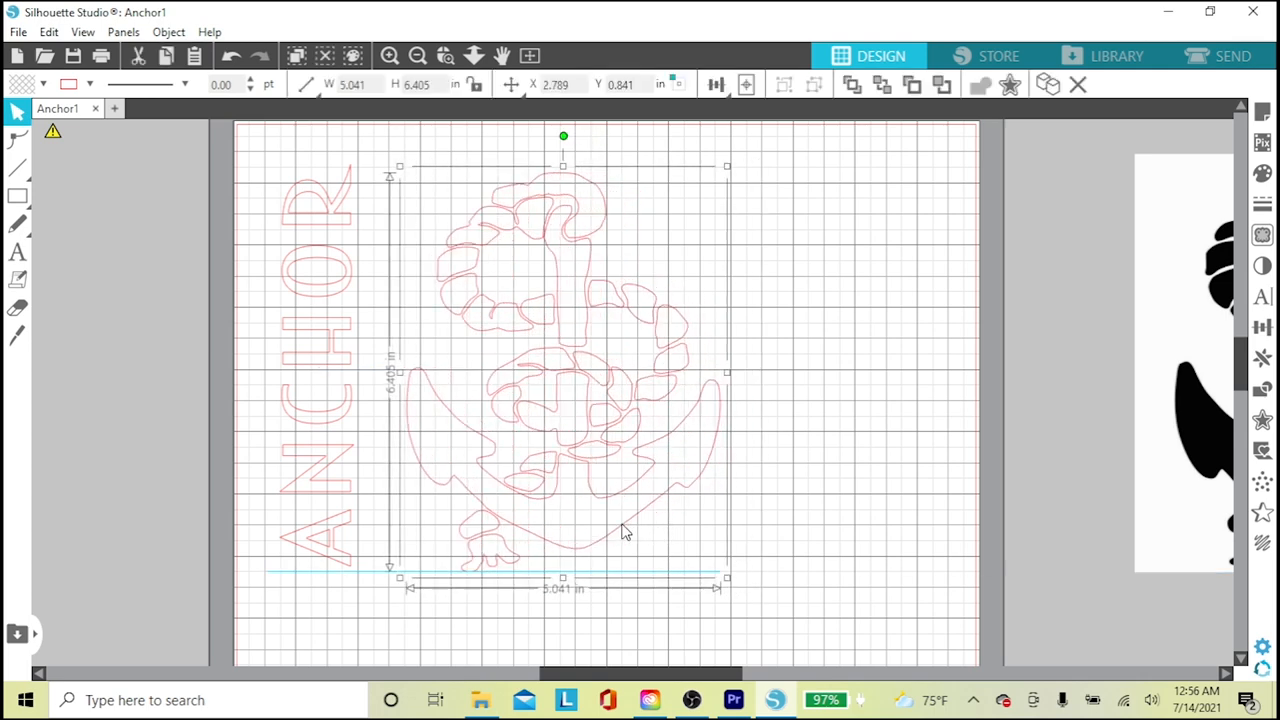
Draw an 8.43 by 7.32 inch rectangle framing the text and anchor, then return to Select
click(818, 476)
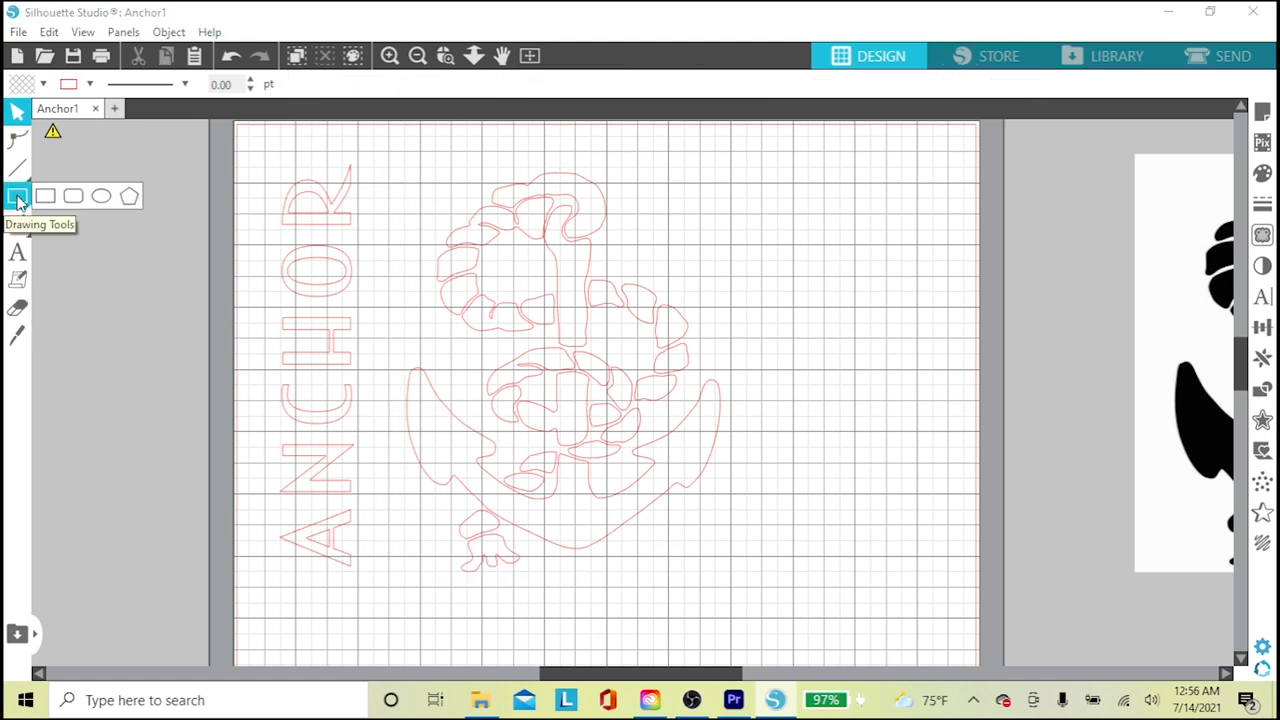
mouse_move(46, 196)
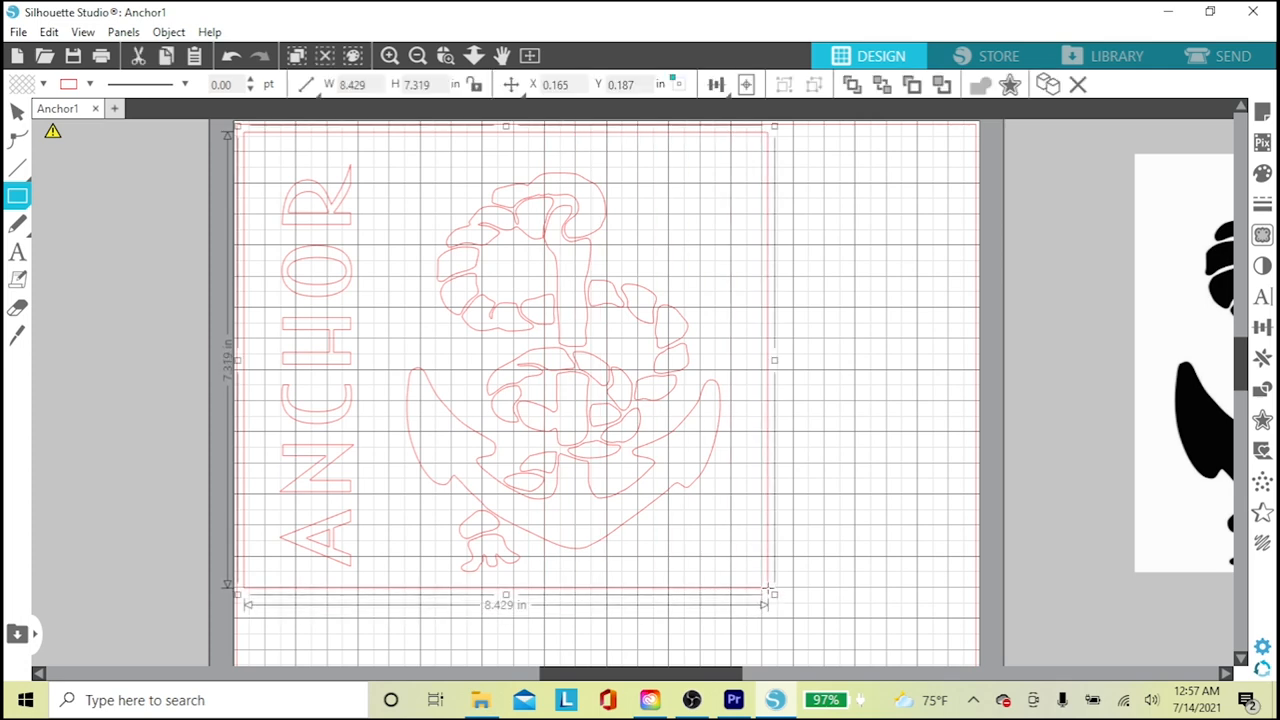
mouse_move(684, 480)
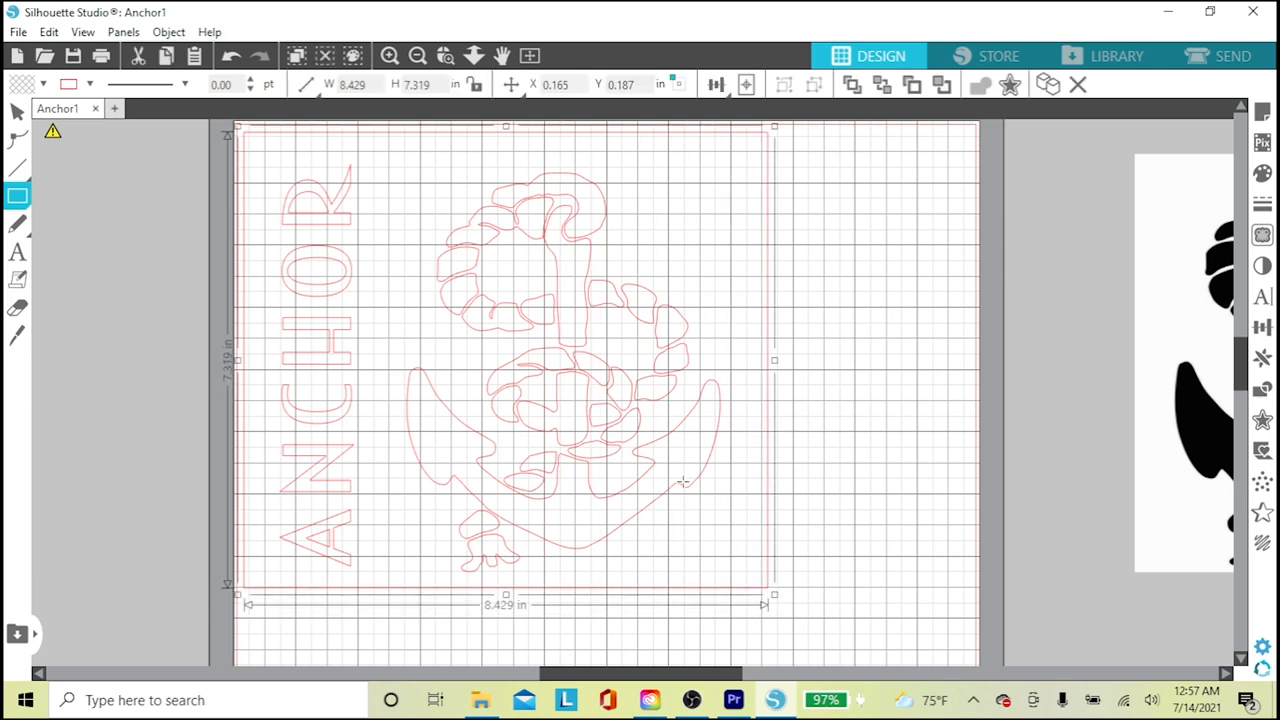
mouse_move(730, 564)
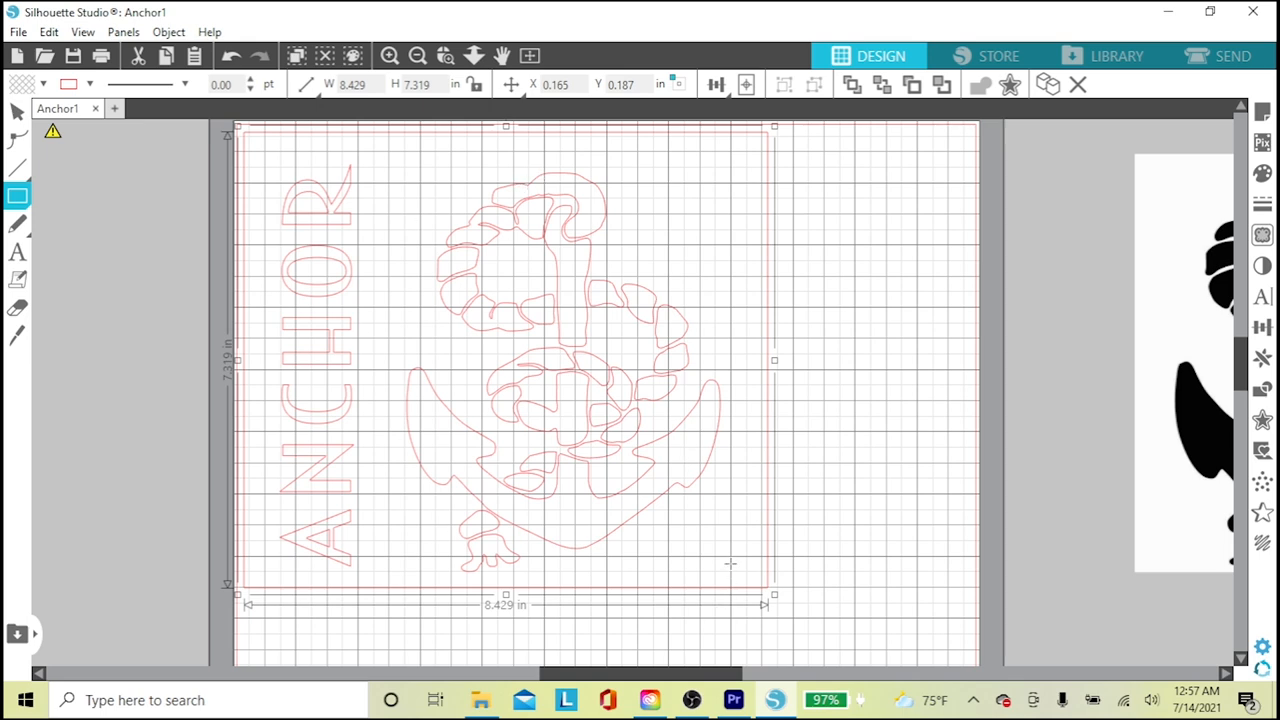
click(16, 112)
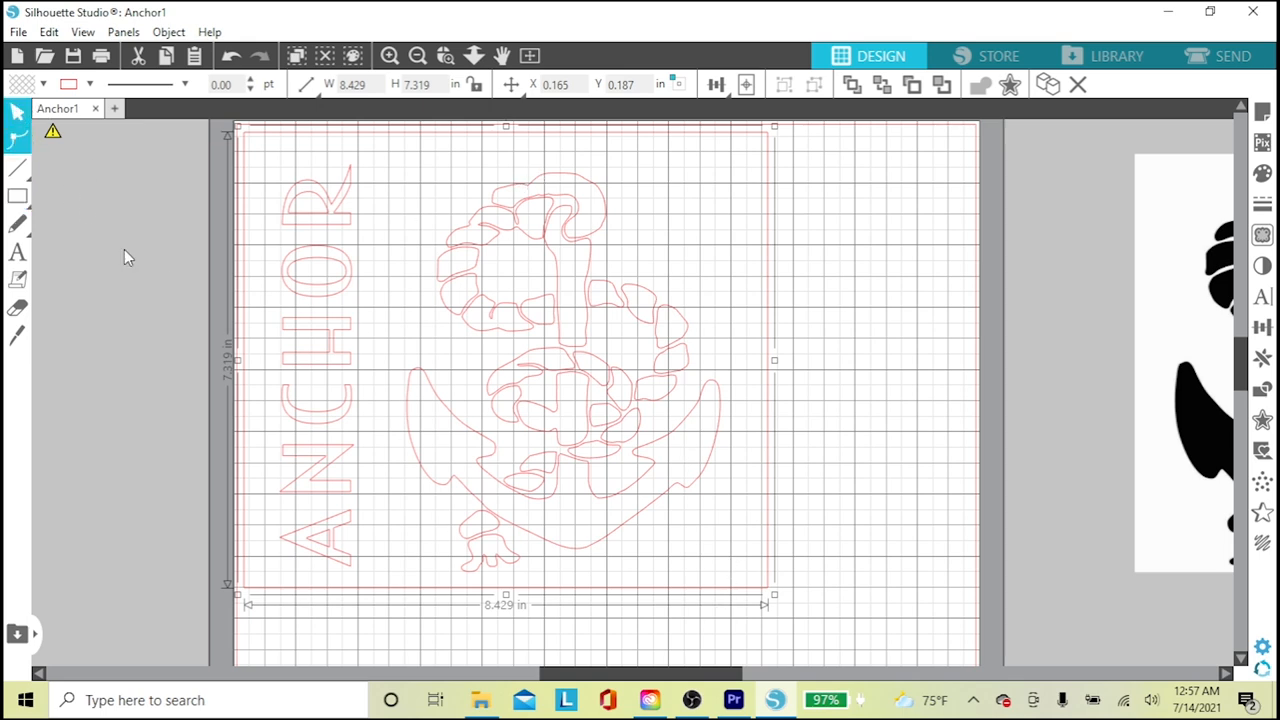
mouse_move(608, 436)
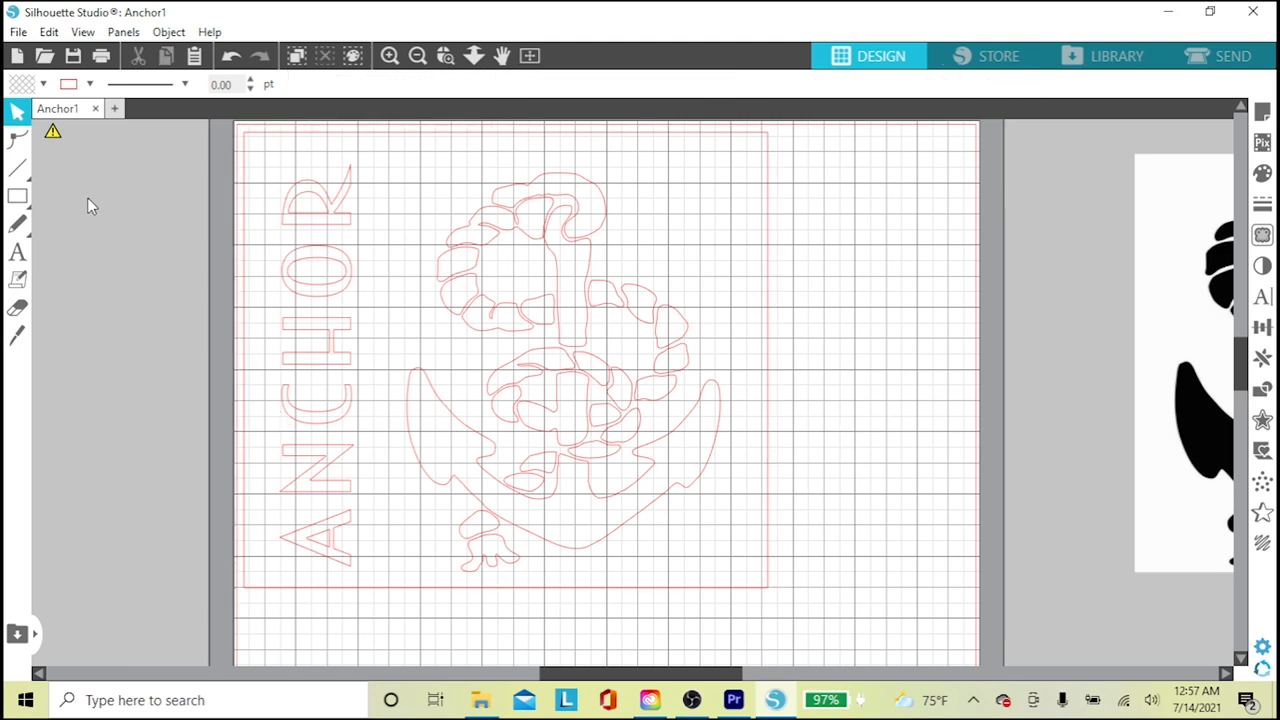
mouse_move(476, 458)
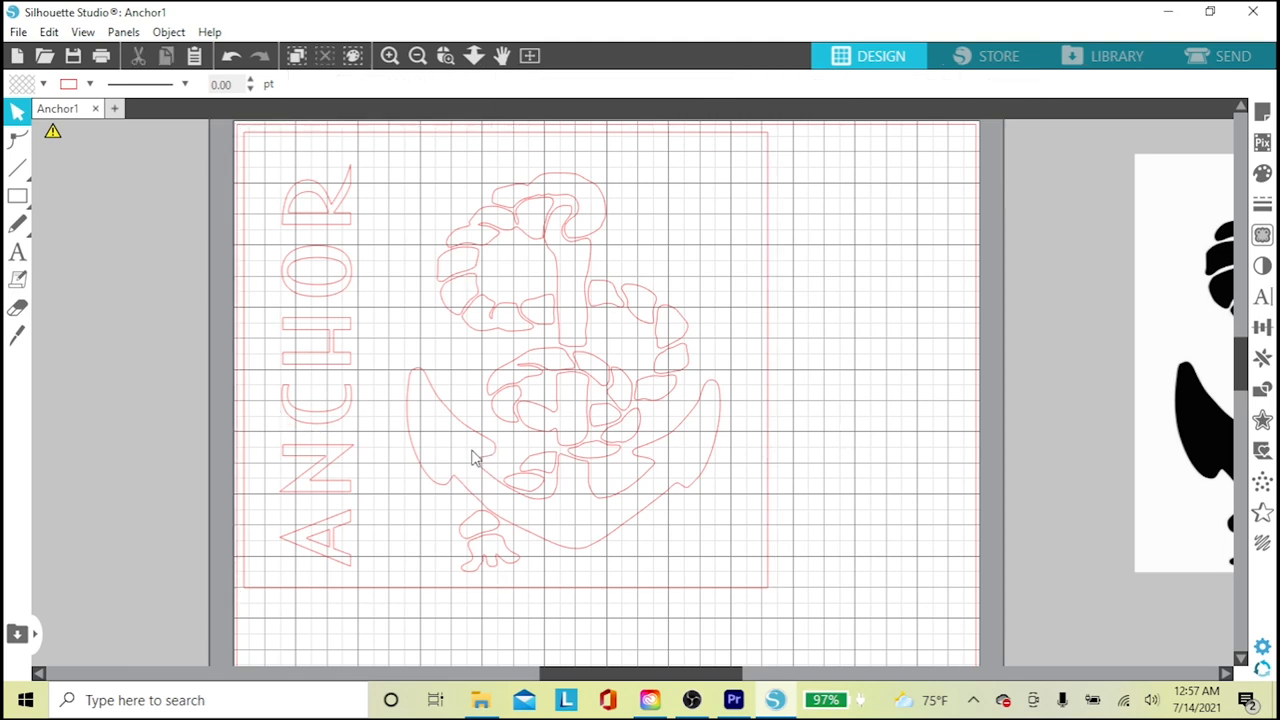
mouse_move(218, 128)
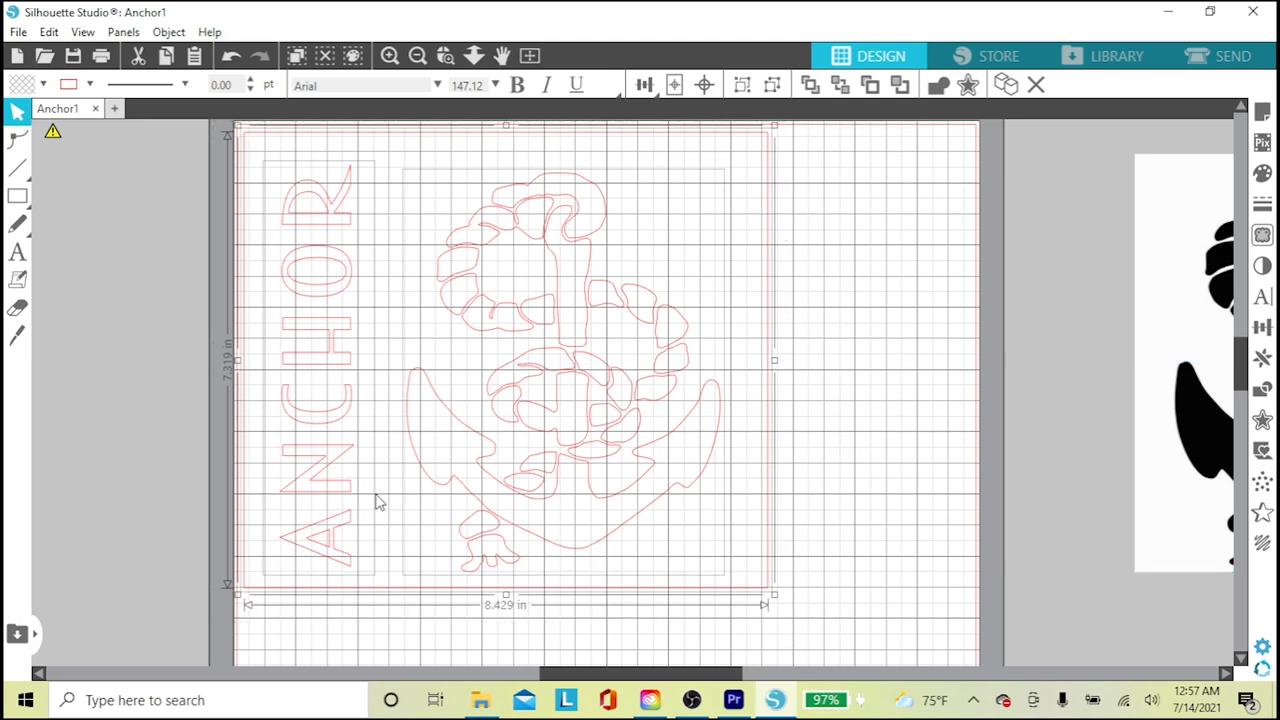
mouse_move(456, 158)
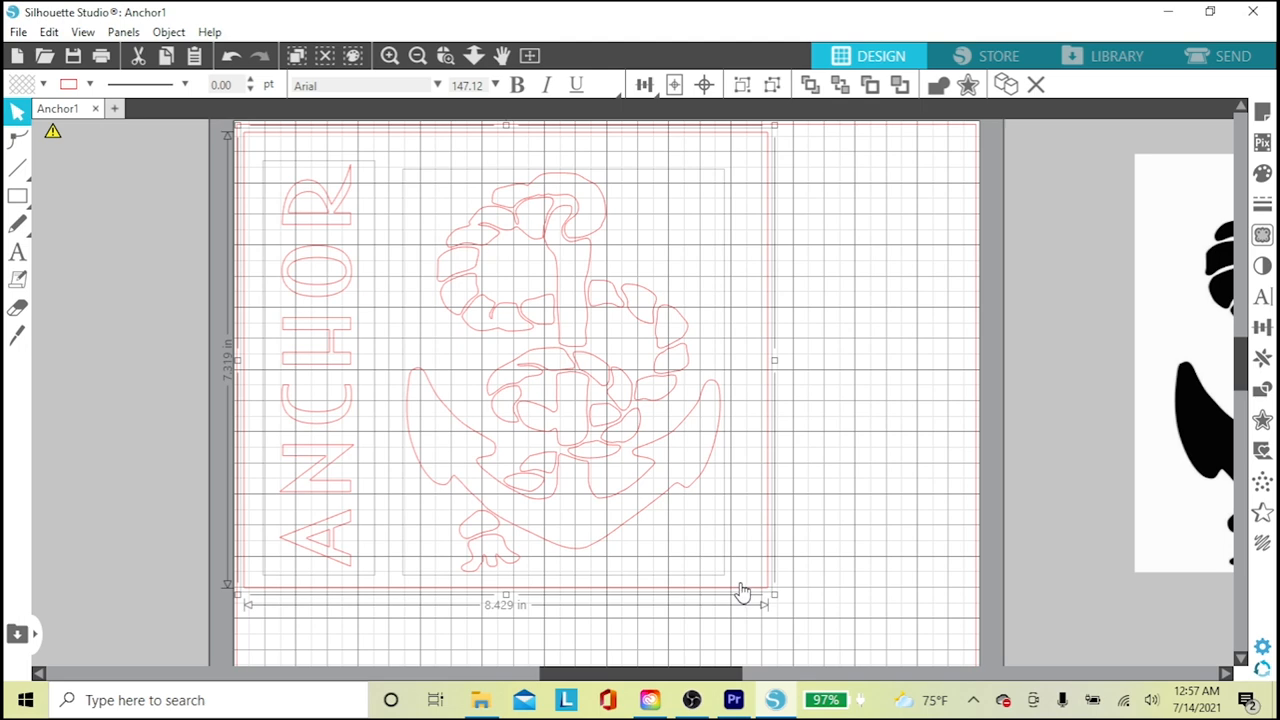
mouse_move(756, 88)
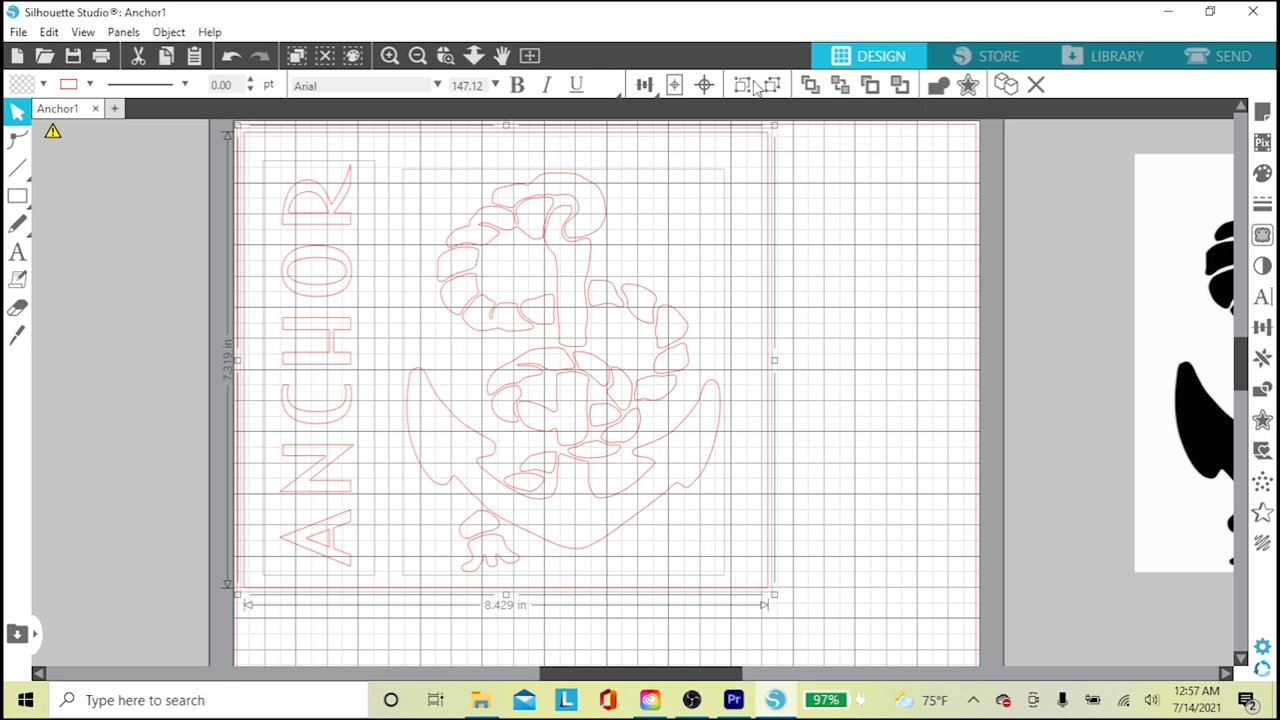
mouse_move(742, 84)
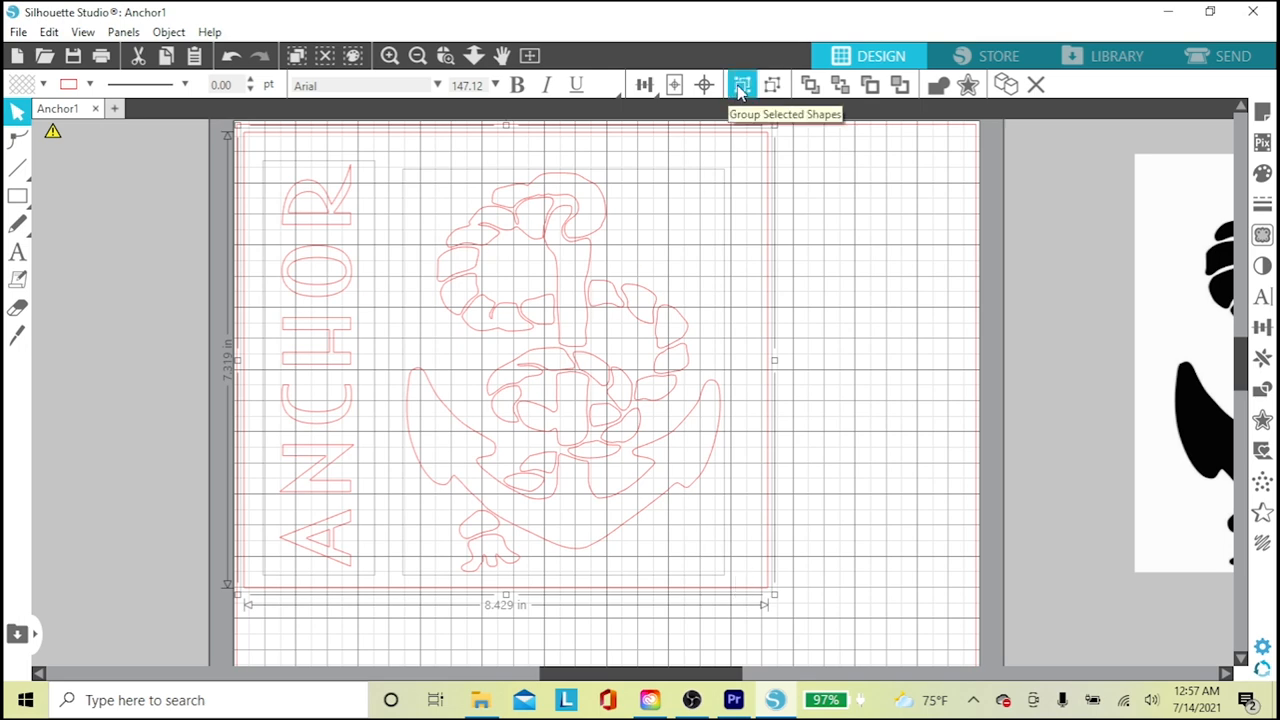
Group the text, anchor and border, then nudge the group near the mat's top-left
click(742, 84)
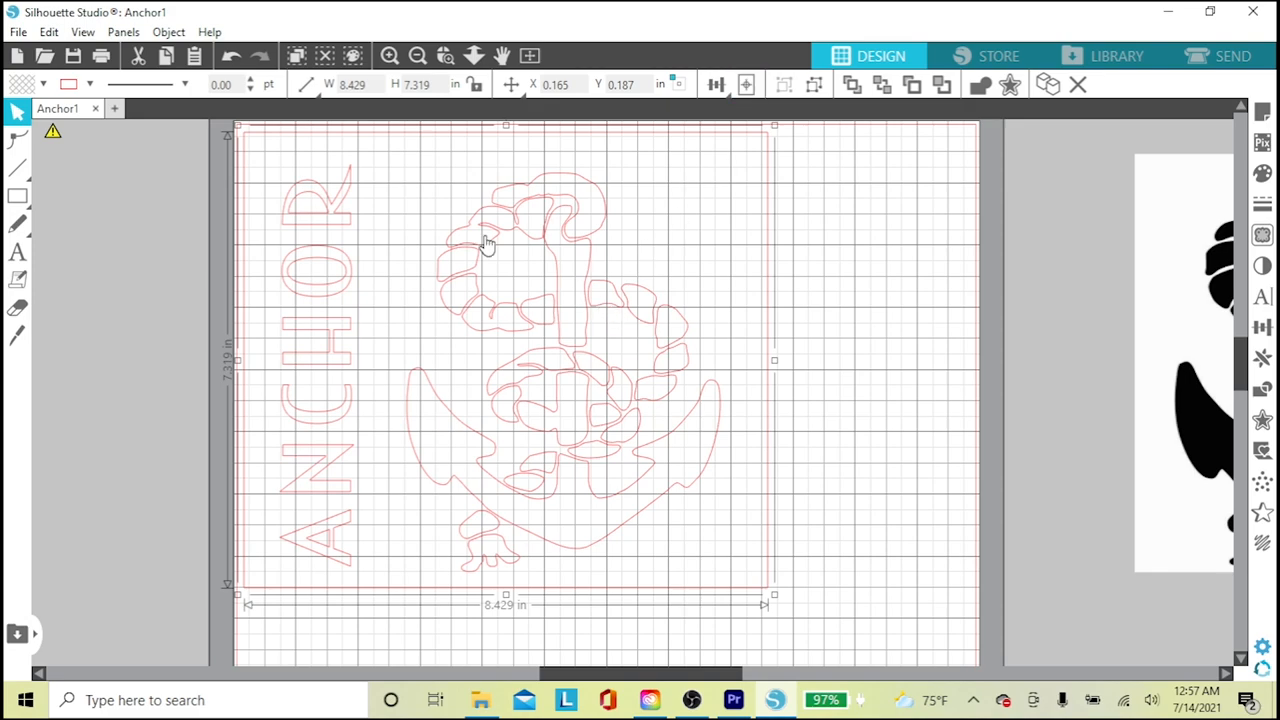
drag(490, 244, 656, 430)
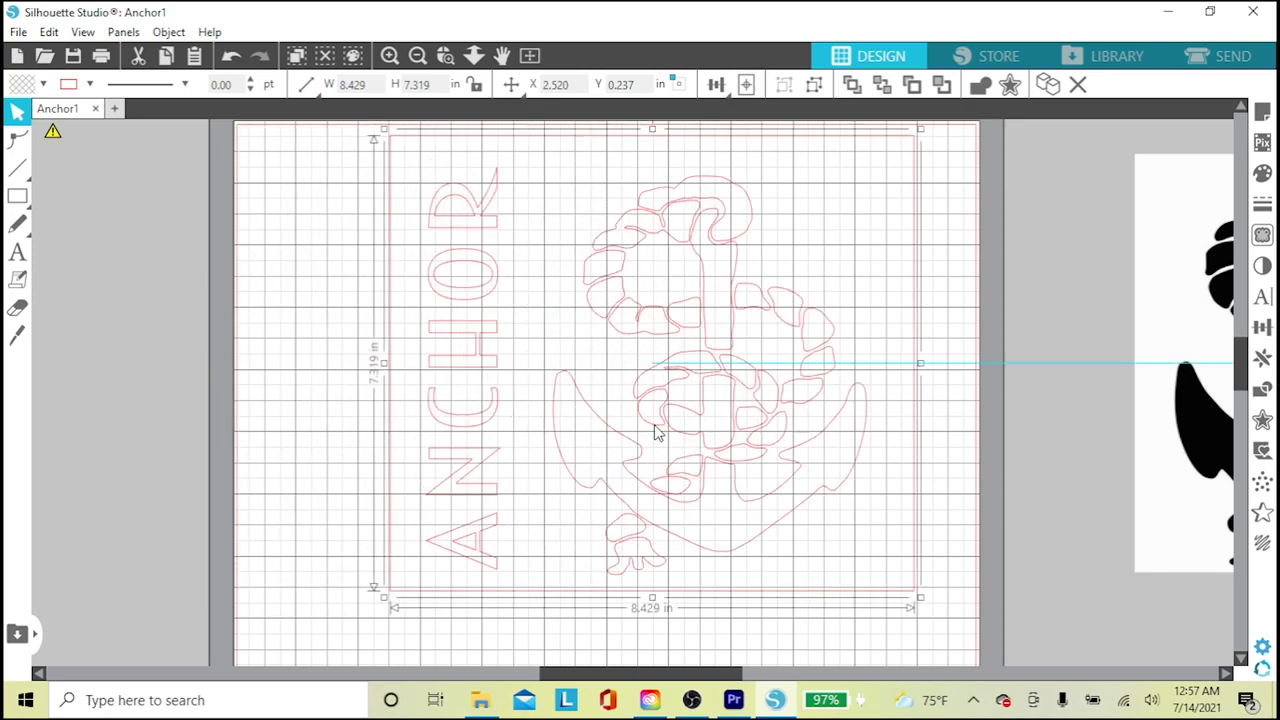
drag(656, 432, 550, 432)
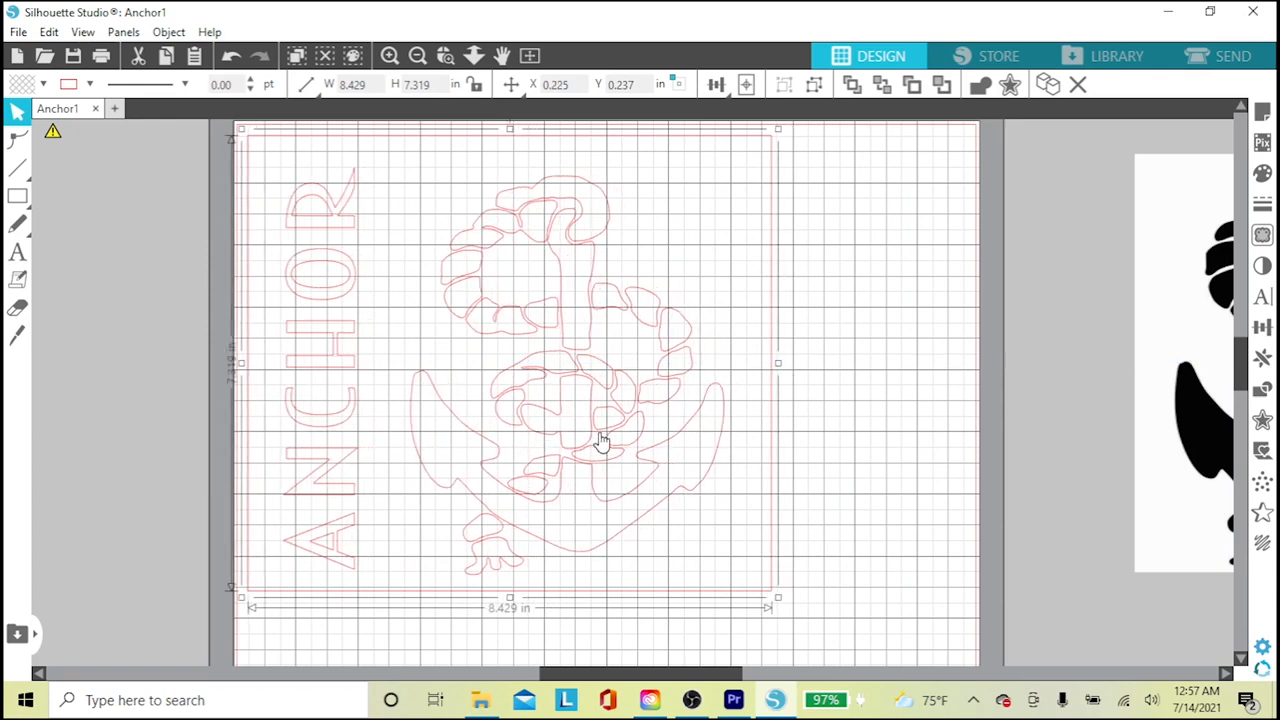
Deselect the grouped design and switch to the Send stage for cutting
click(644, 340)
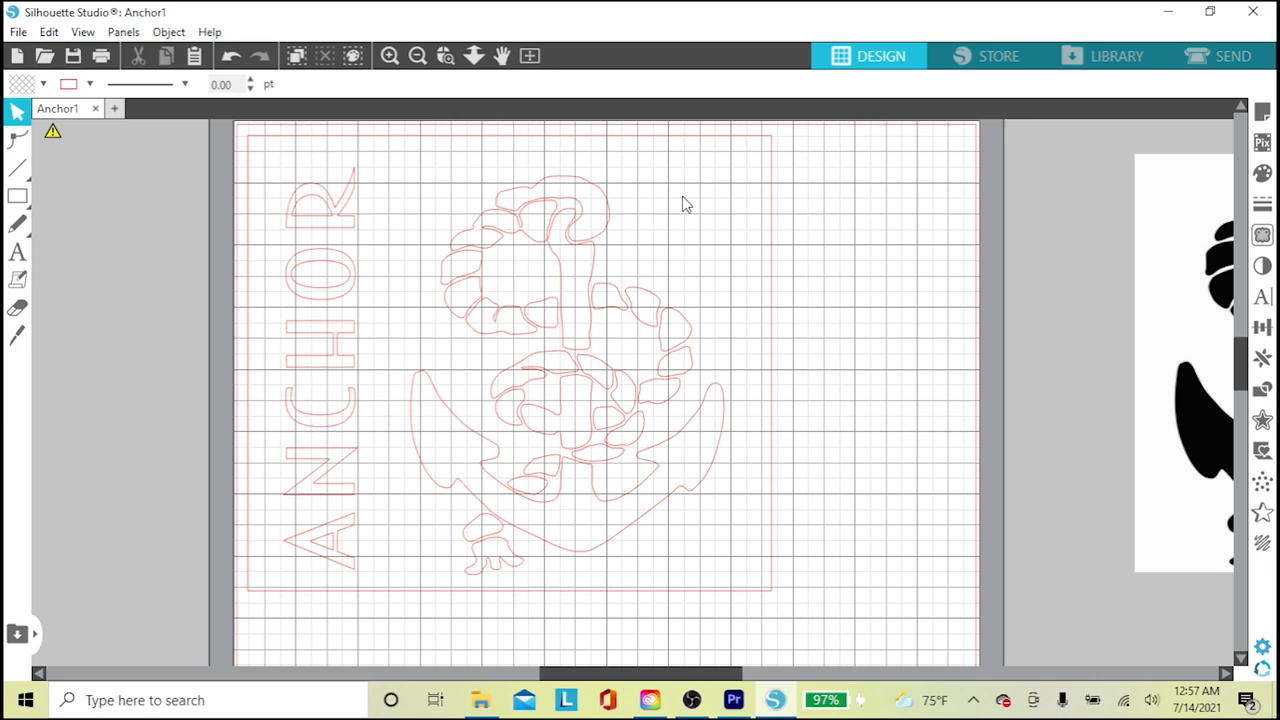
click(1232, 56)
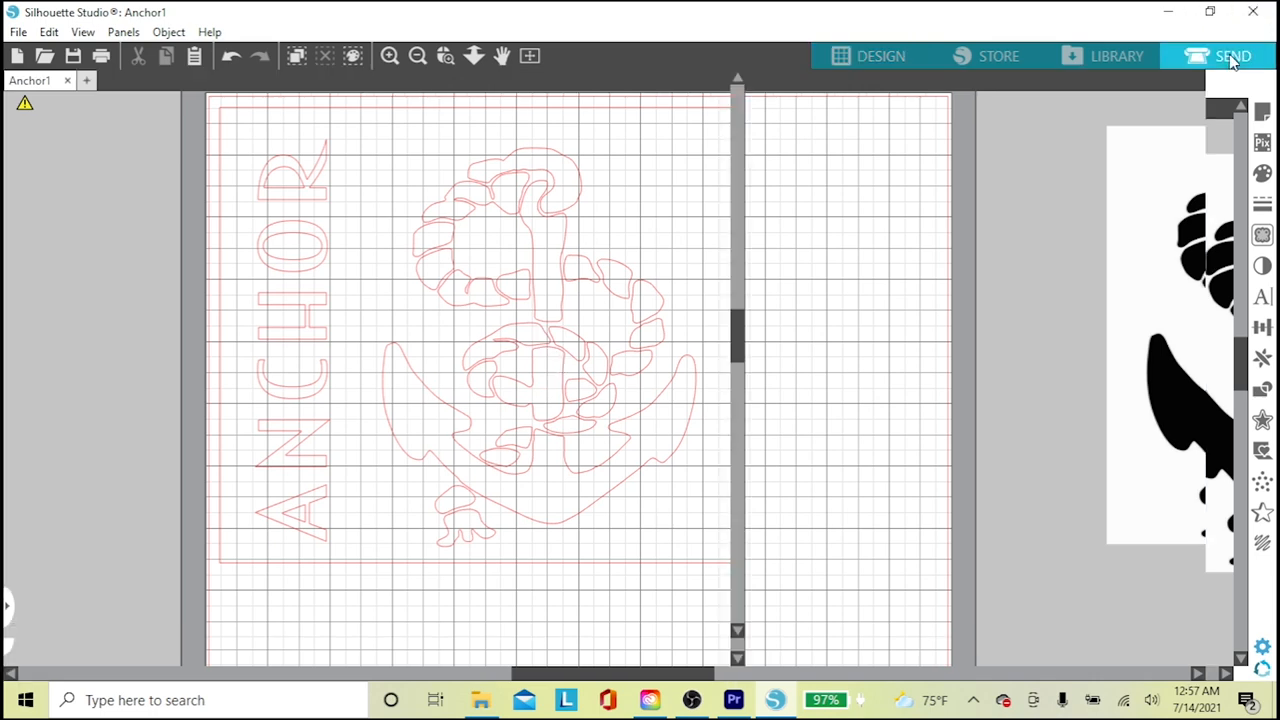
click(1232, 56)
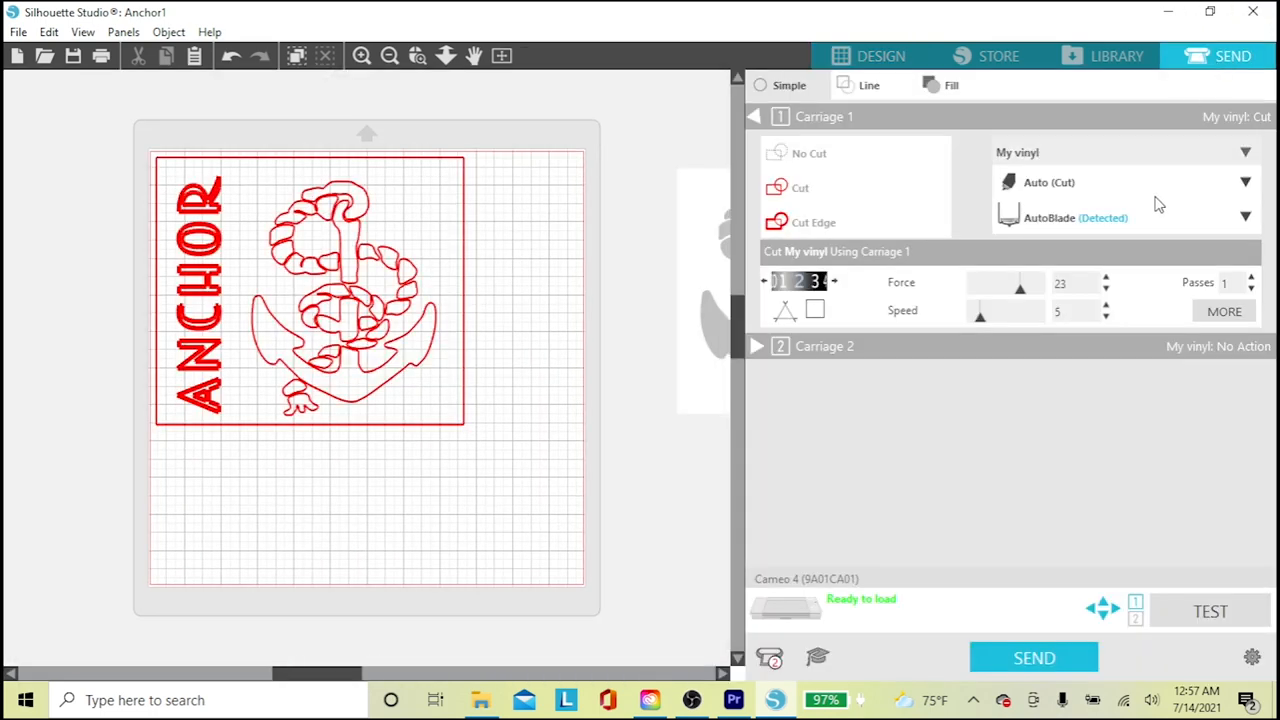
mouse_move(806, 466)
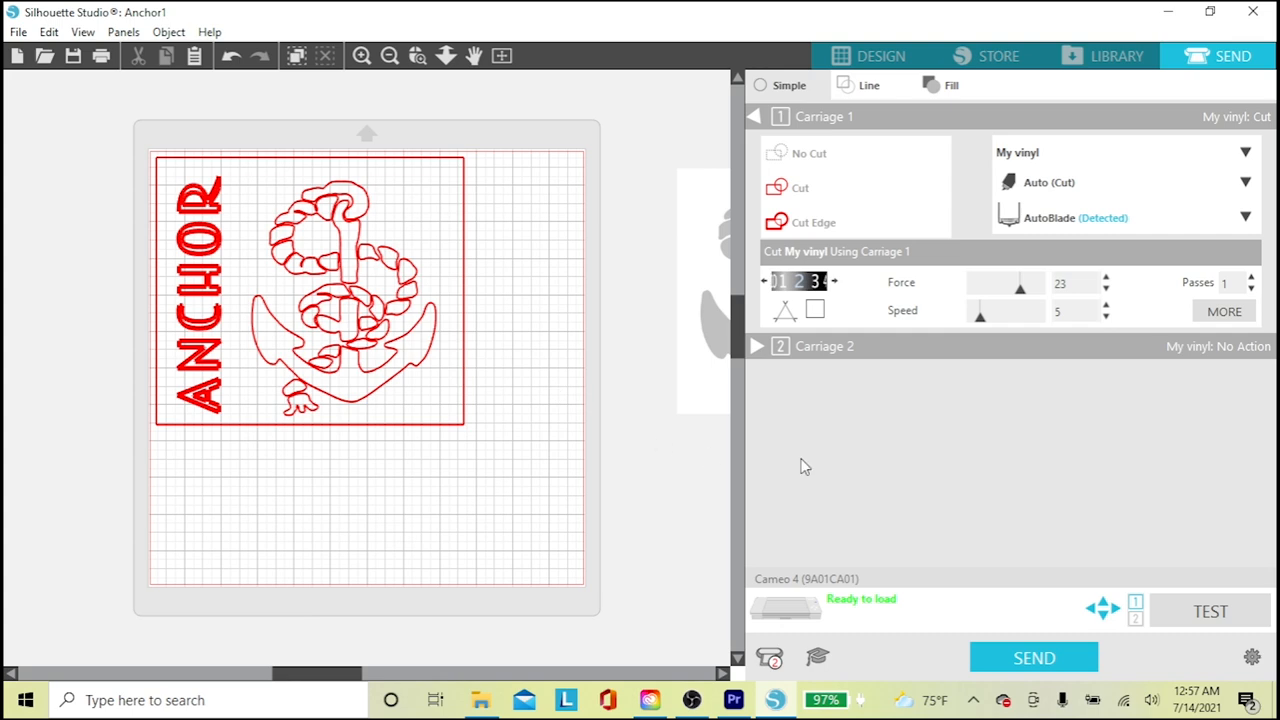
mouse_move(324, 278)
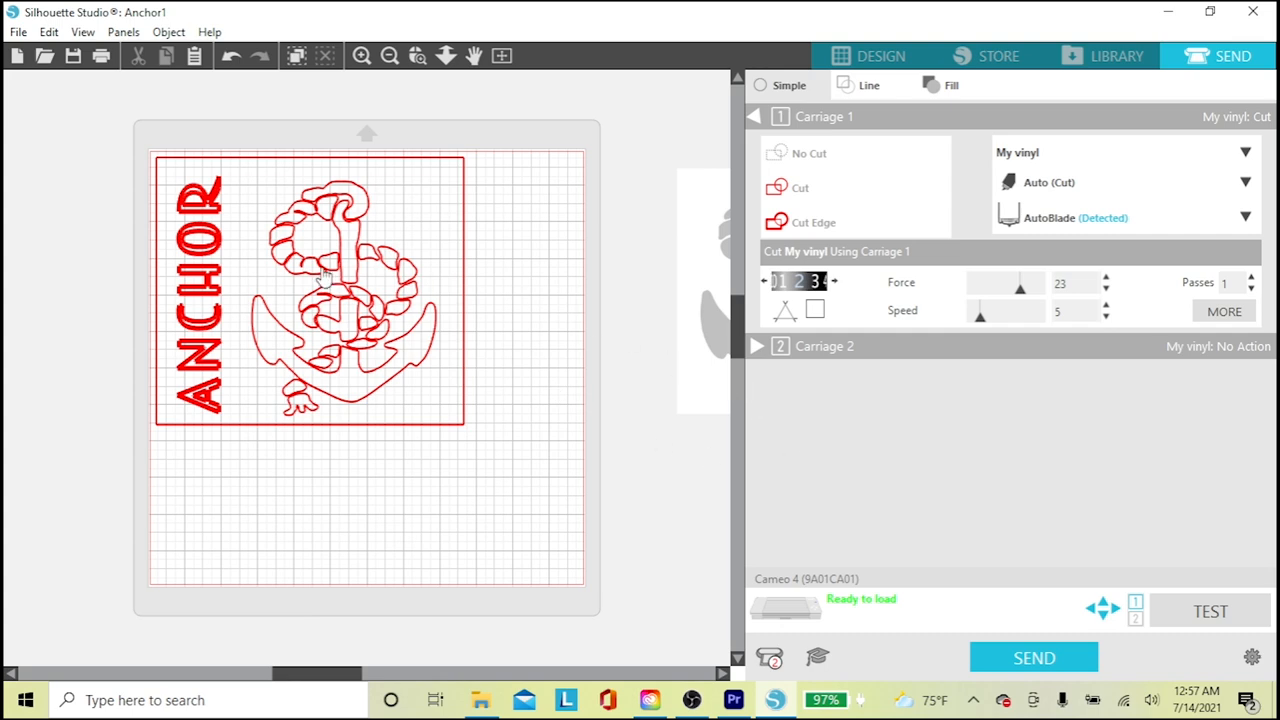
mouse_move(420, 148)
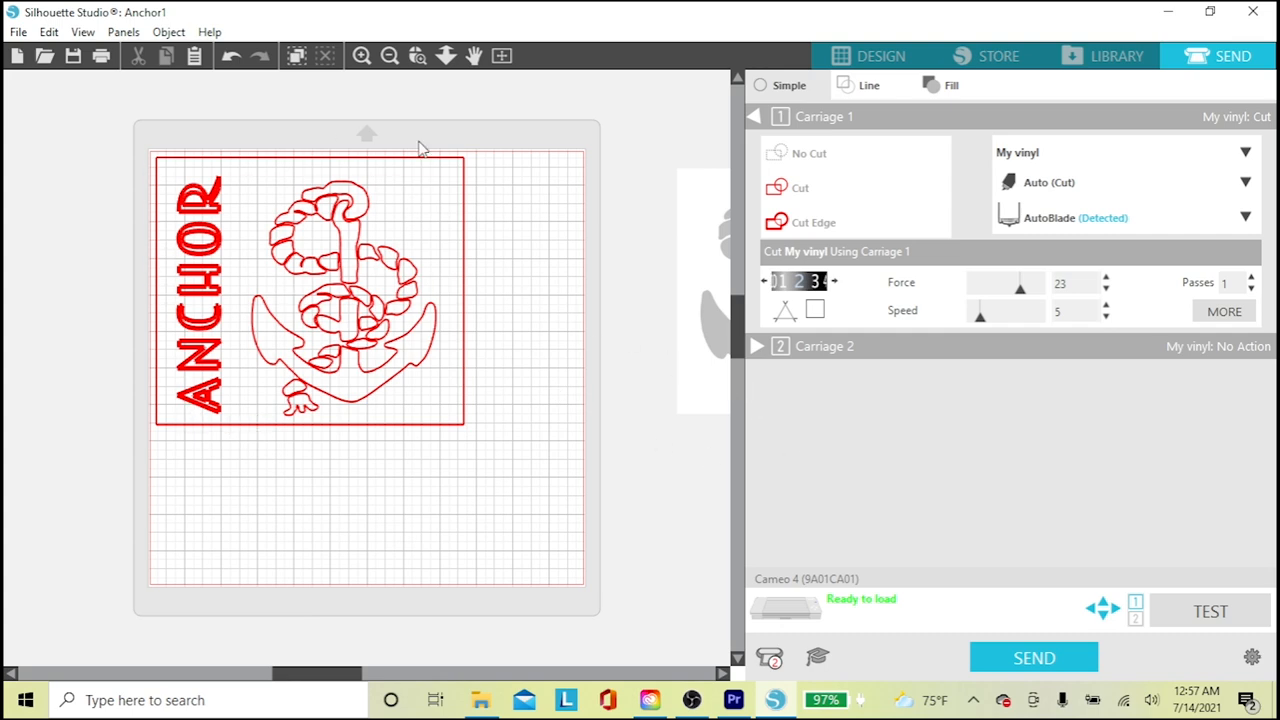
mouse_move(464, 428)
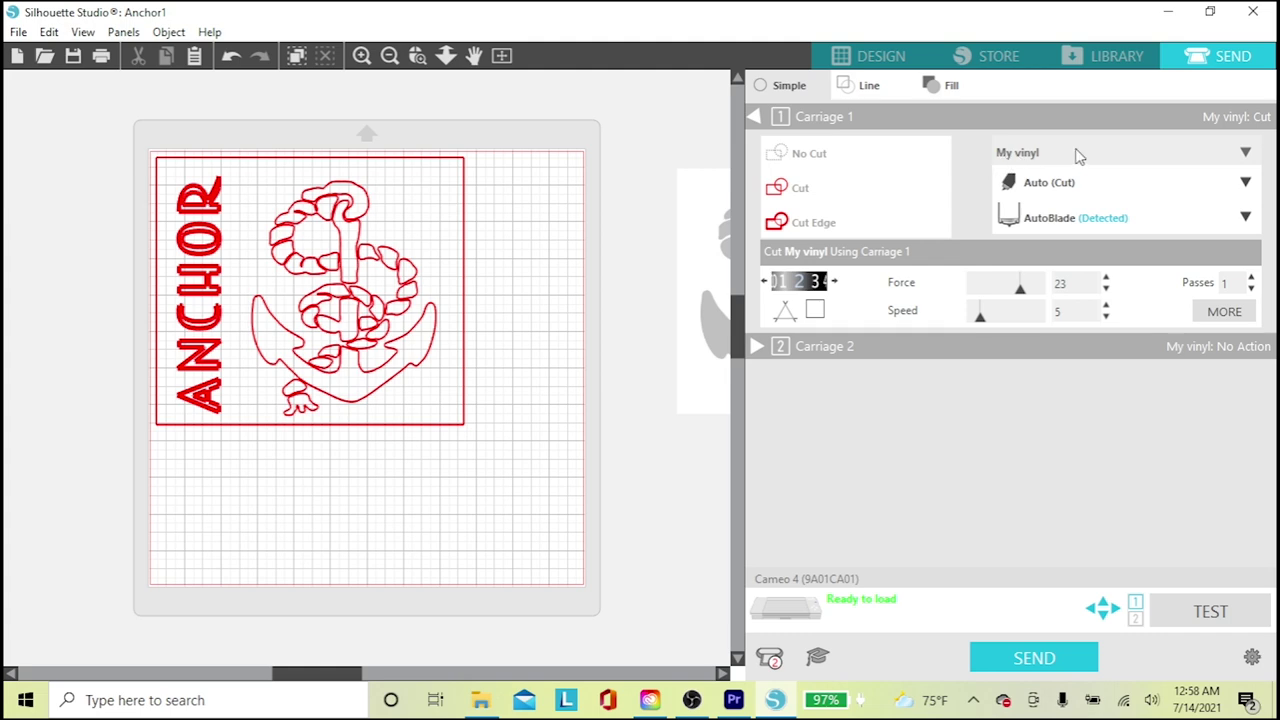
mouse_move(1008, 198)
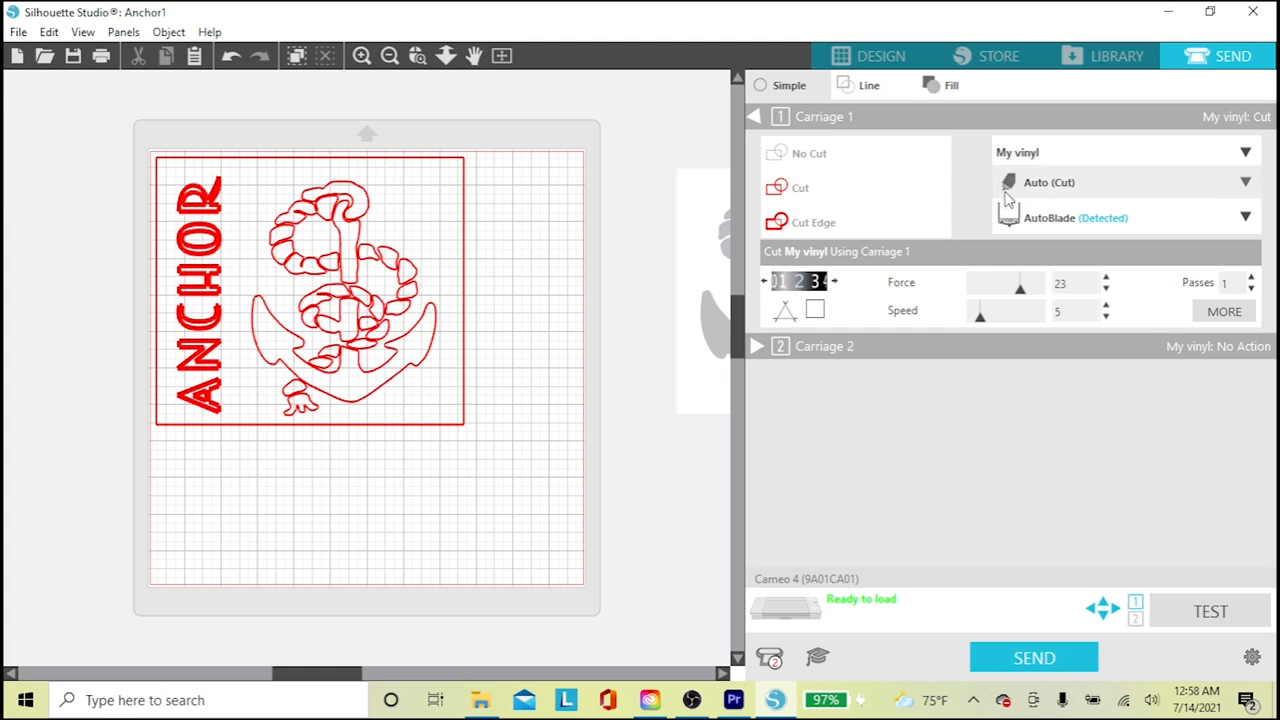
mouse_move(1068, 196)
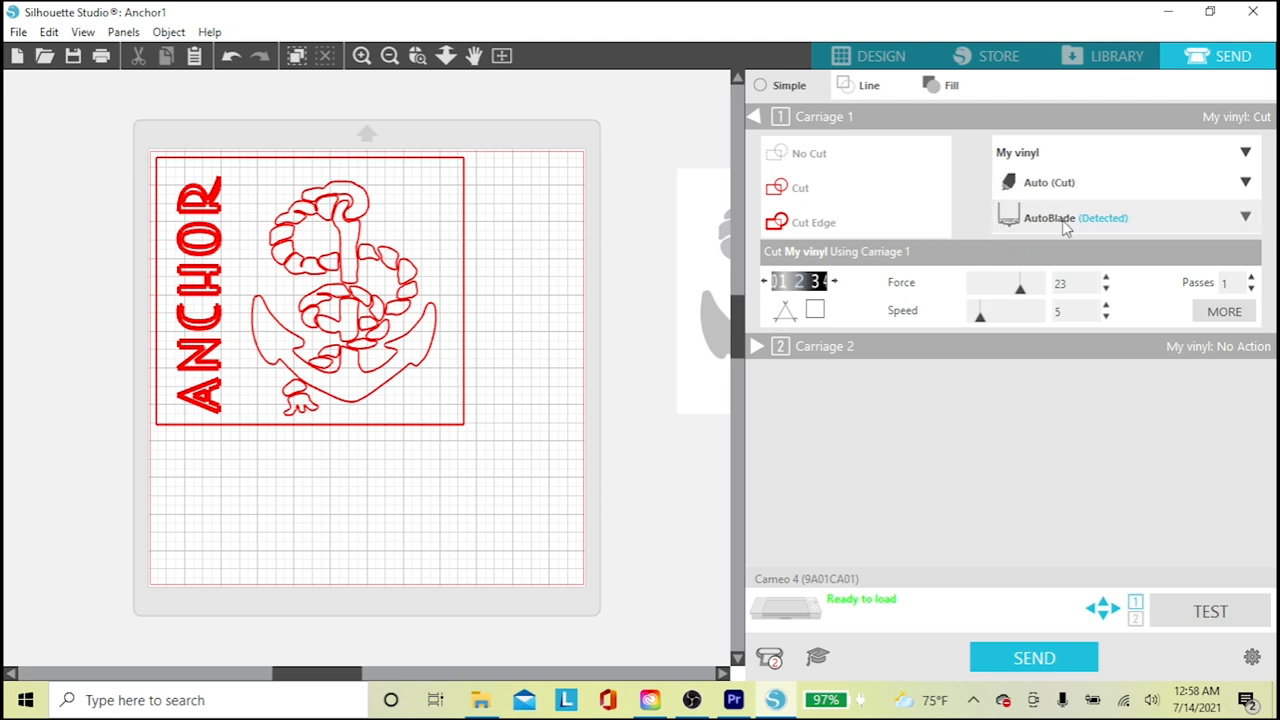
mouse_move(1116, 236)
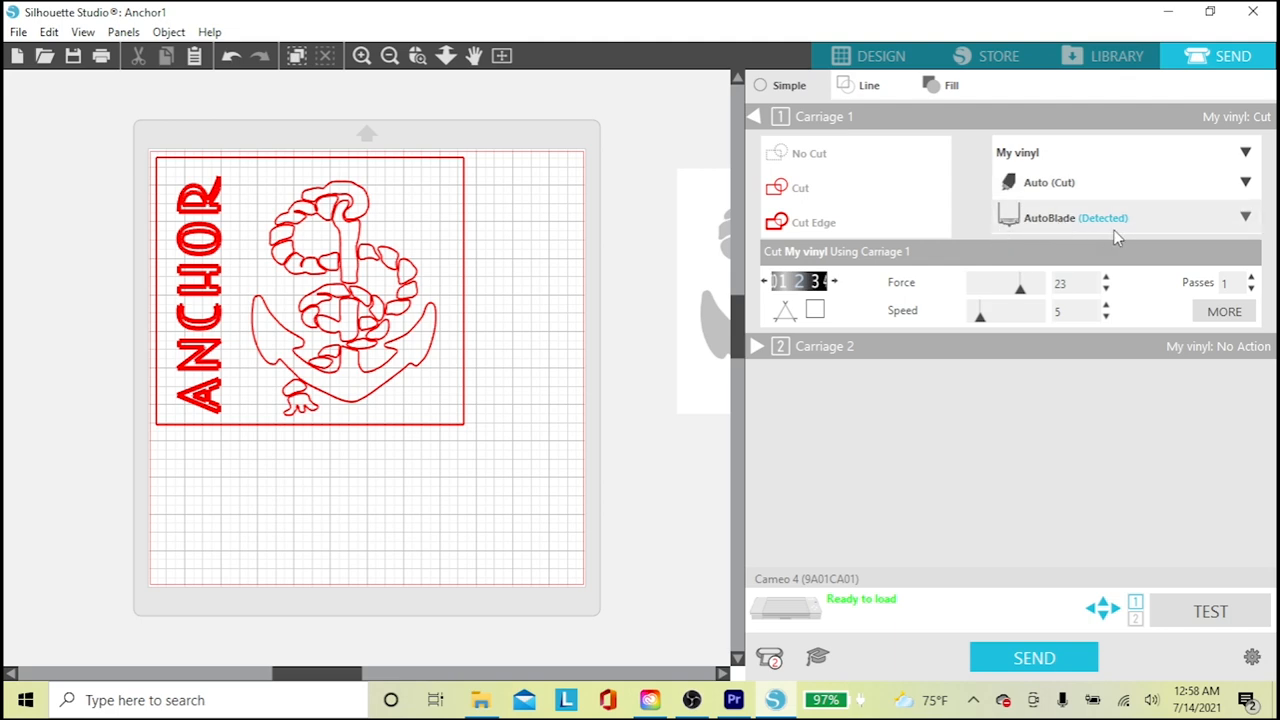
mouse_move(844, 288)
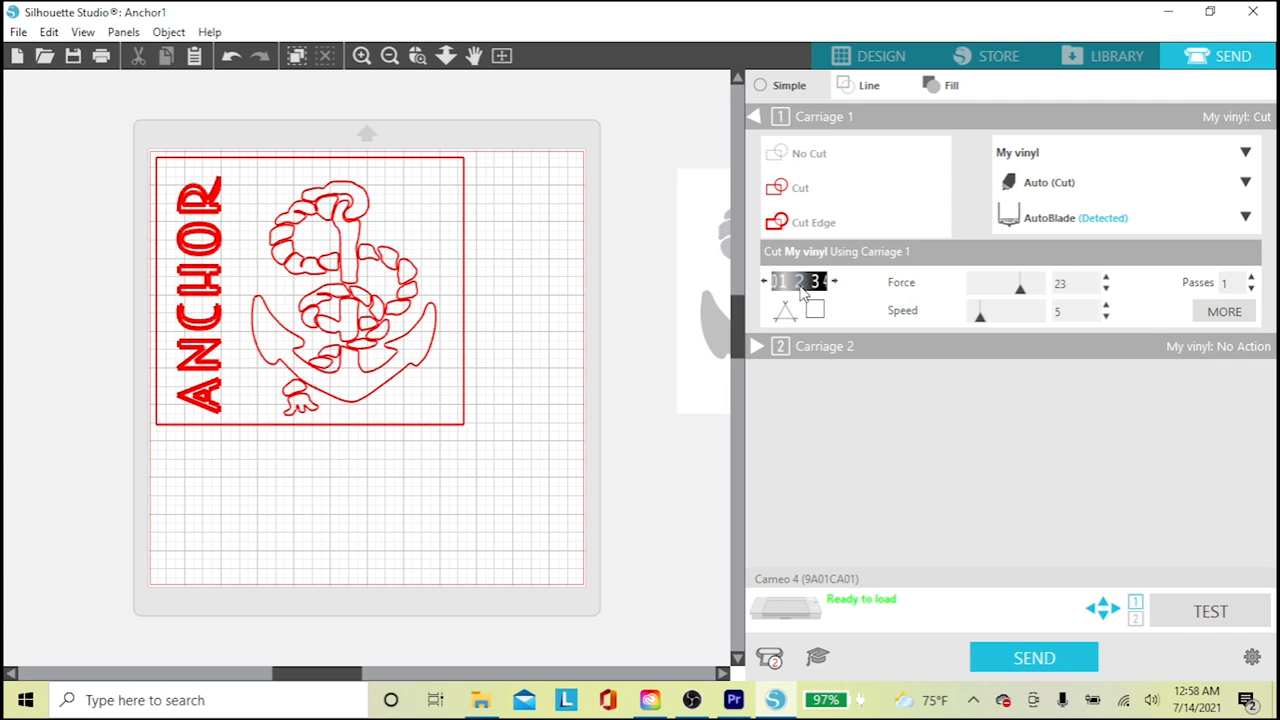
mouse_move(924, 292)
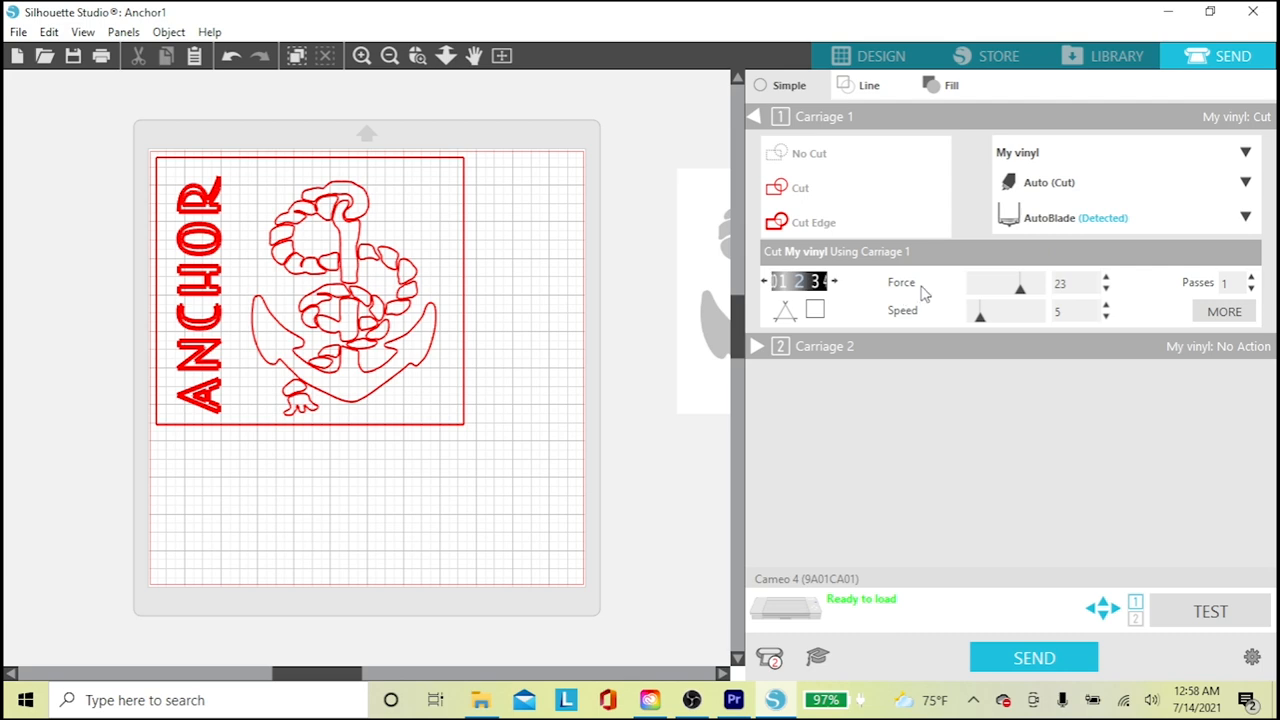
mouse_move(896, 328)
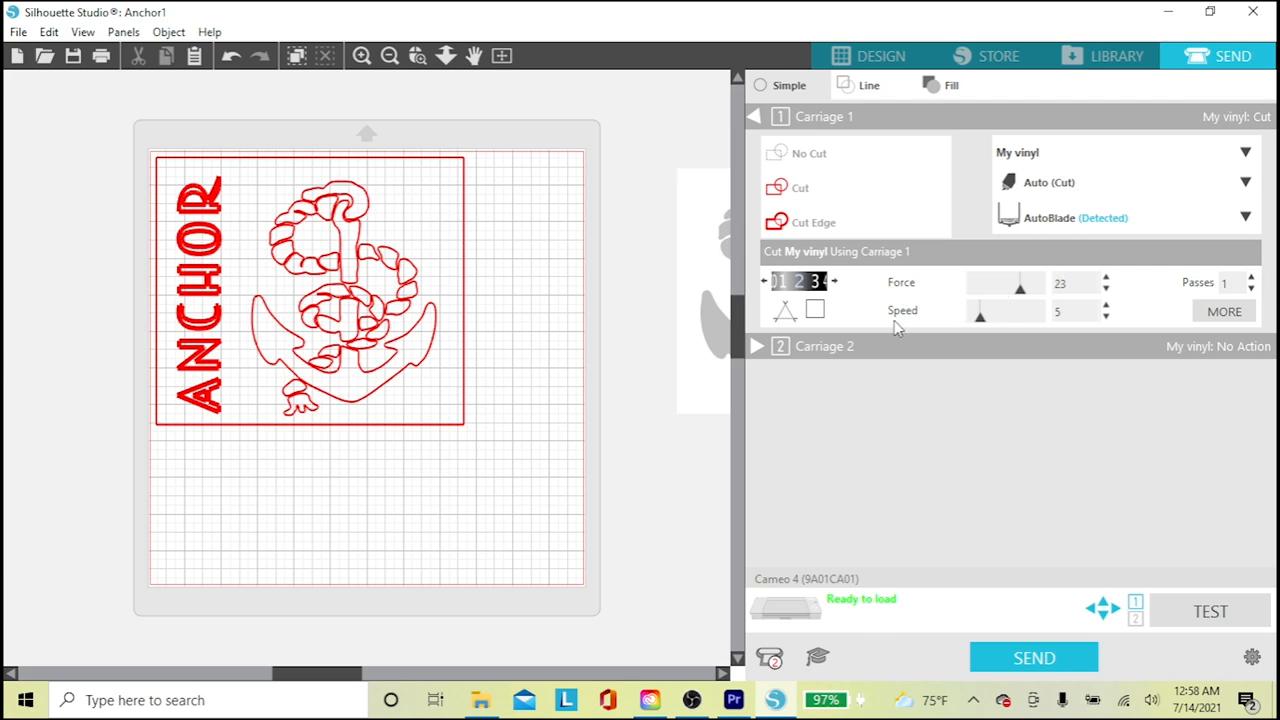
mouse_move(1056, 312)
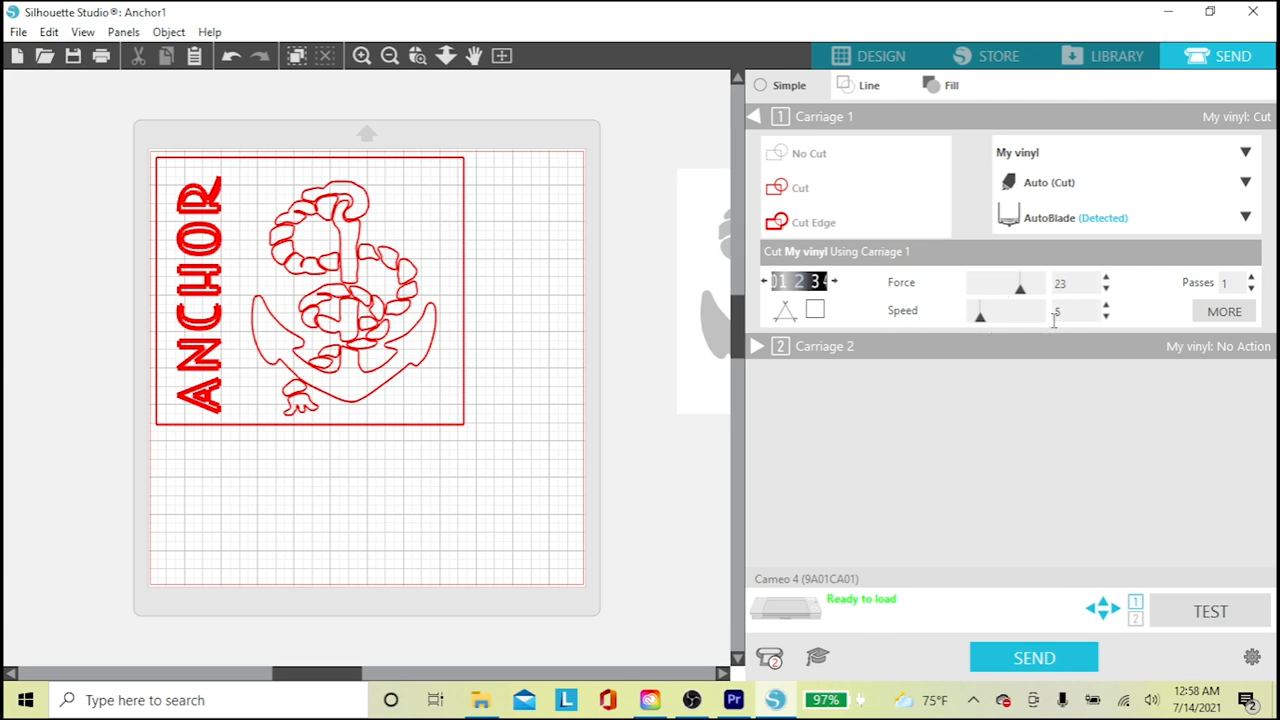
mouse_move(1180, 290)
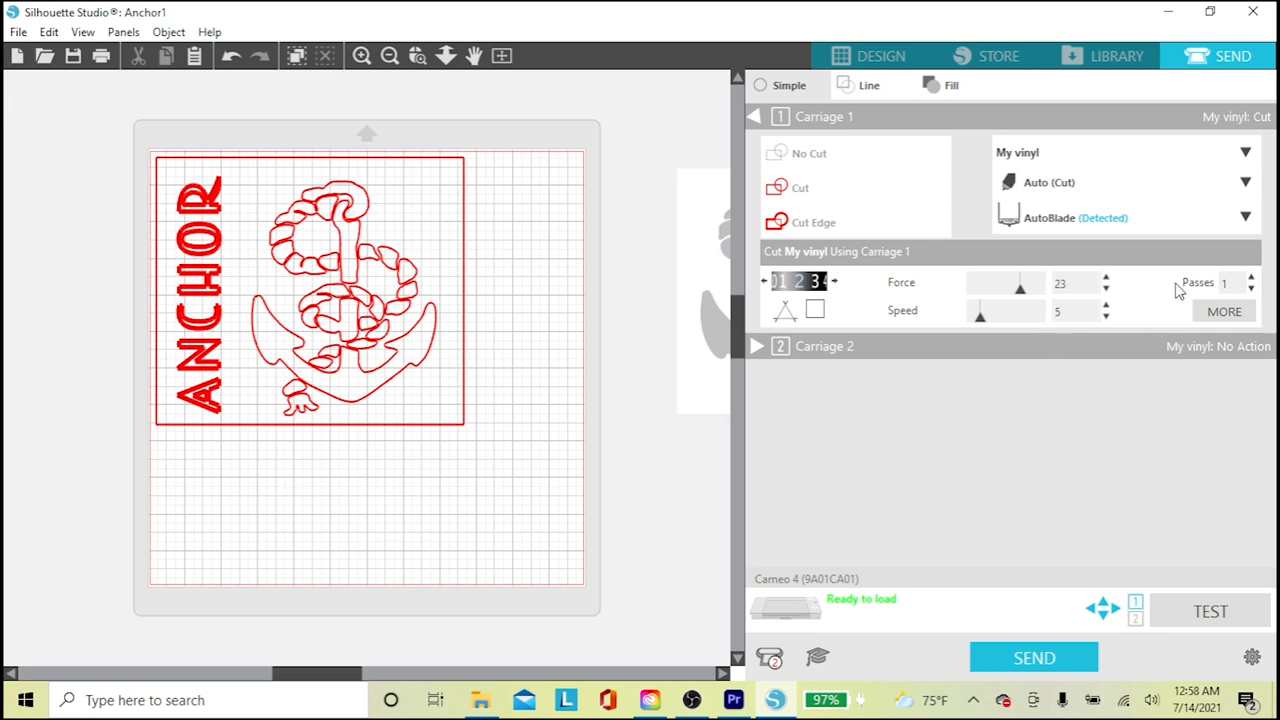
mouse_move(1072, 412)
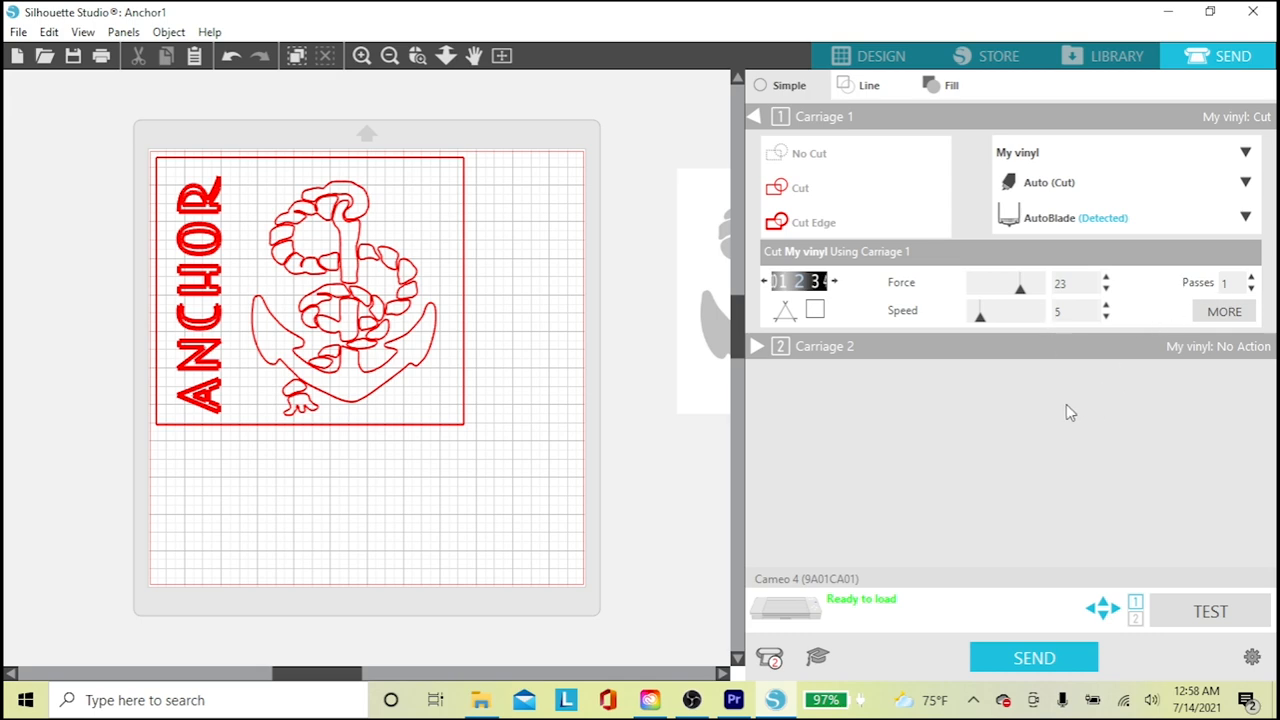
mouse_move(1034, 656)
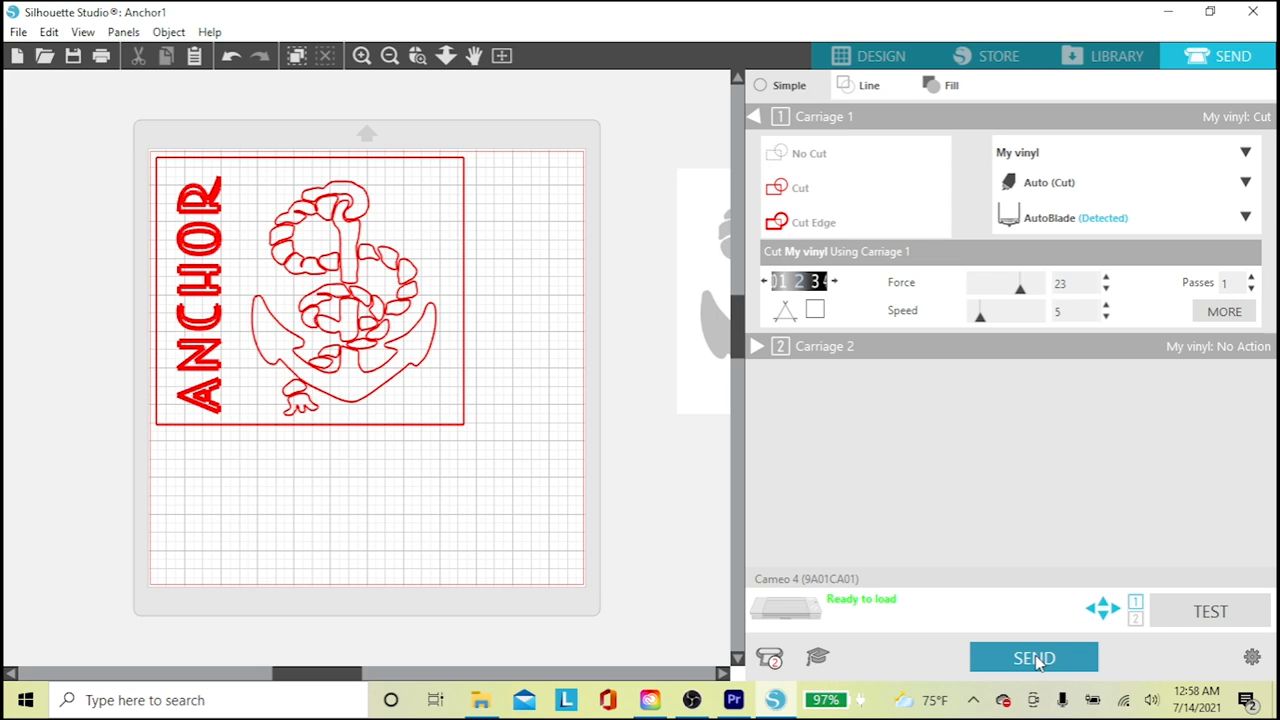
mouse_move(836, 616)
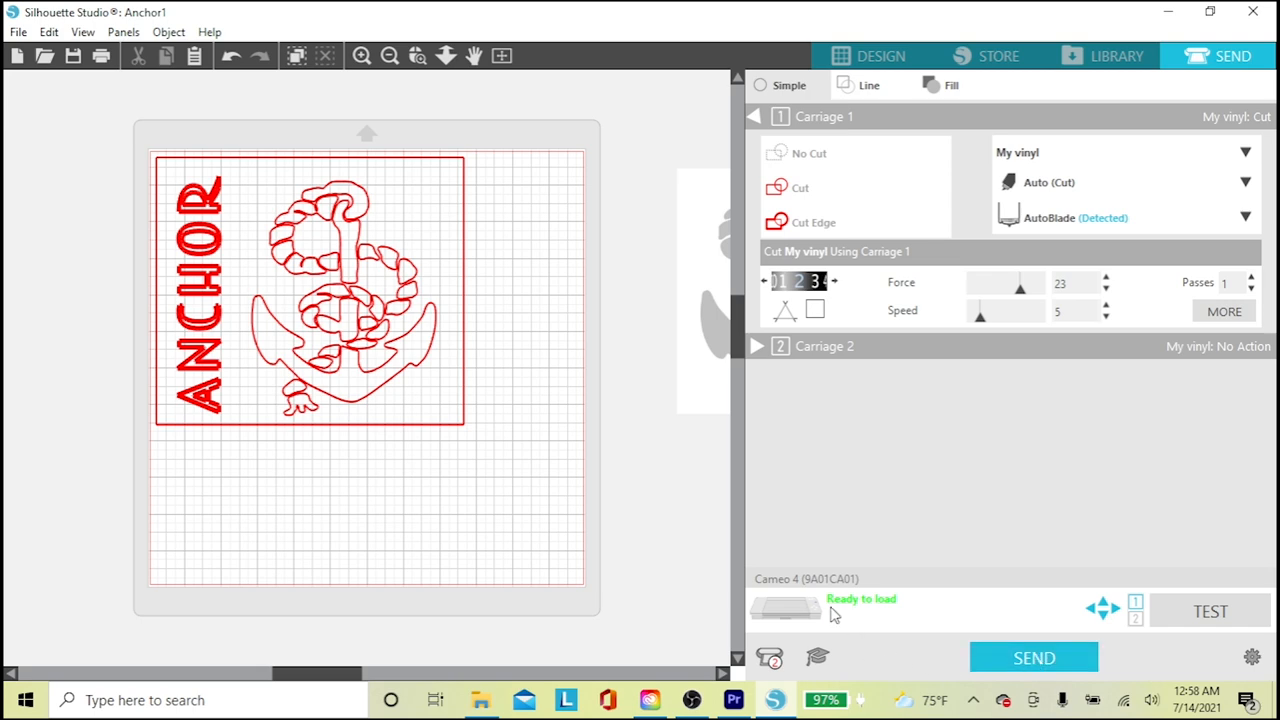
mouse_move(870, 490)
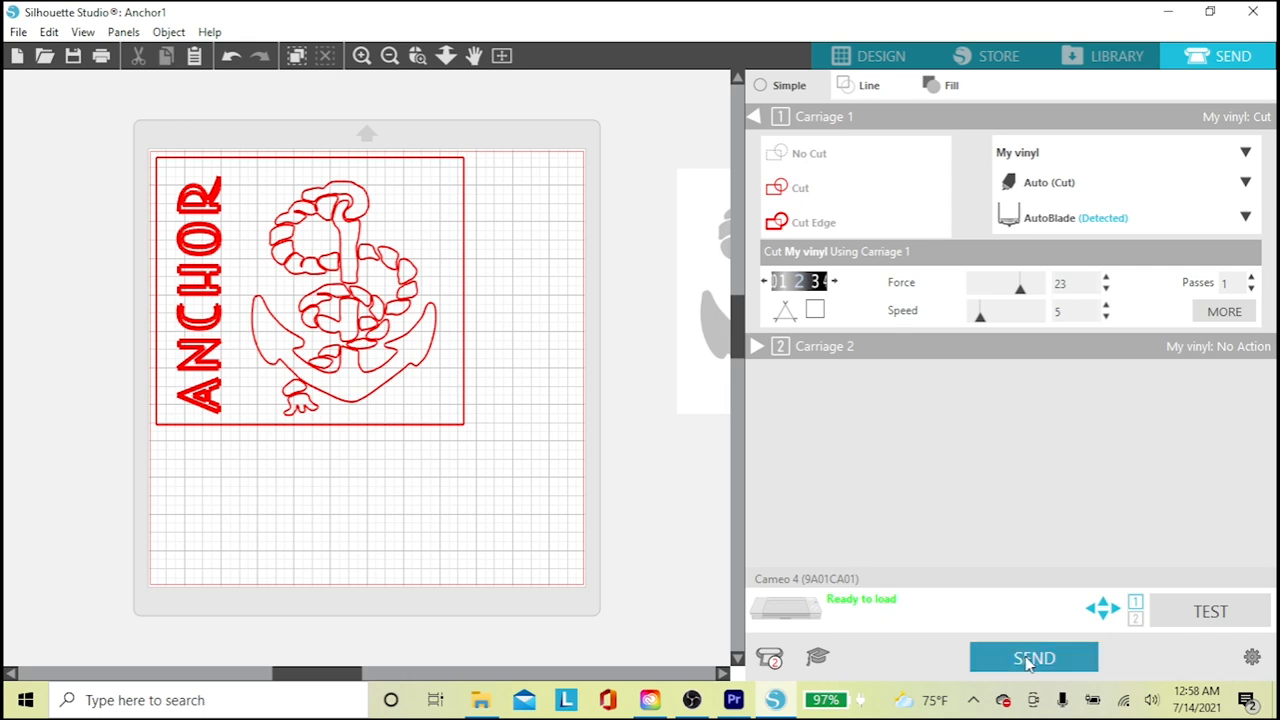
mouse_move(938, 640)
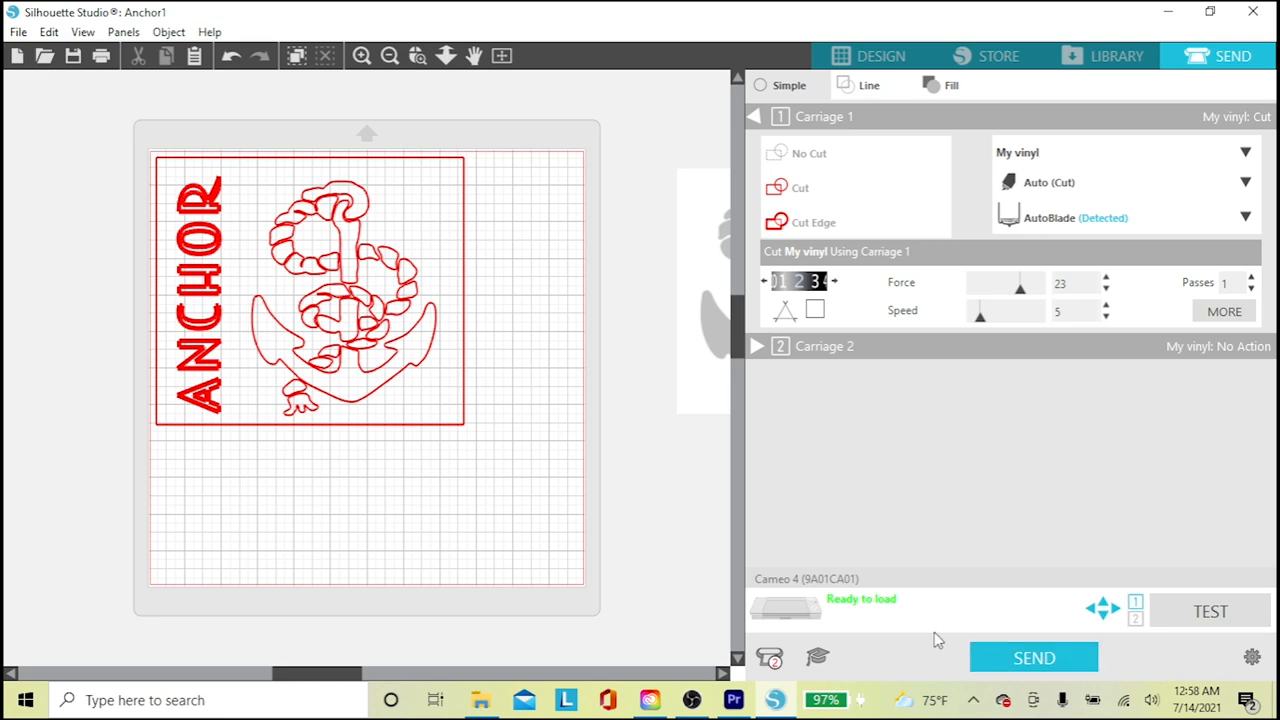
mouse_move(848, 590)
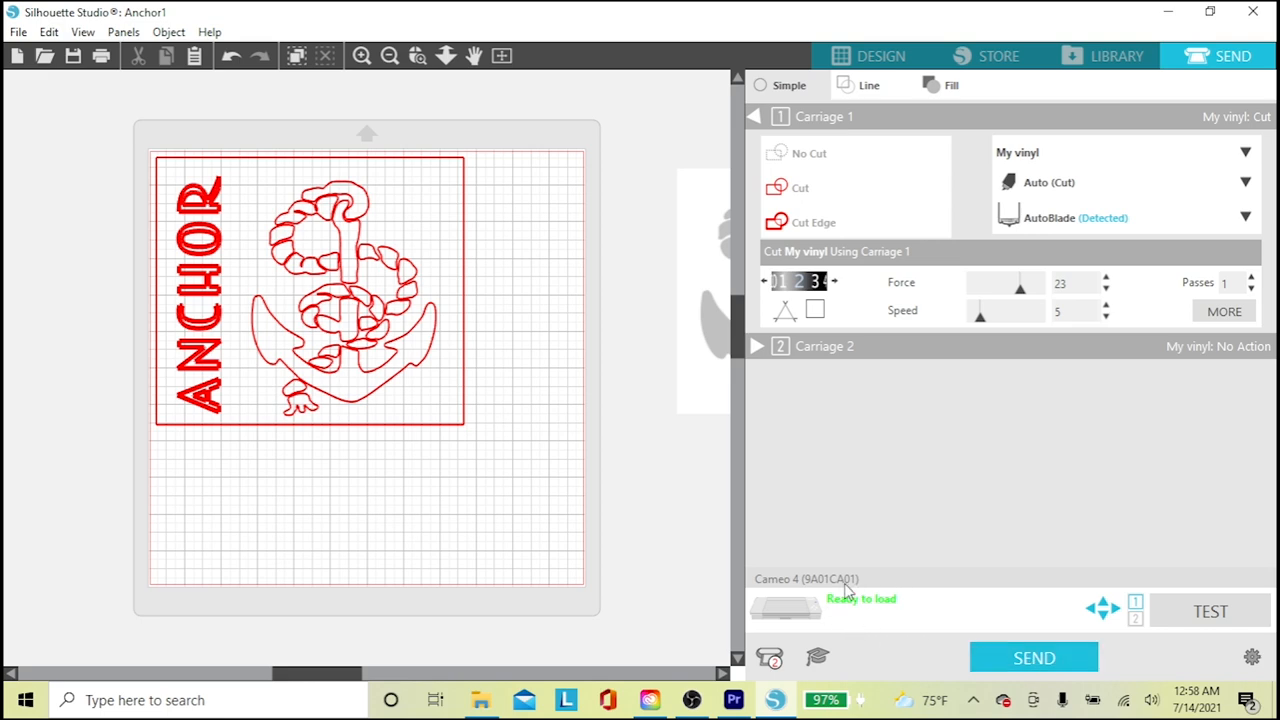
mouse_move(888, 620)
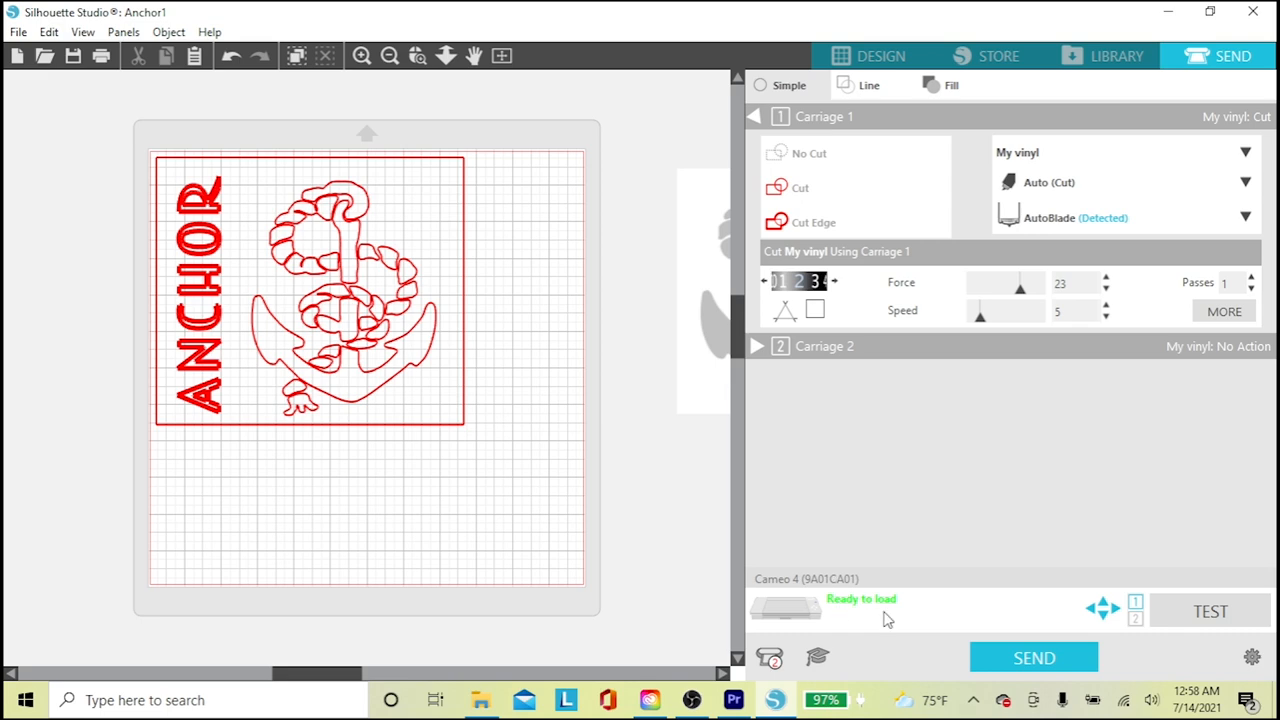
mouse_move(1216, 98)
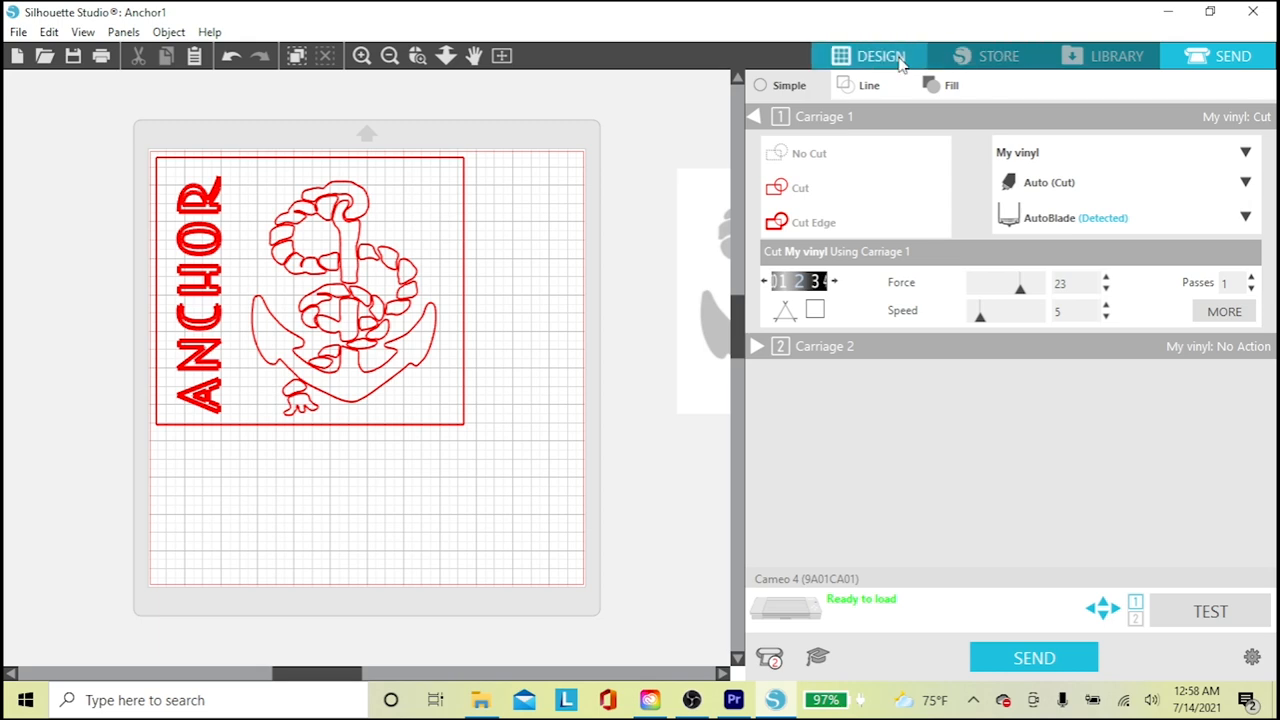
Return to the design workspace and start a Save to Hard Drive from the File menu
click(880, 56)
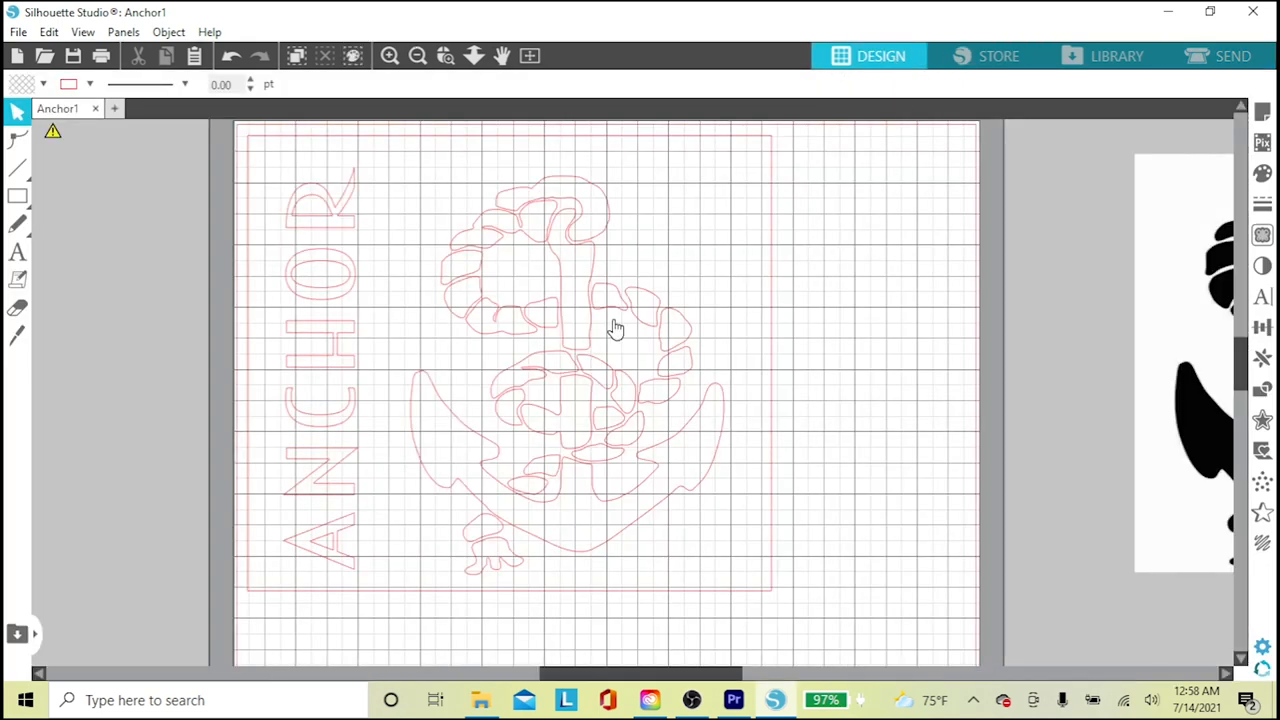
click(16, 32)
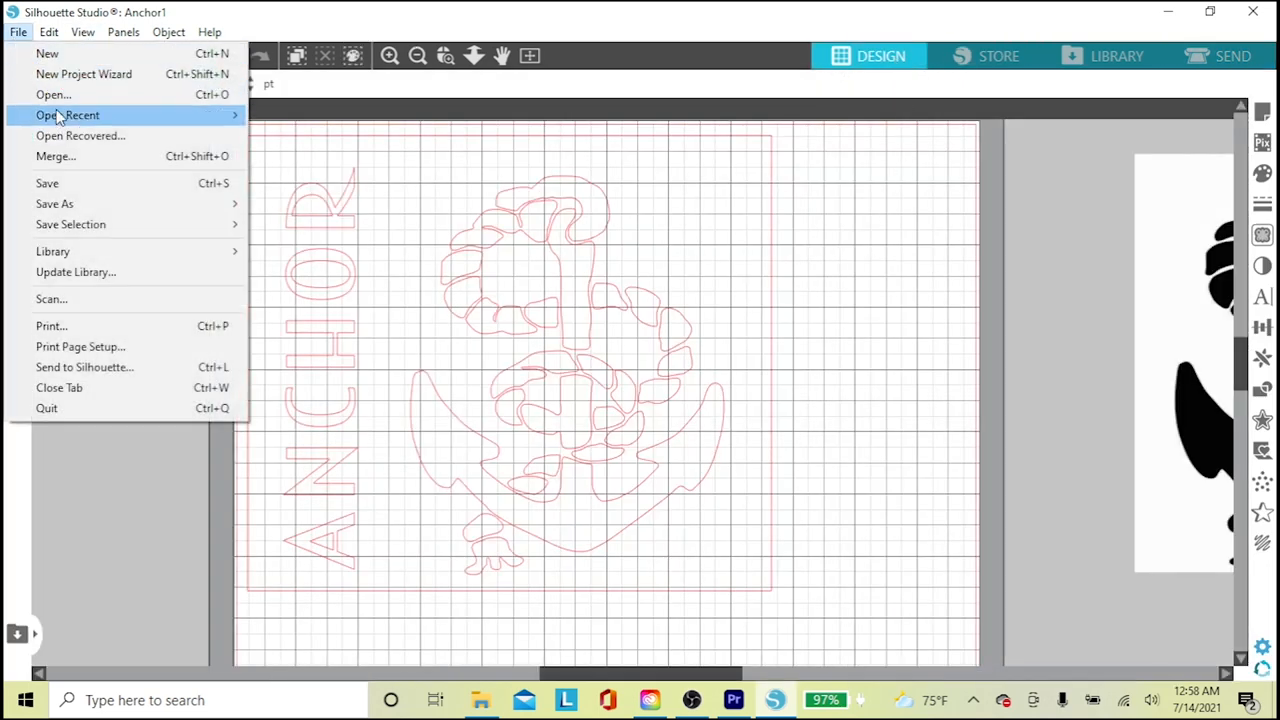
mouse_move(70, 224)
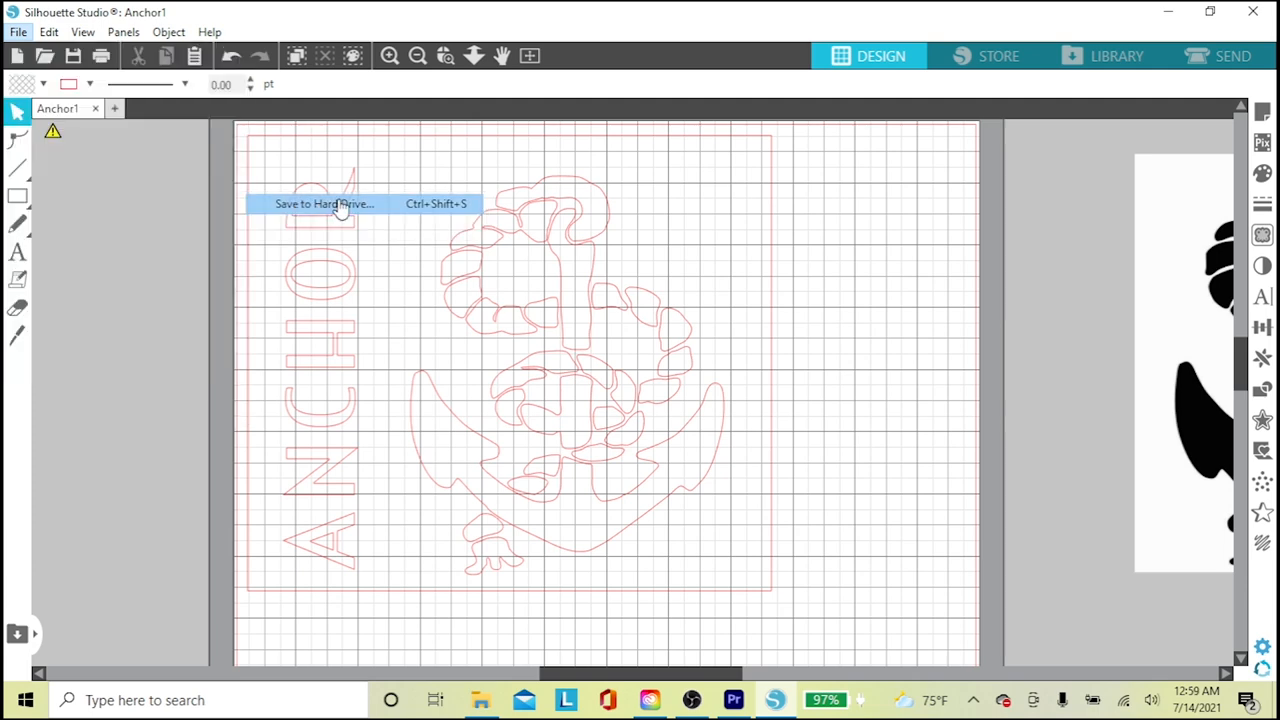
click(324, 204)
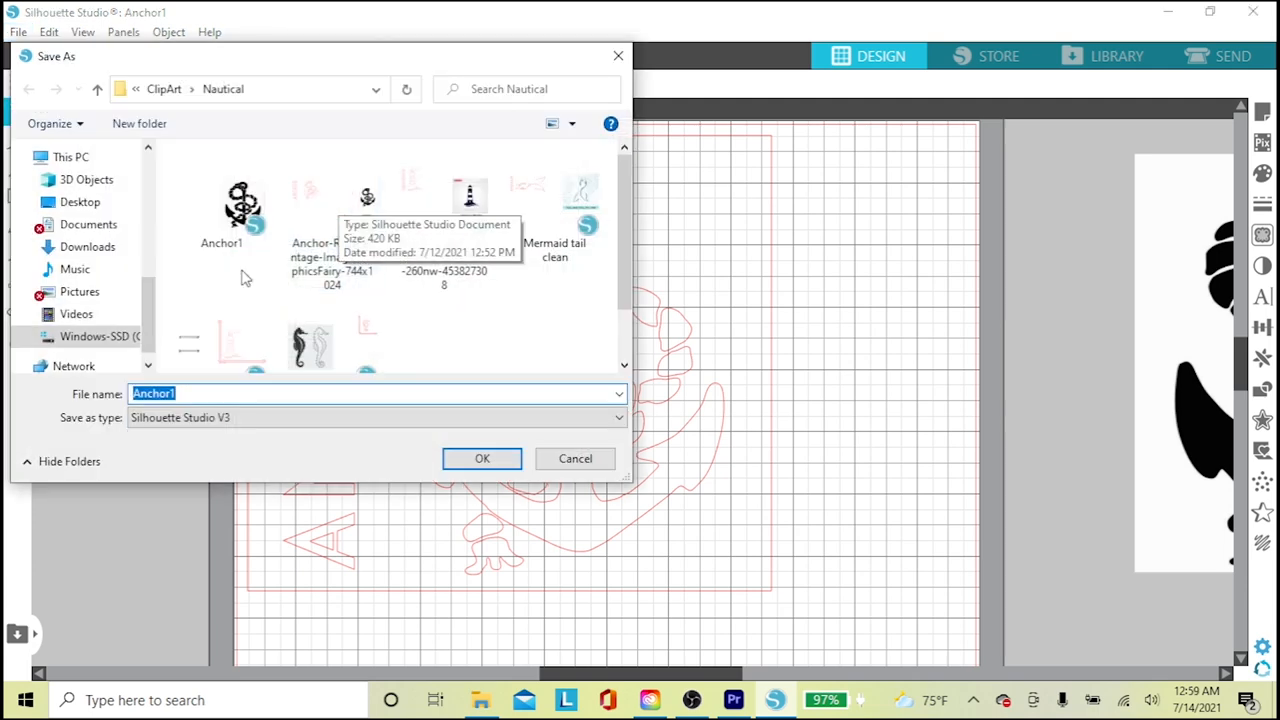
mouse_move(376, 430)
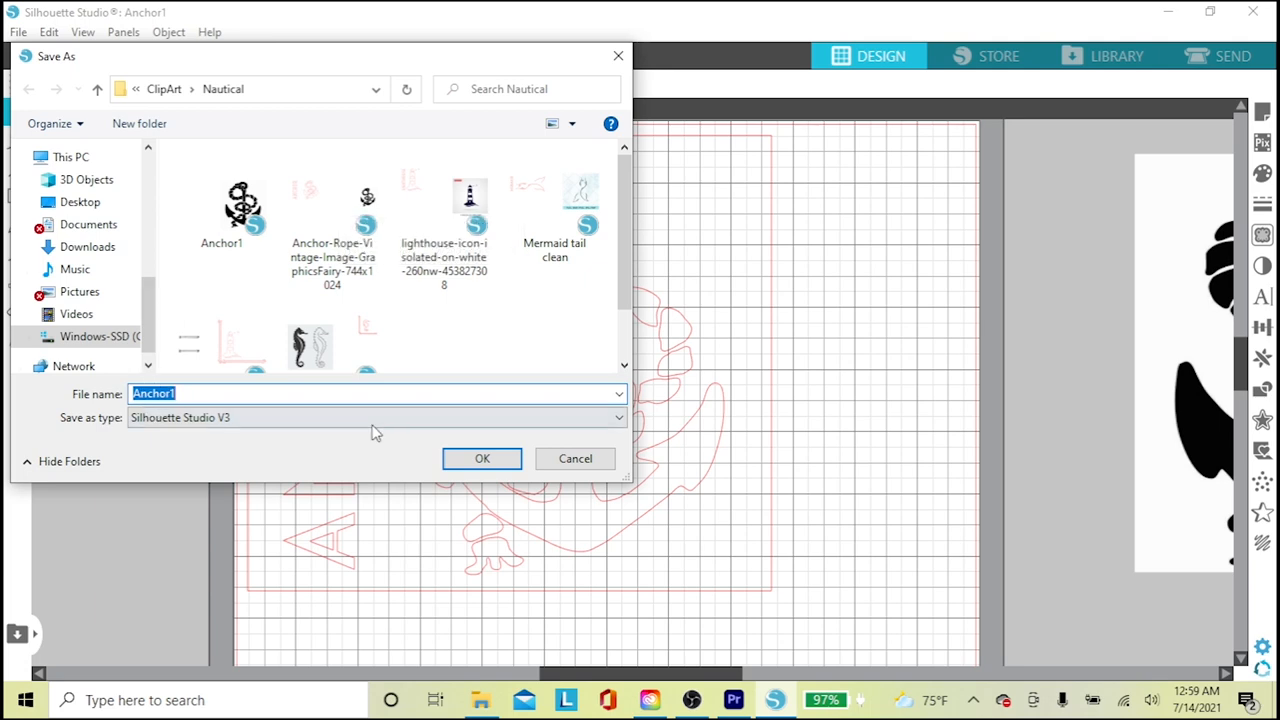
Decline replacing the existing Anchor1 file and close the Save As dialog without saving
click(482, 458)
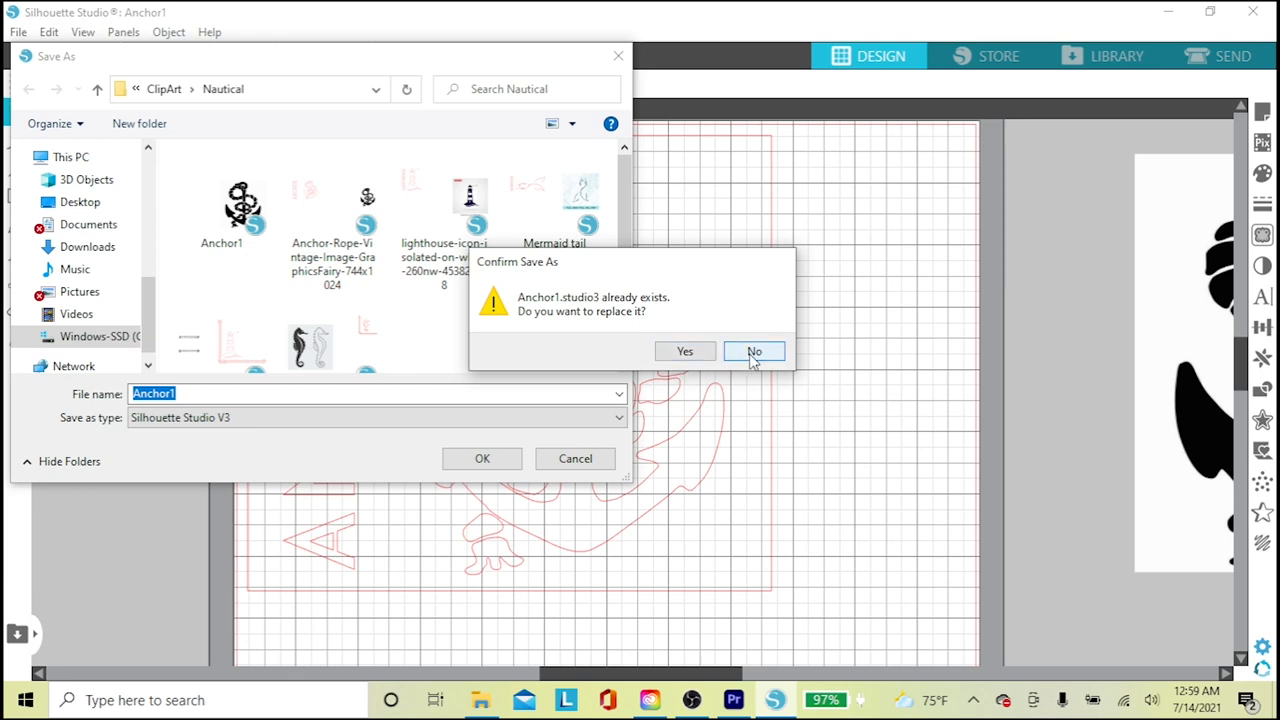
click(754, 352)
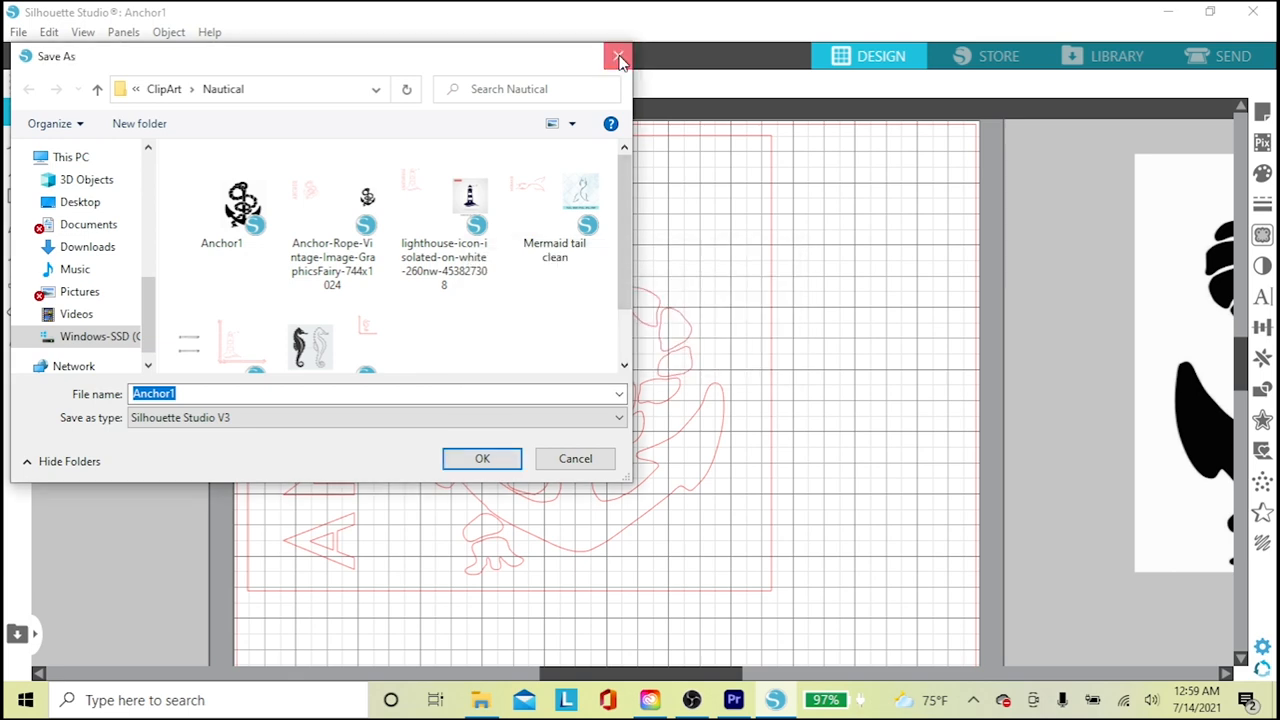
click(618, 56)
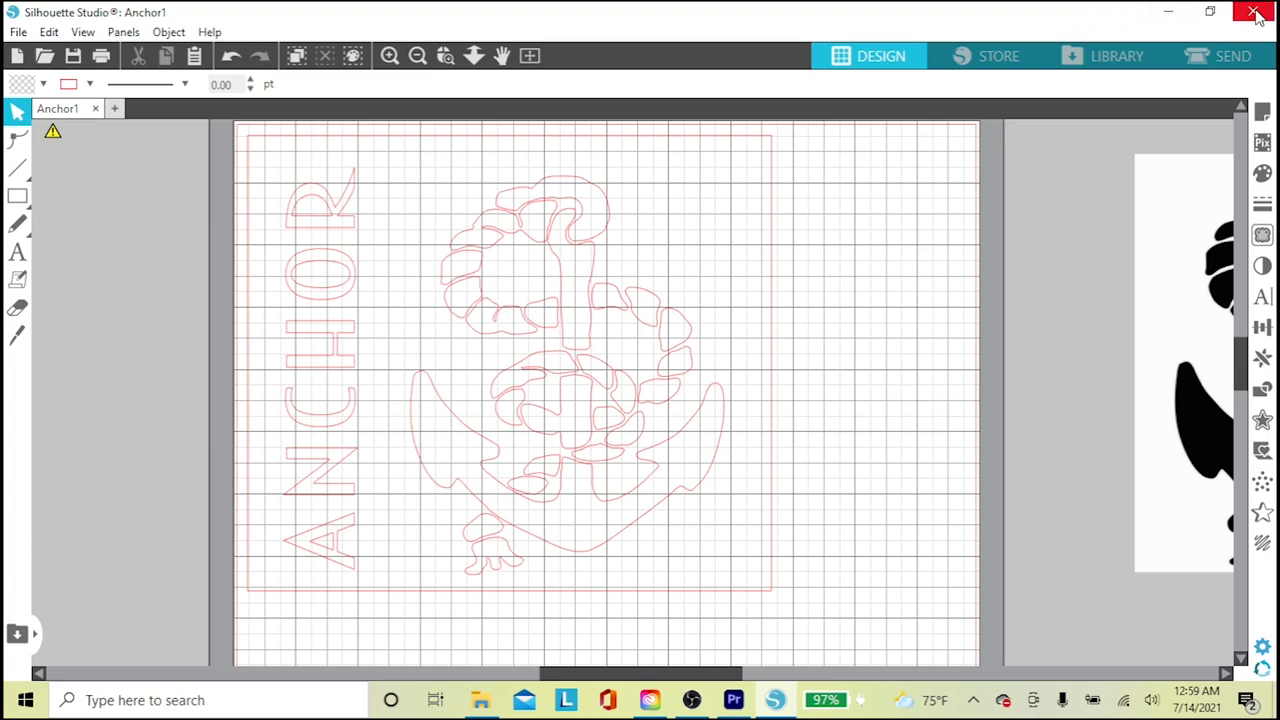